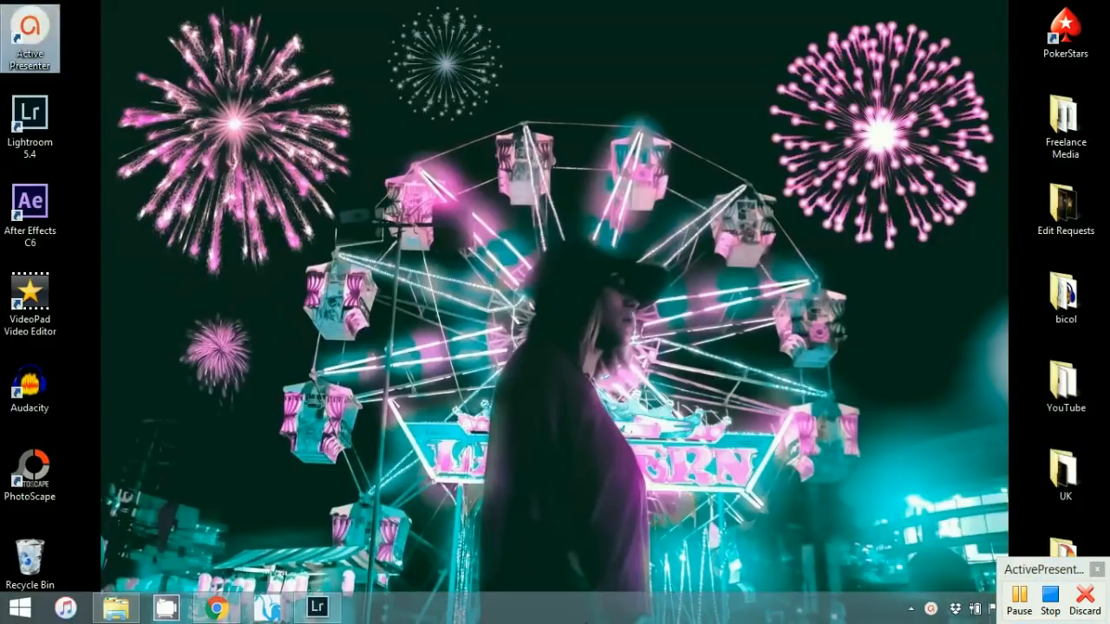
mouse_move(345, 616)
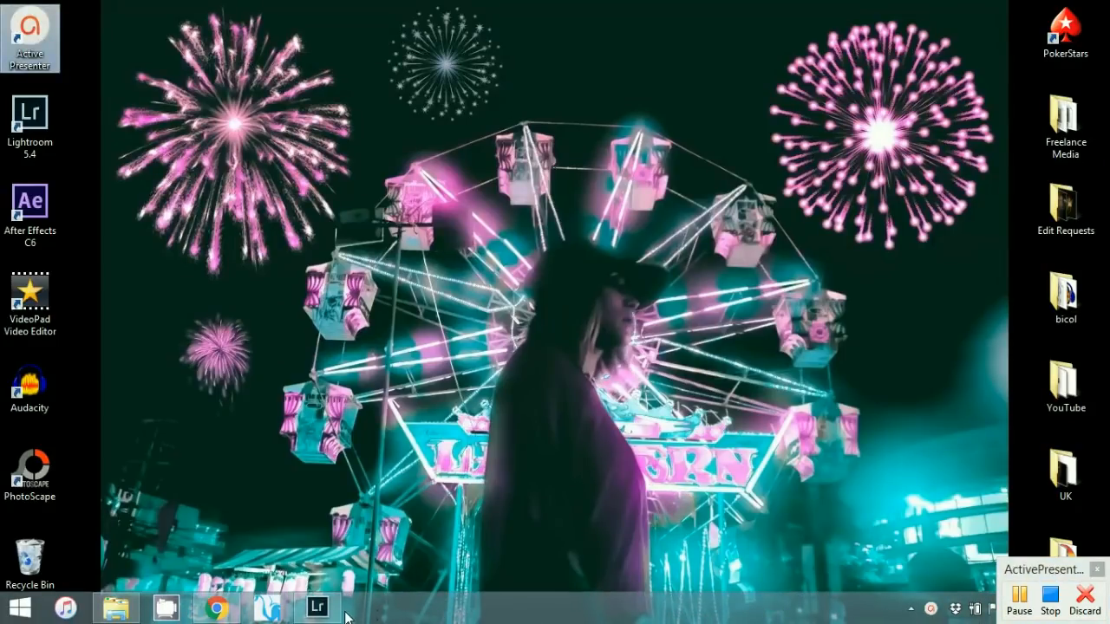
Step: Bring Lightroom 5 to the front with the sparkler portrait open in Develop
left_click(317, 607)
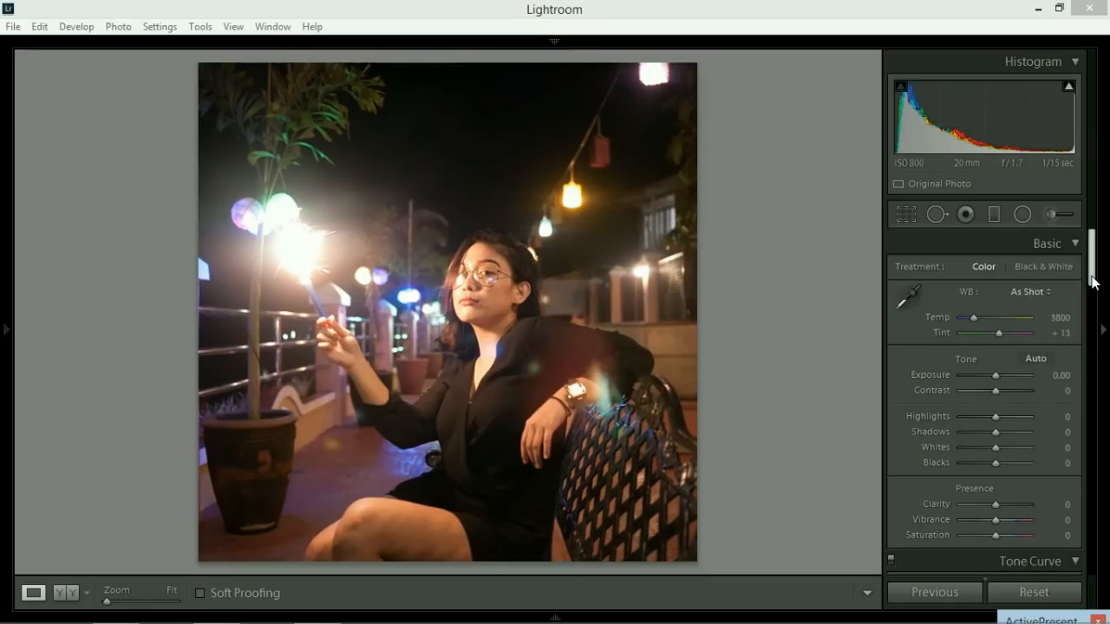
mouse_move(578, 289)
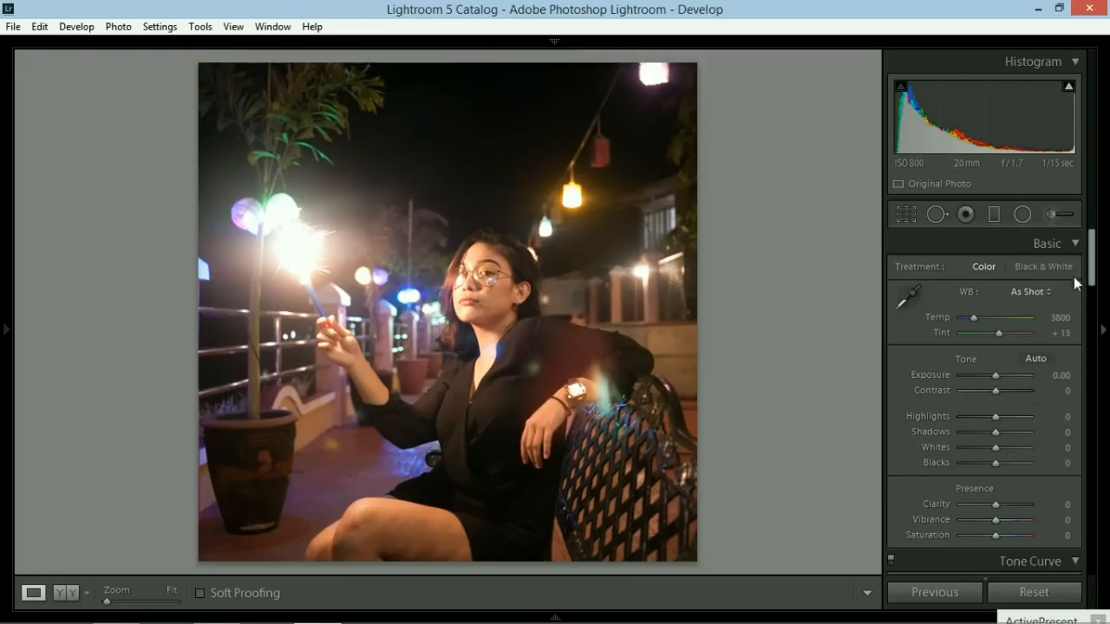
Step: Set Camera Calibration Red Primary hue +50, Green Primary +100 and Blue Primary −100
scroll("down", 3)
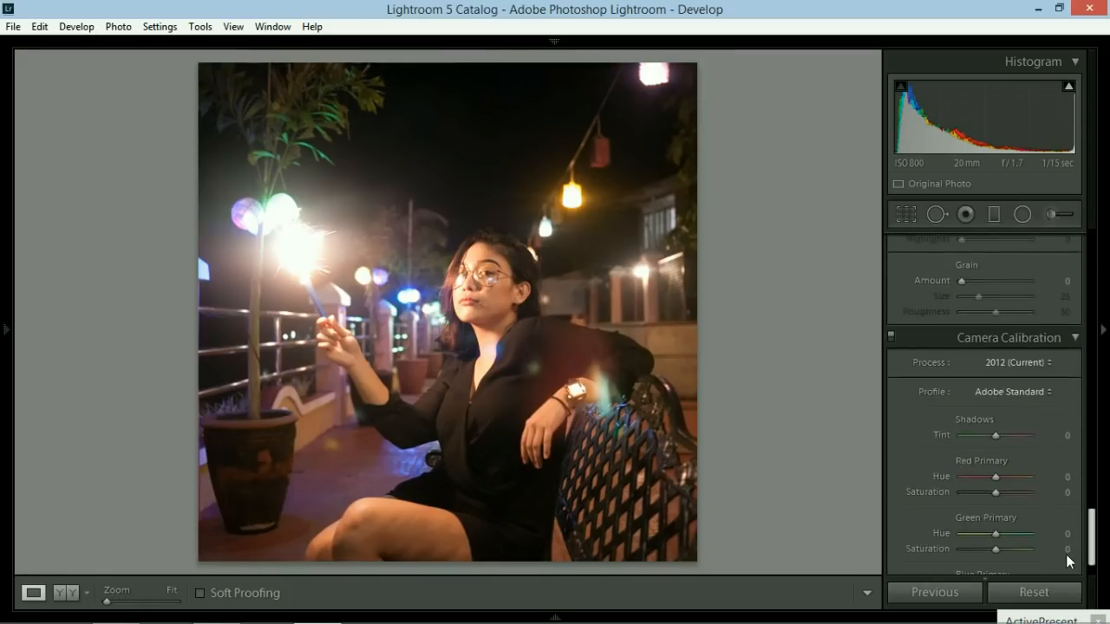
scroll("down", 3)
type("50")
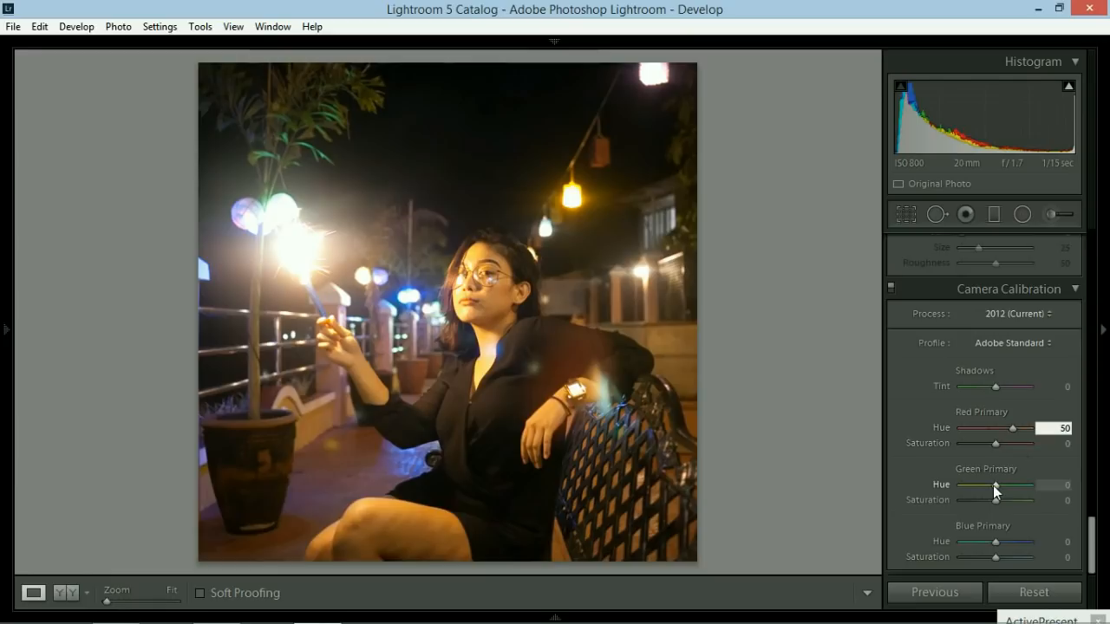
left_click_drag(994, 485, 1029, 486)
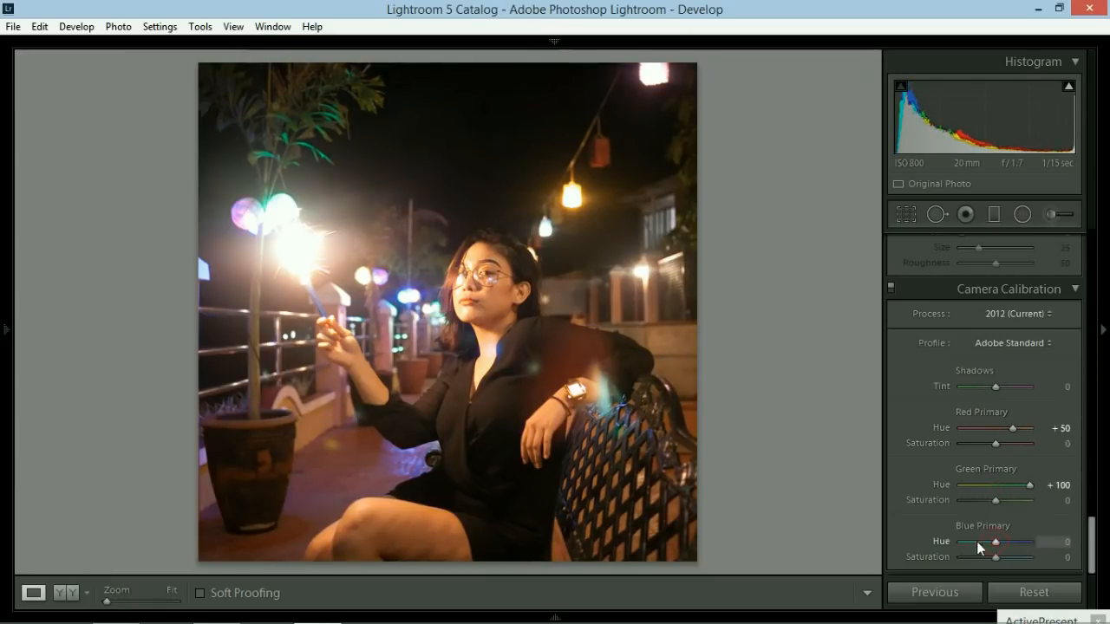
left_click_drag(997, 541, 961, 541)
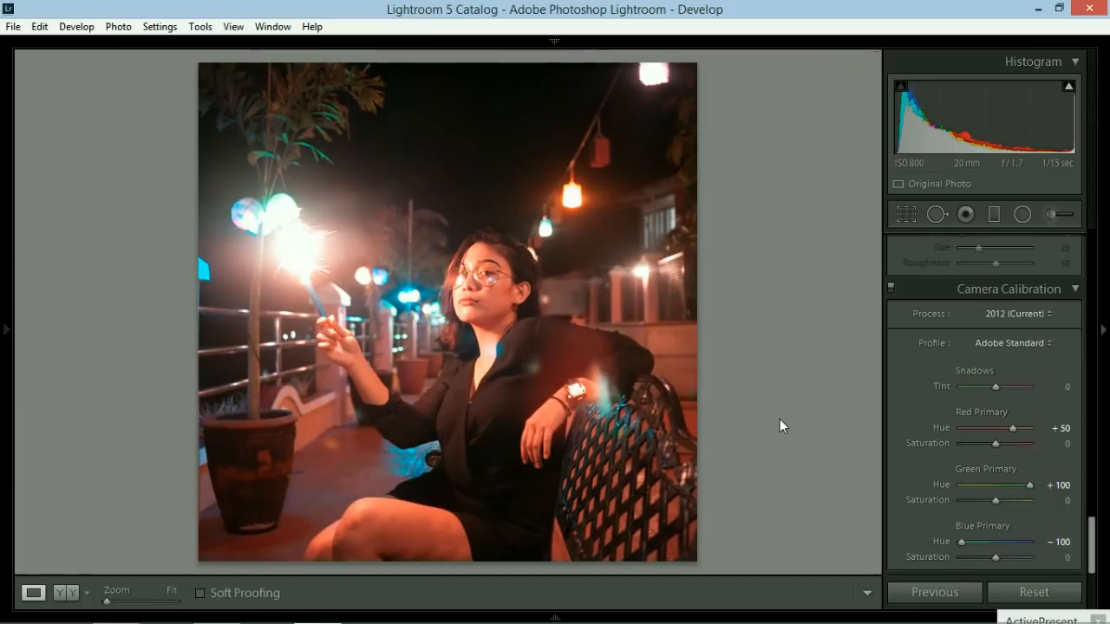
mouse_move(788, 496)
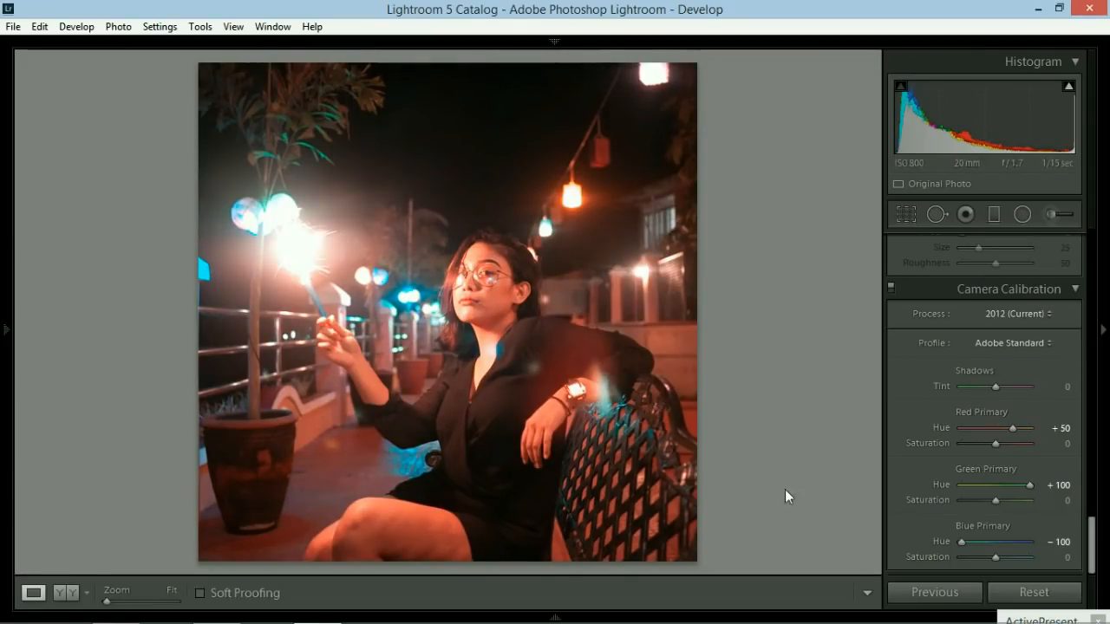
Step: Drag the Basic Temp slider down to about 2476, then settle it at 2833
scroll("down", 3)
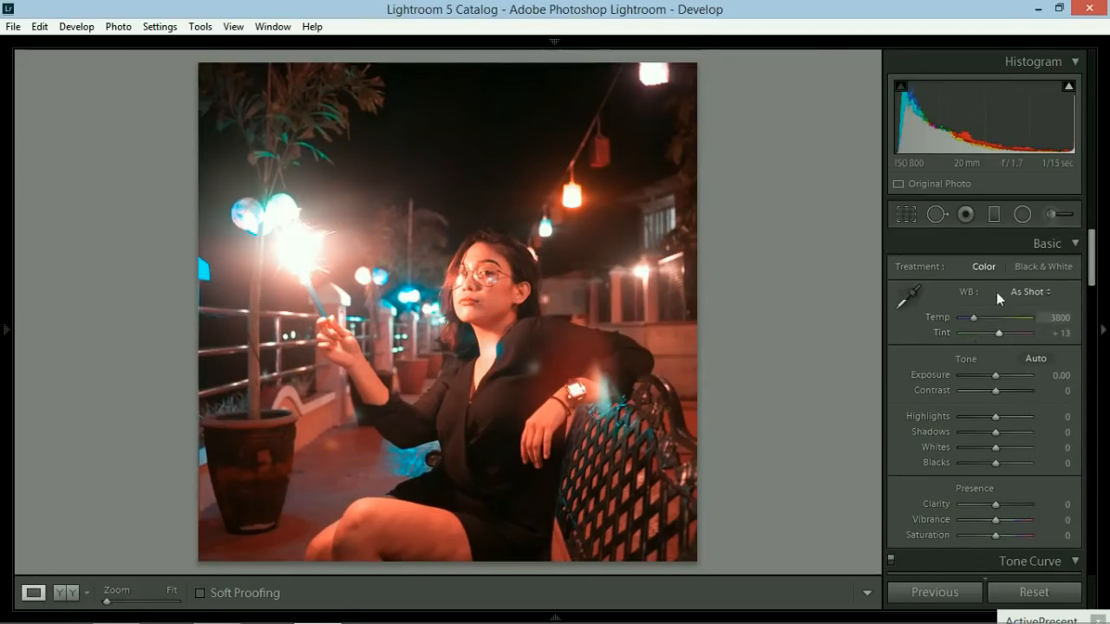
left_click_drag(1008, 321, 973, 321)
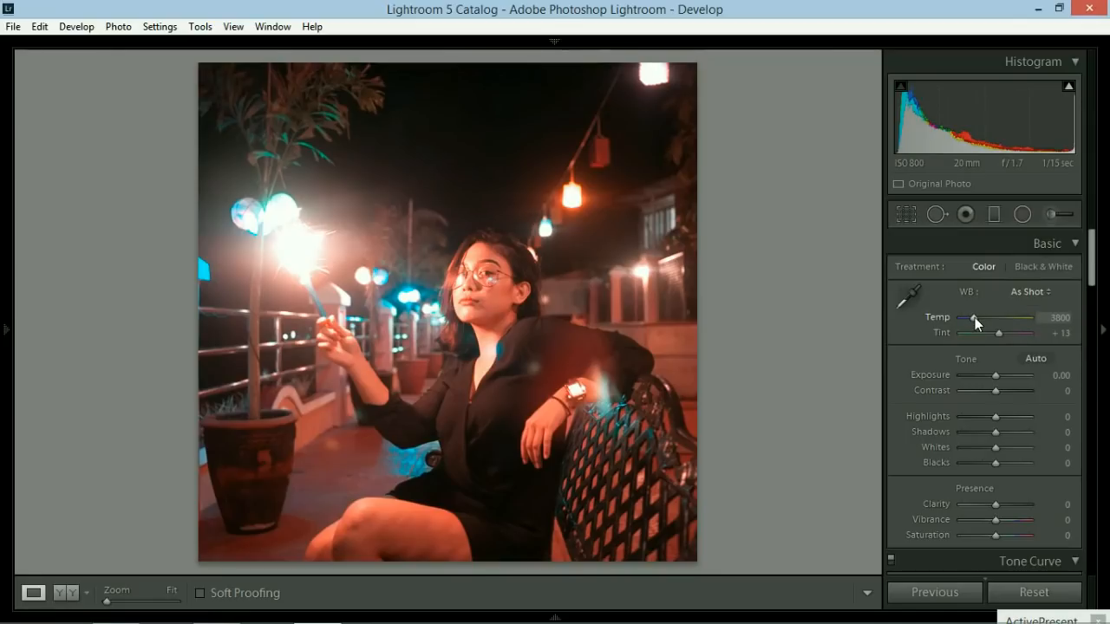
left_click_drag(973, 319, 960, 319)
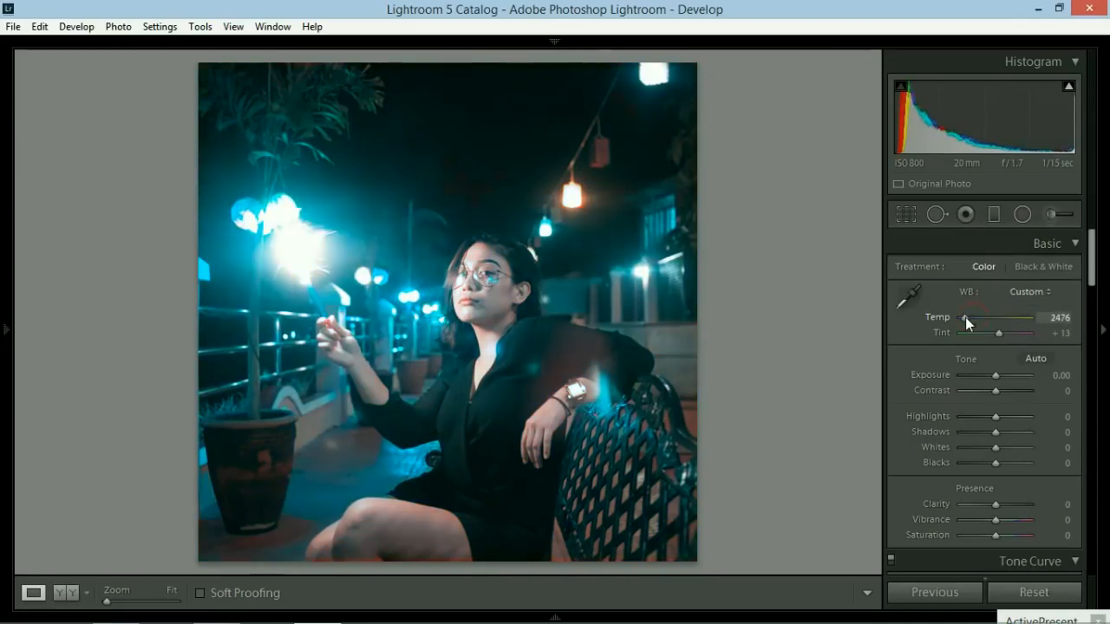
left_click_drag(965, 323, 977, 323)
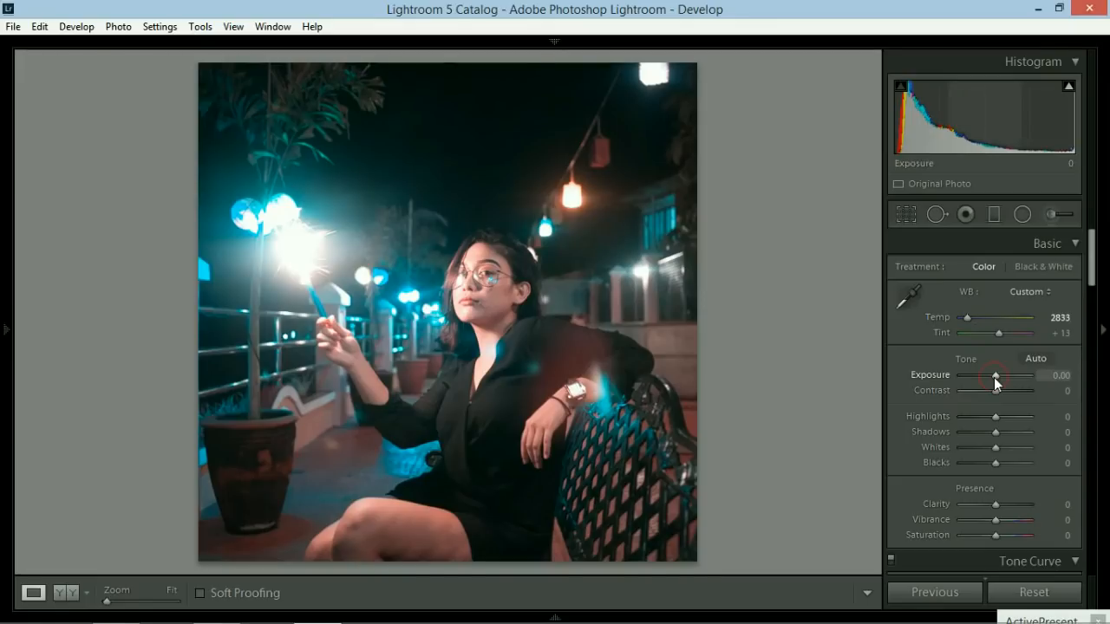
Step: Set Exposure +0.30, Contrast +17, Highlights −100 and Shadows +24
left_click_drag(995, 376, 1010, 376)
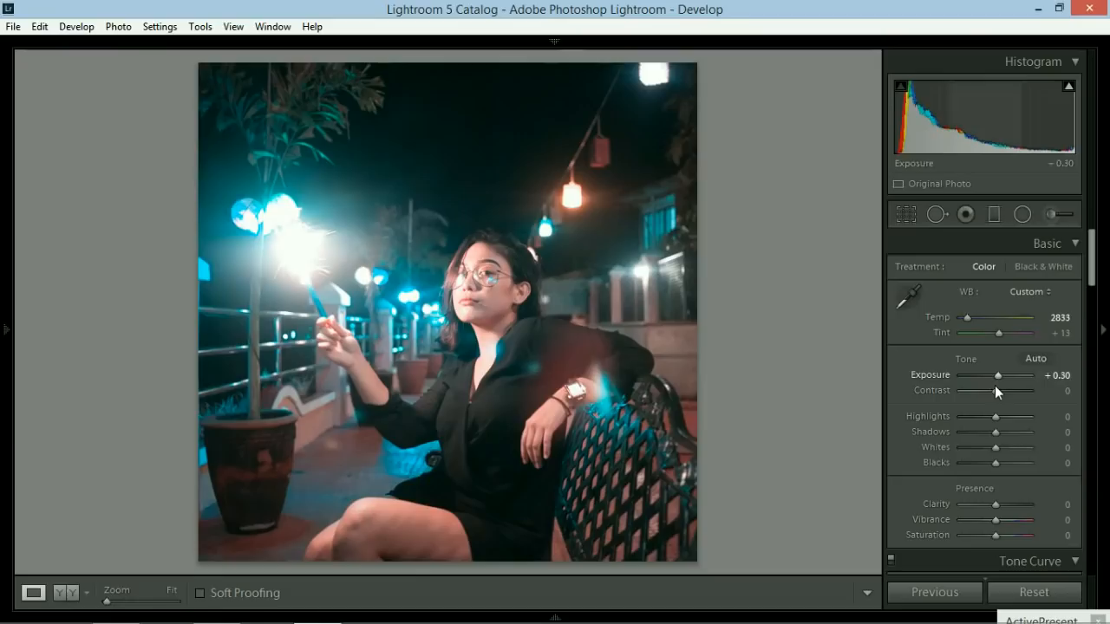
left_click_drag(995, 391, 999, 391)
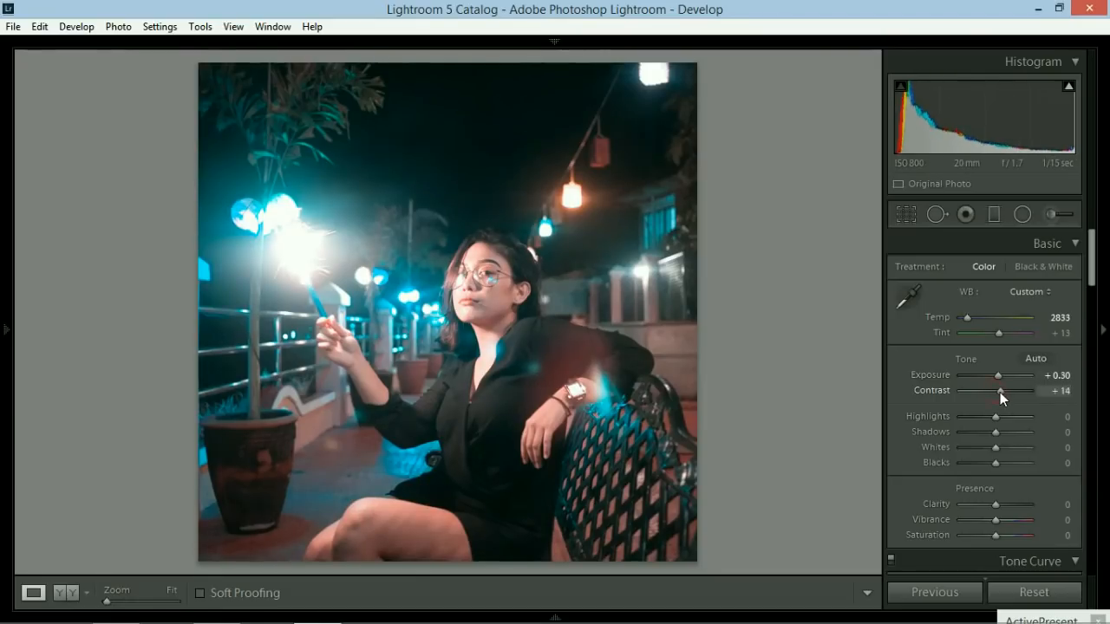
left_click_drag(999, 390, 1006, 390)
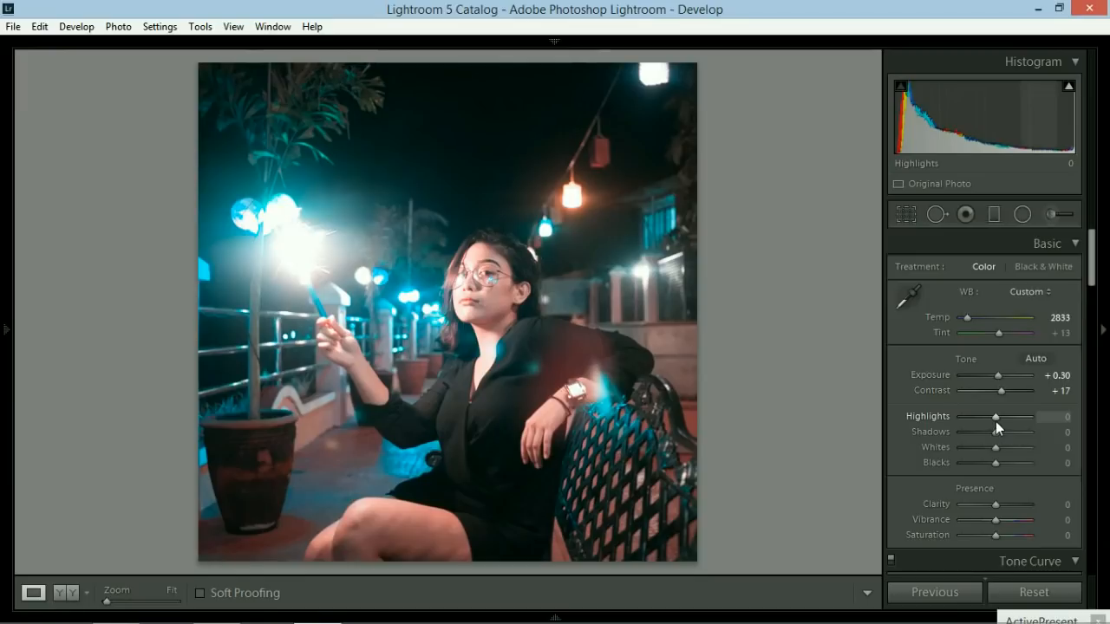
left_click_drag(994, 416, 961, 417)
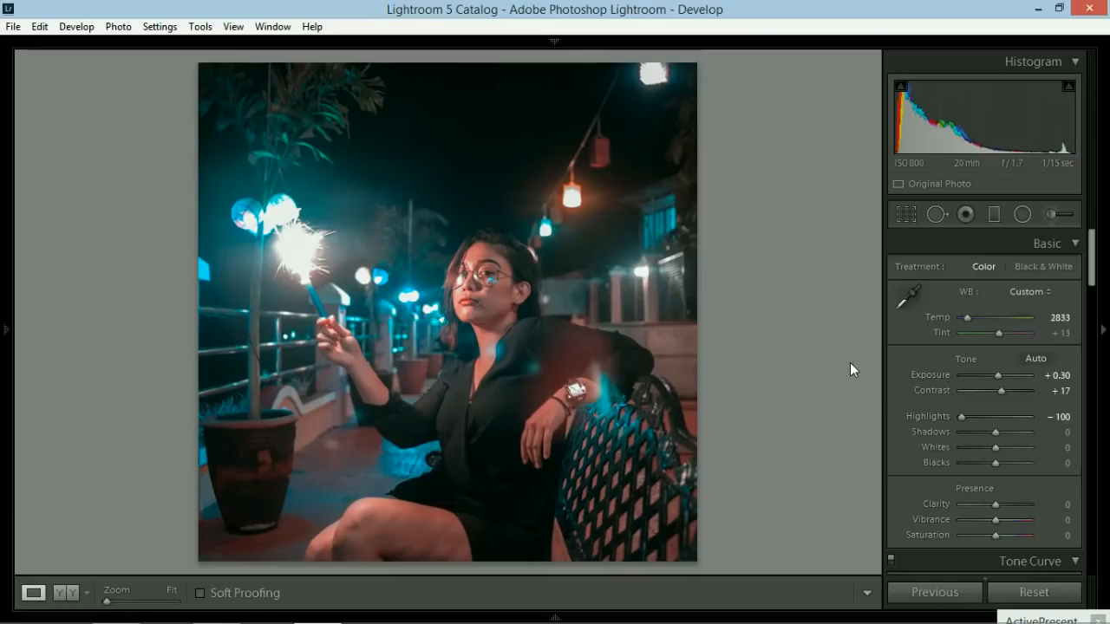
mouse_move(838, 360)
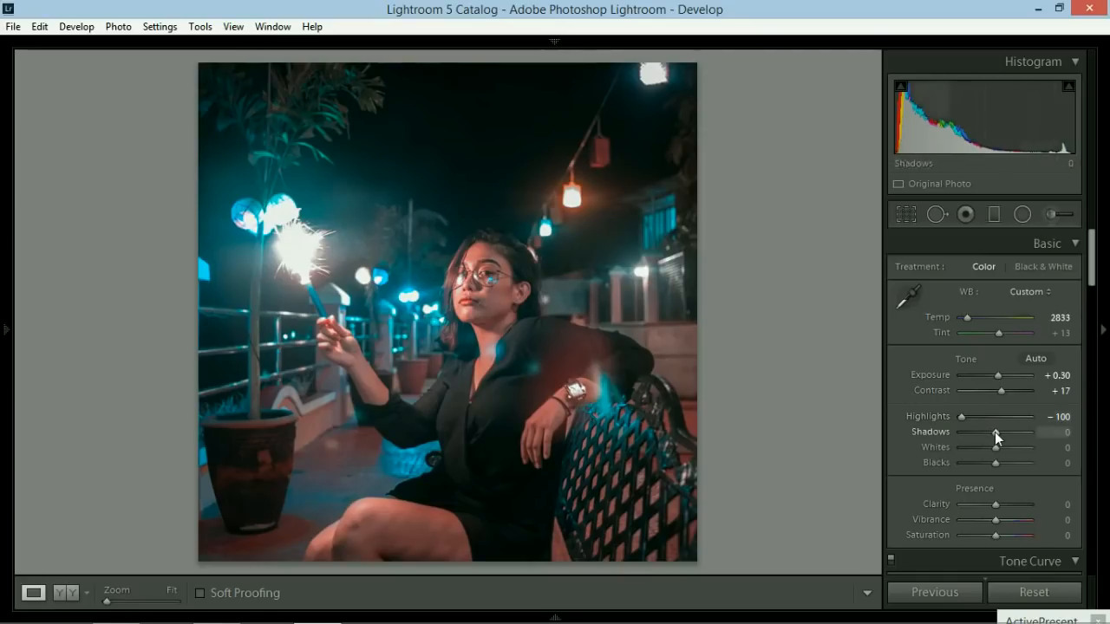
left_click_drag(996, 433, 1000, 433)
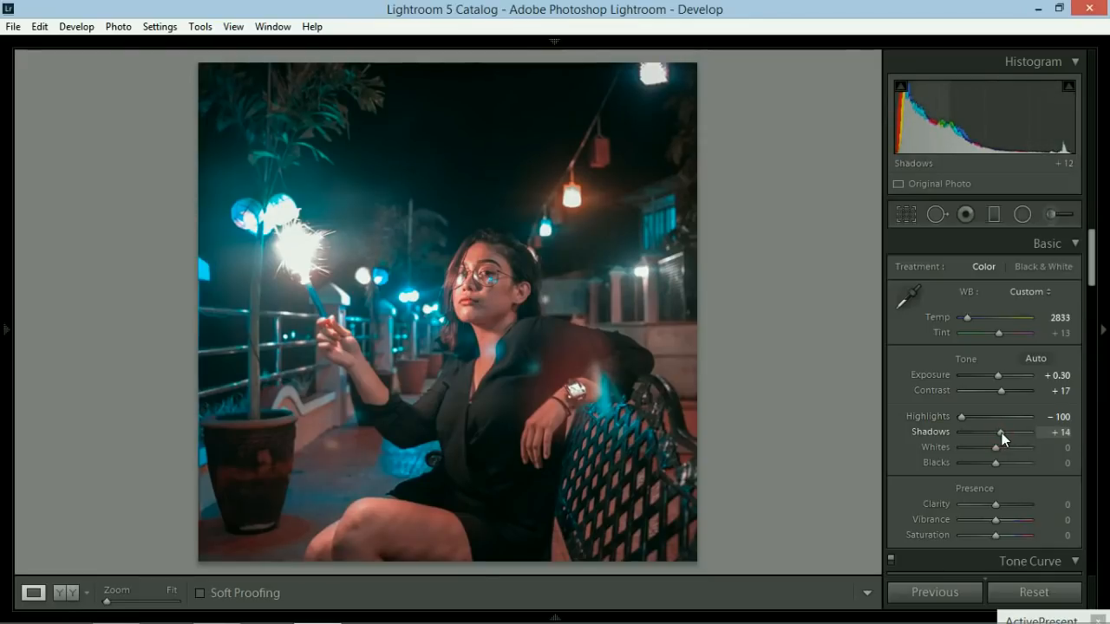
left_click_drag(999, 433, 1005, 432)
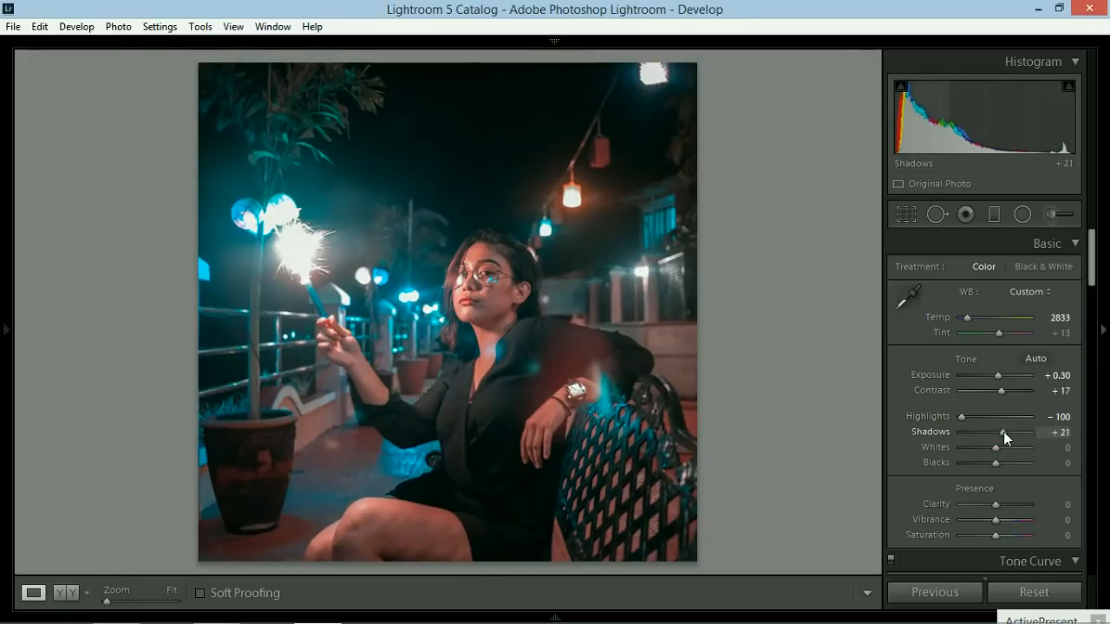
left_click_drag(1003, 433, 1006, 433)
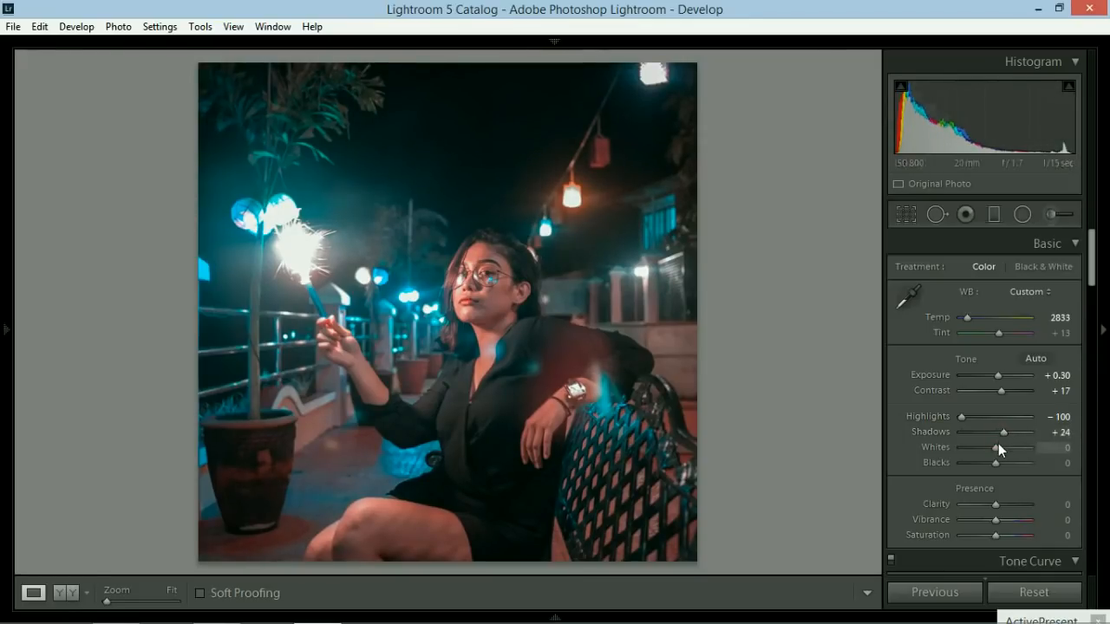
Step: Set Whites −33, Blacks +31, Clarity +10, Vibrance +10 and Saturation −10
left_click_drag(995, 447, 988, 448)
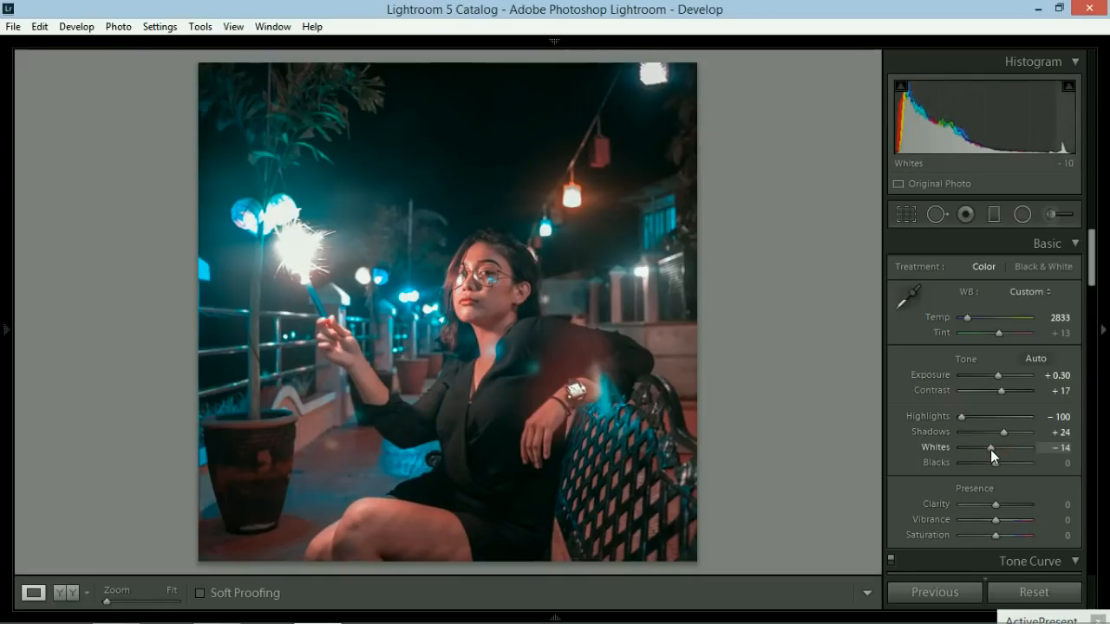
left_click_drag(993, 449, 986, 448)
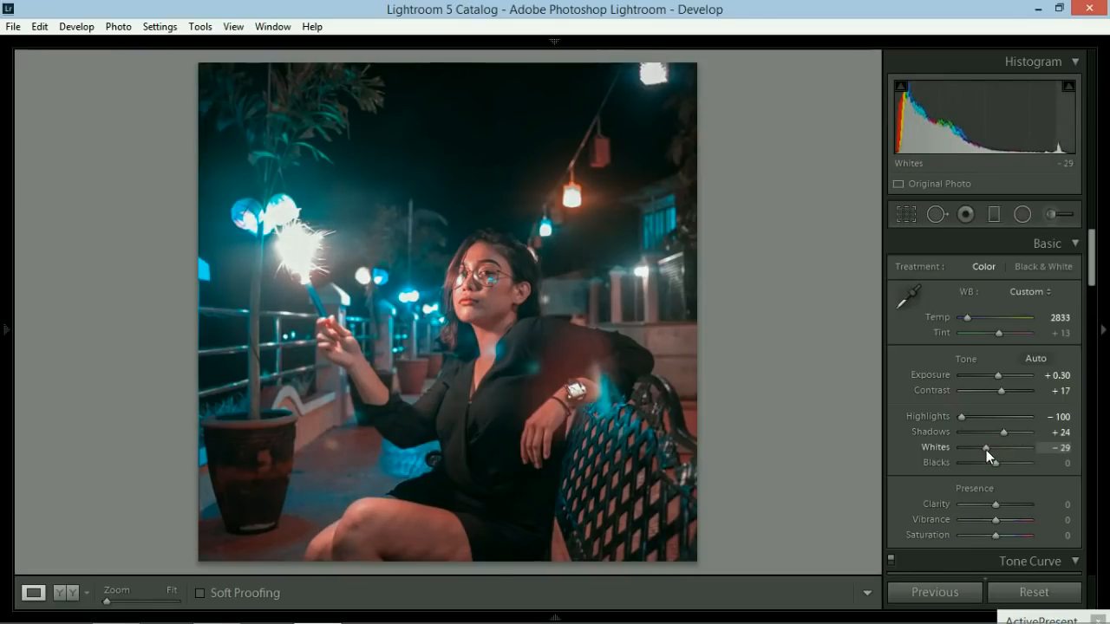
left_click_drag(989, 449, 985, 448)
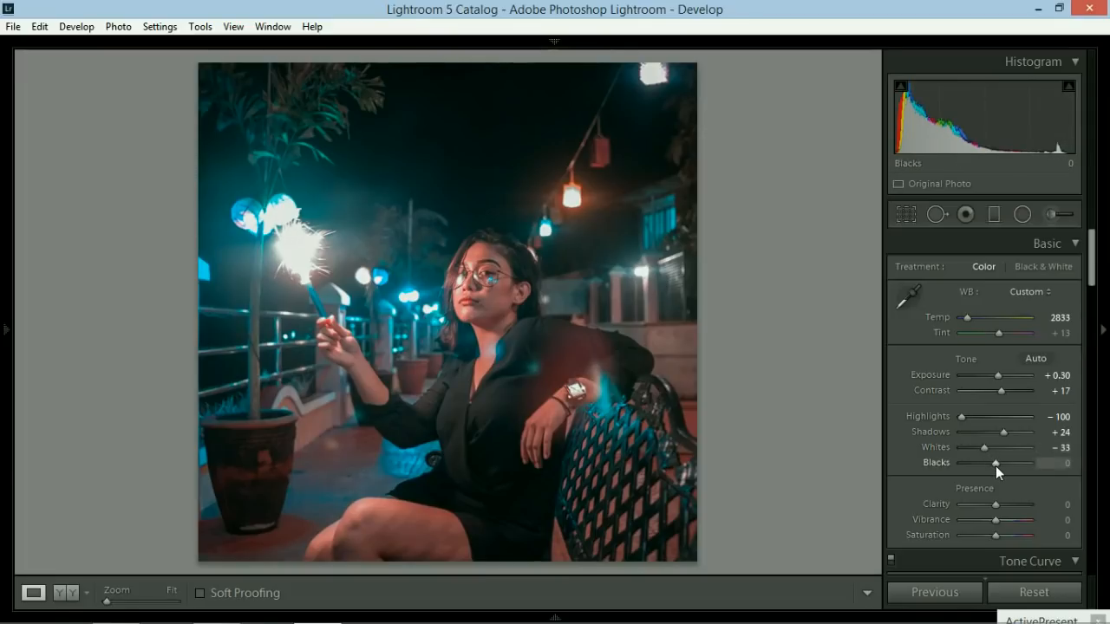
left_click_drag(995, 463, 1006, 463)
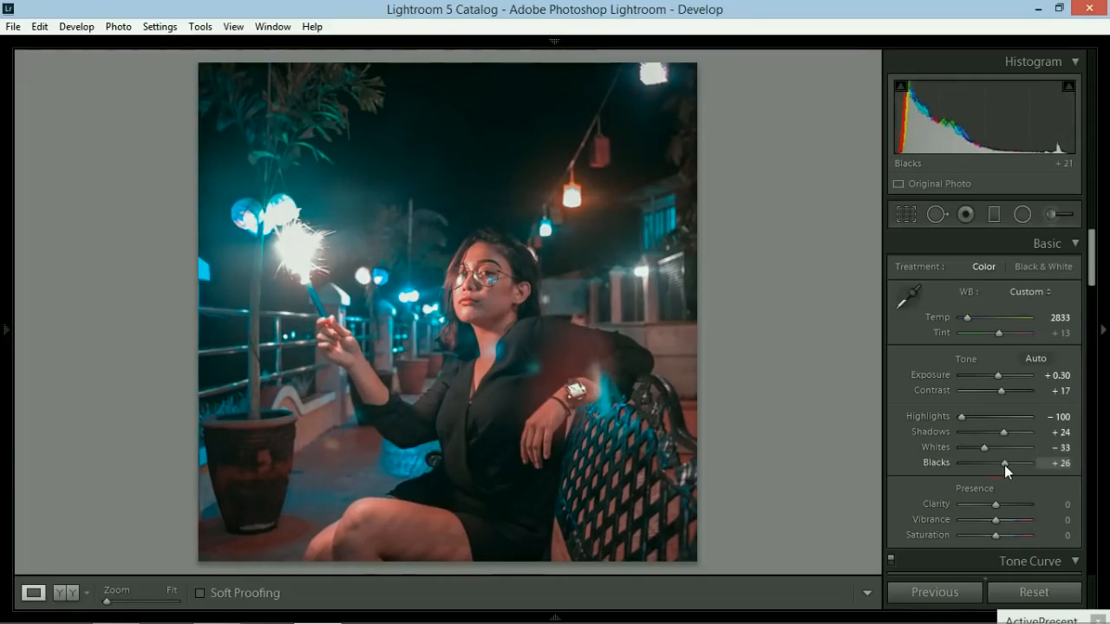
left_click_drag(1003, 463, 1007, 463)
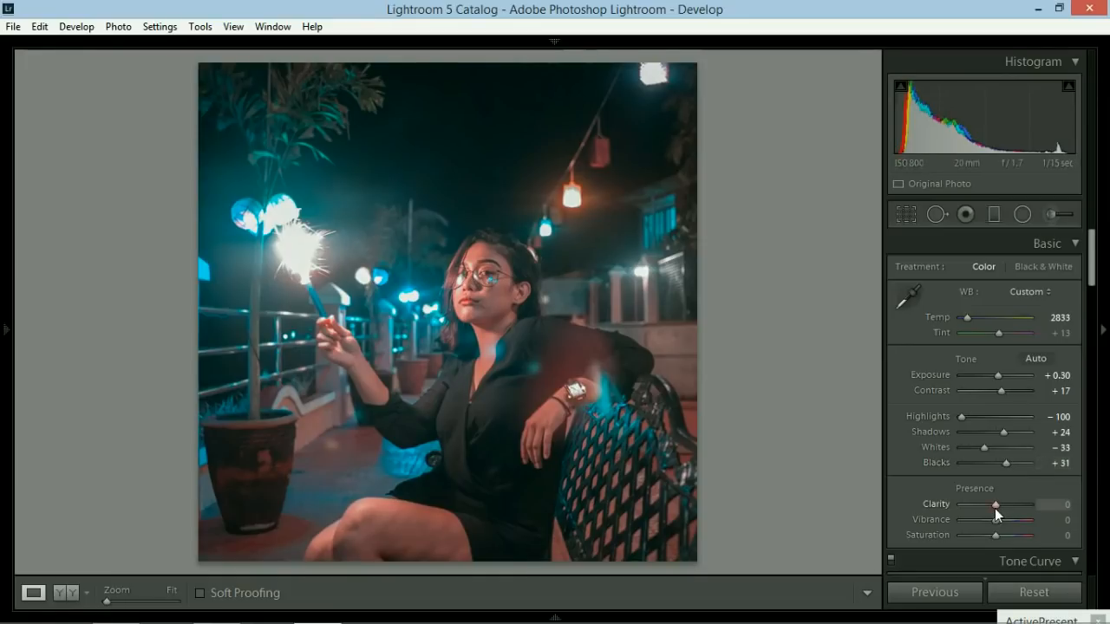
left_click_drag(996, 504, 1001, 503)
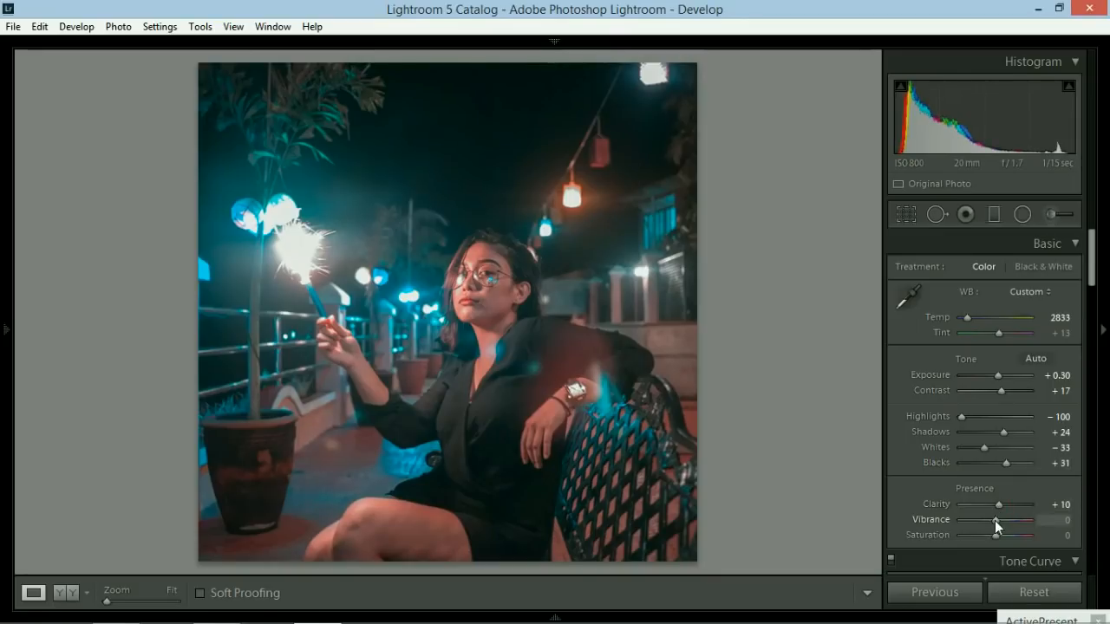
left_click_drag(996, 520, 1021, 519)
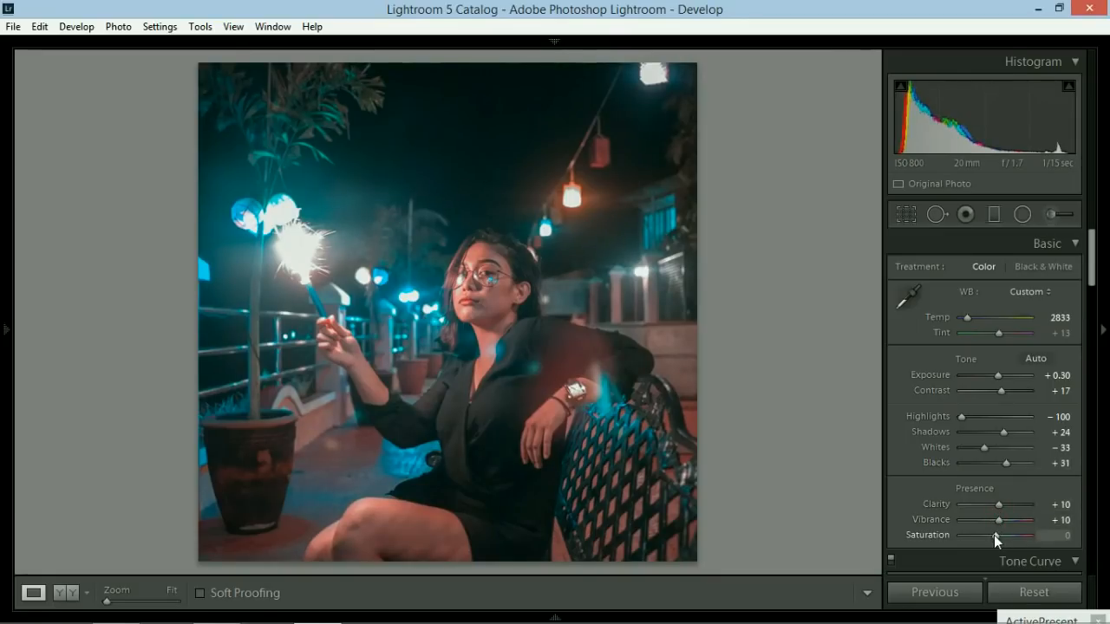
left_click_drag(1023, 535, 995, 535)
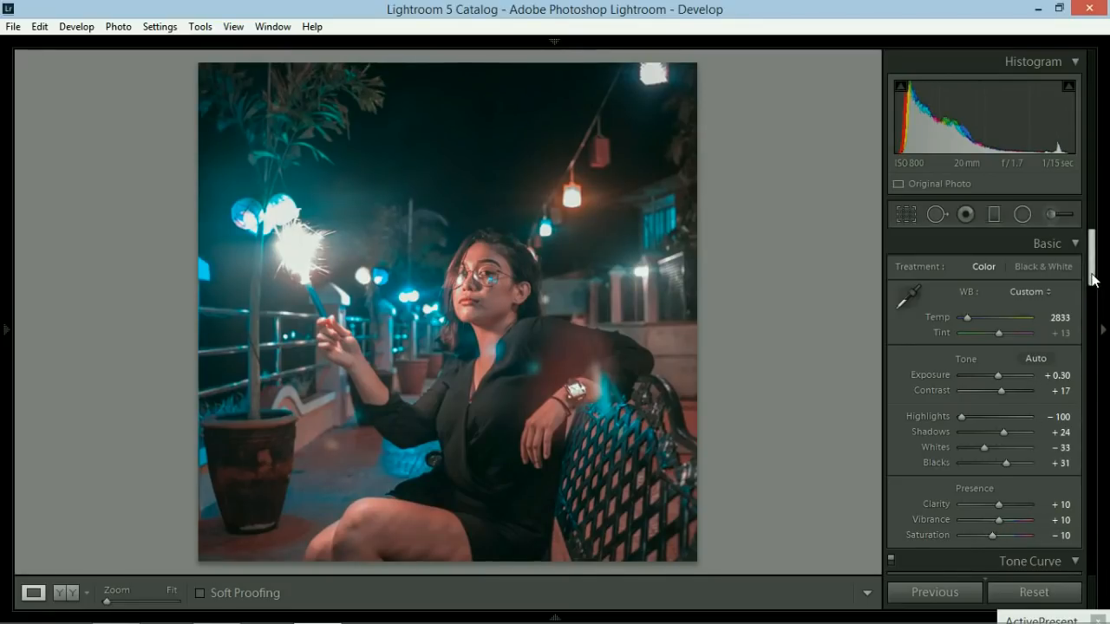
Step: Move the RGB tone curve's white point inward to about 93.3 / 100
scroll("down", 3)
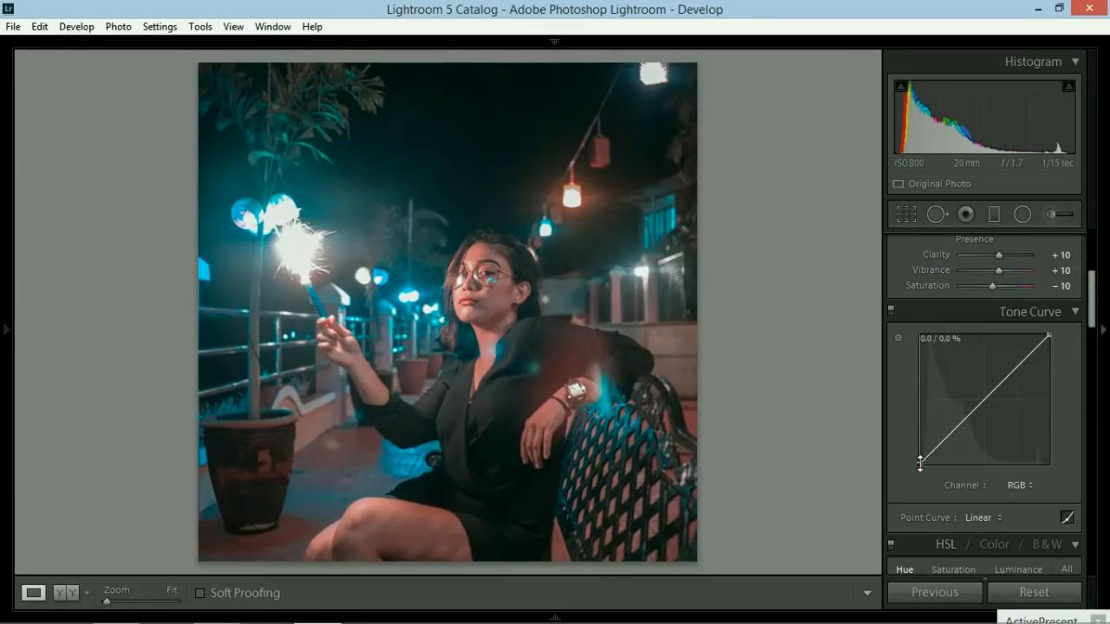
left_click_drag(921, 464, 918, 457)
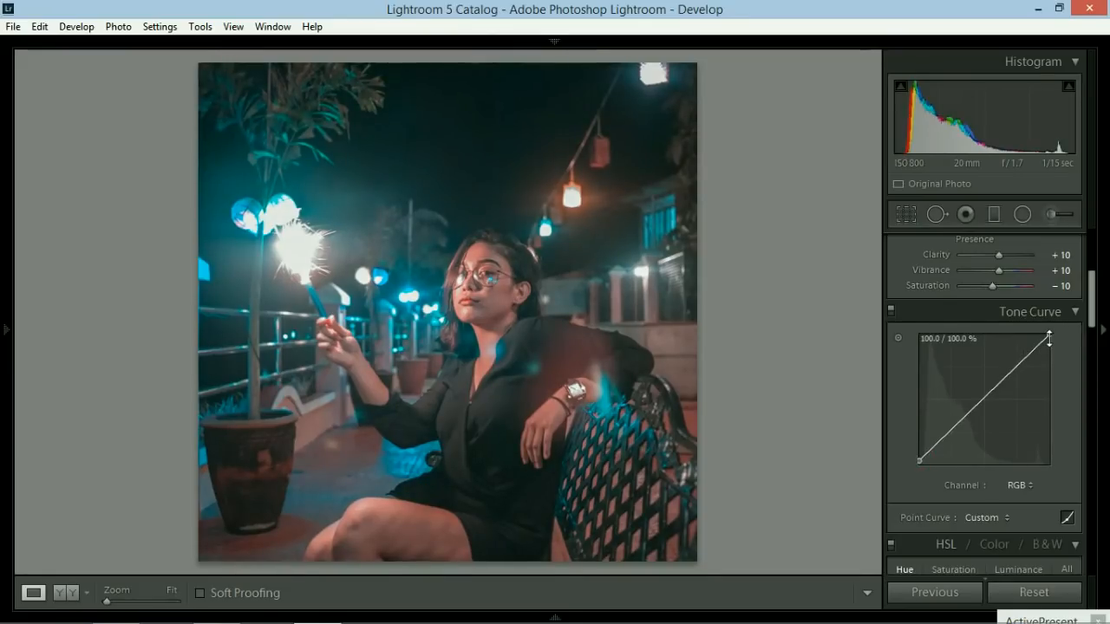
left_click_drag(1050, 338, 1036, 340)
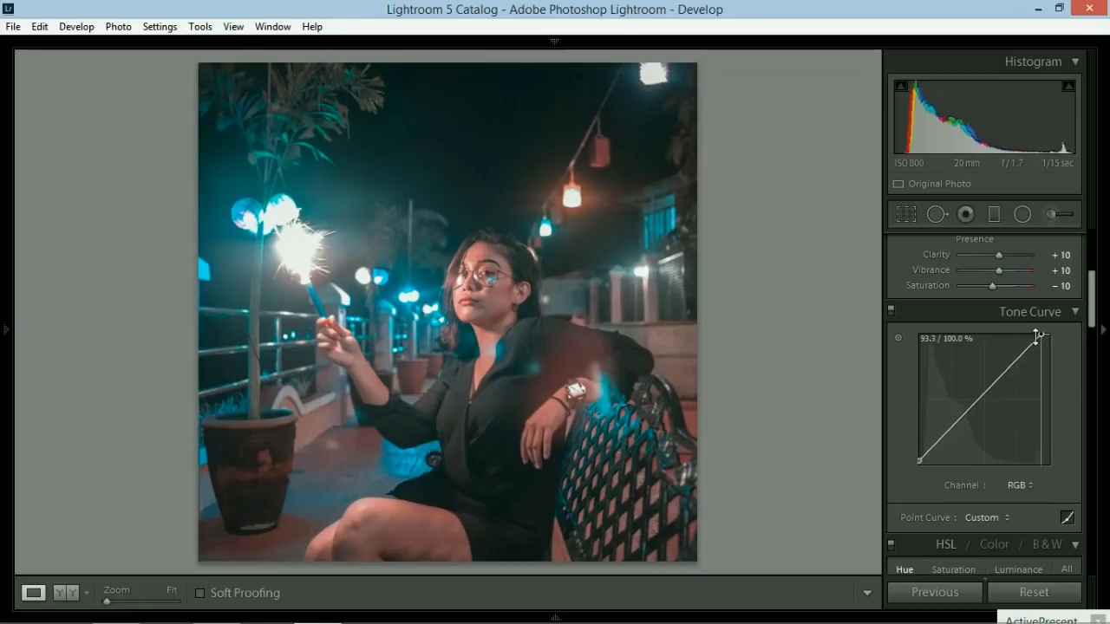
left_click_drag(1036, 336, 1035, 340)
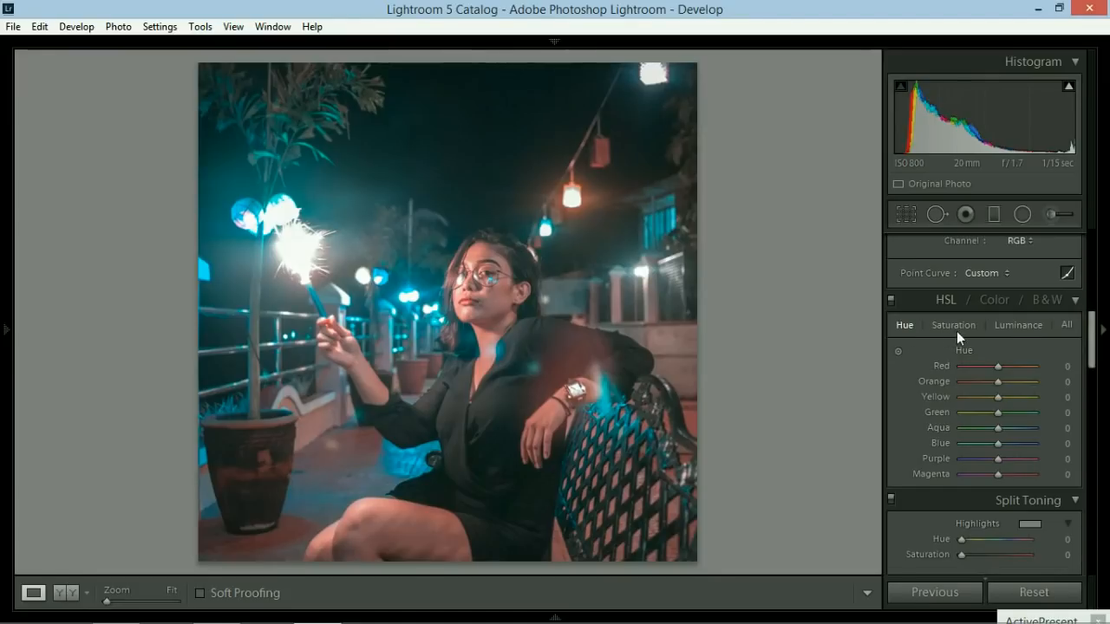
Step: Raise HSL luminance for reds, oranges and magentas, then bring up the hue adjustments
left_click(1018, 325)
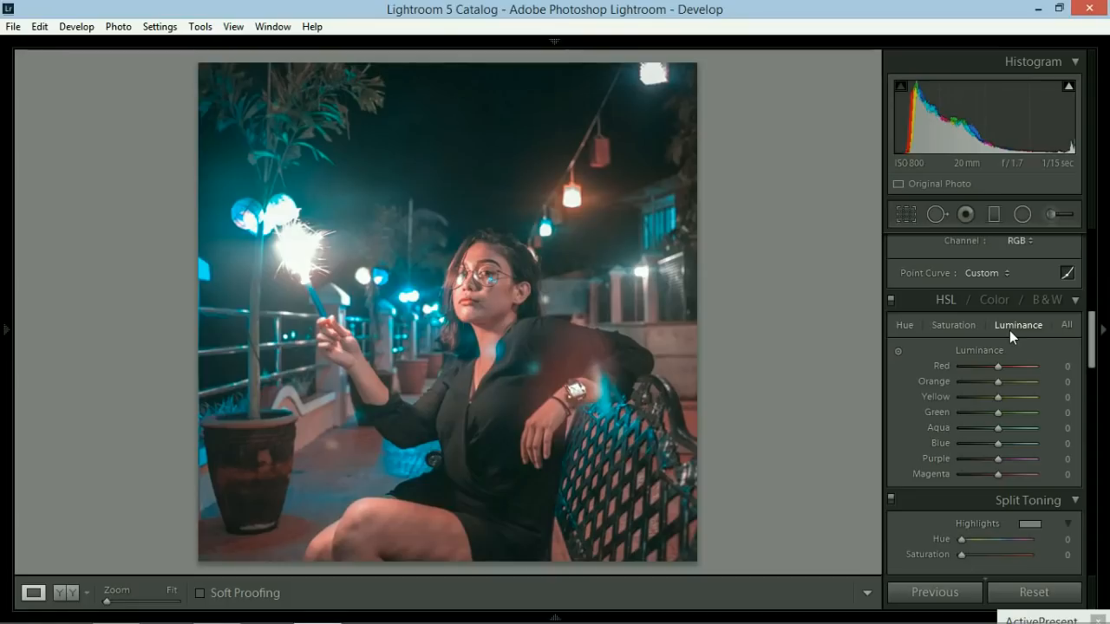
left_click_drag(997, 382, 1019, 381)
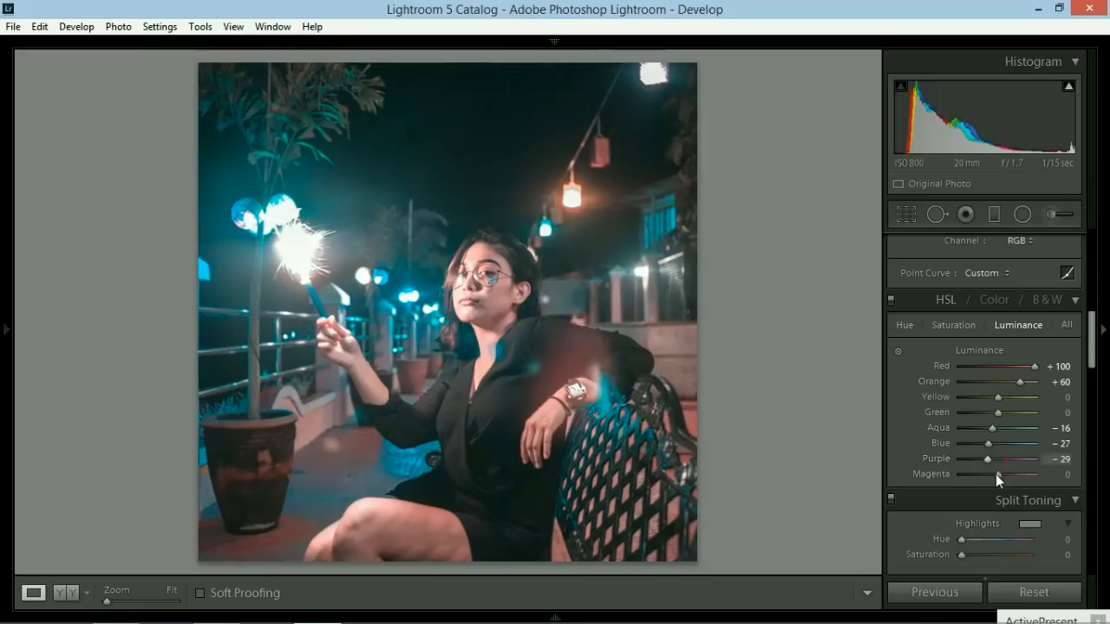
left_click_drag(987, 473, 1010, 474)
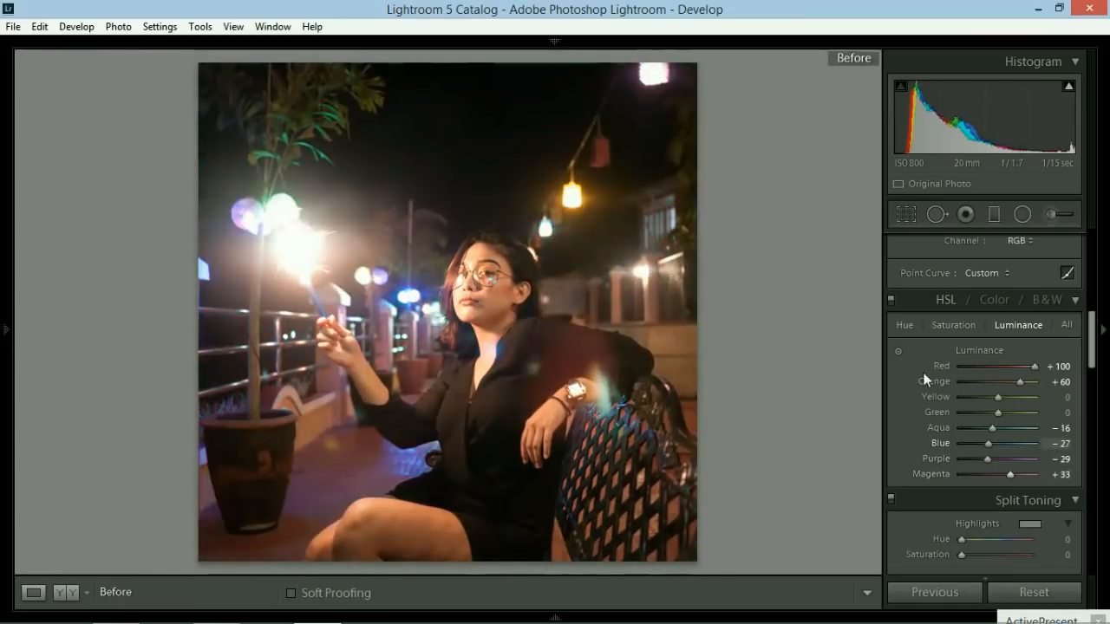
left_click(903, 324)
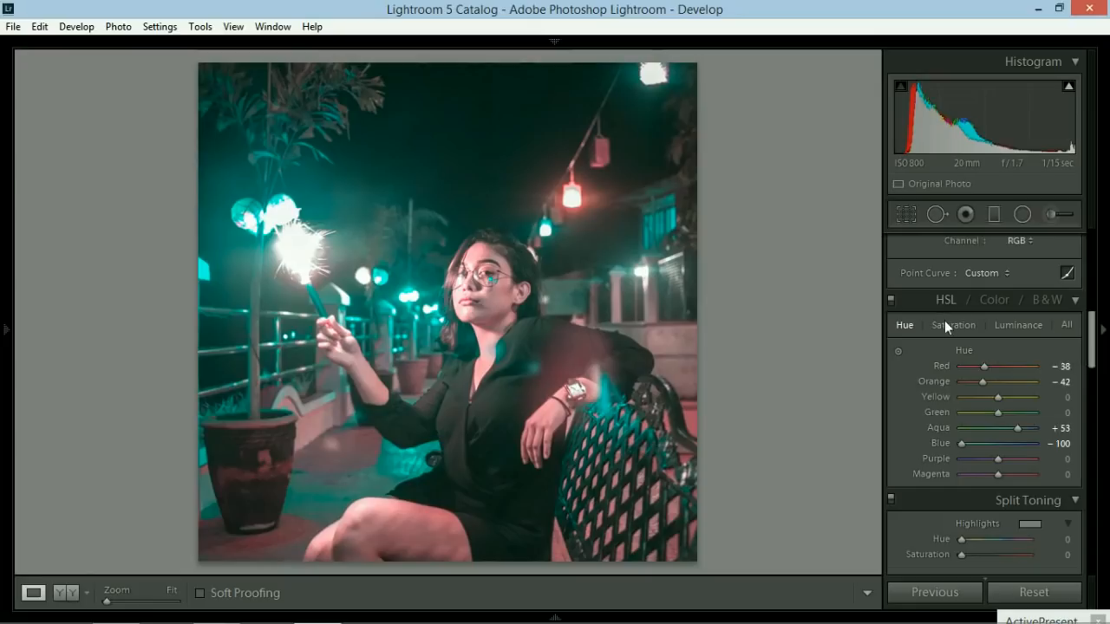
Step: Set Split Toning highlight and shadow saturation to 8 and Shadows Hue to about 184
left_click(952, 325)
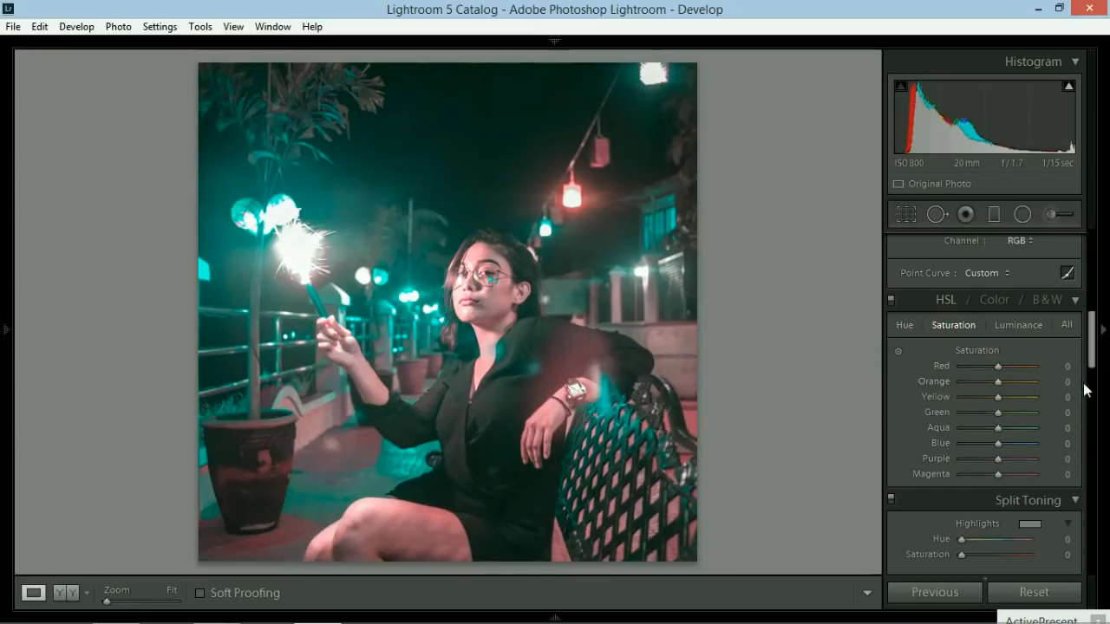
scroll("down", 3)
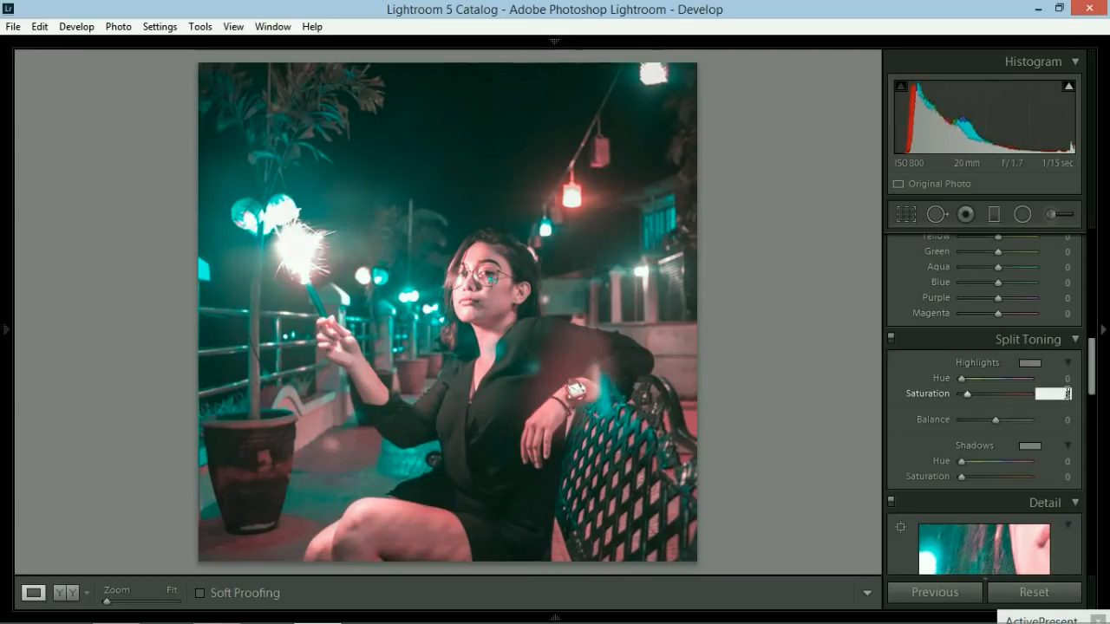
type("8")
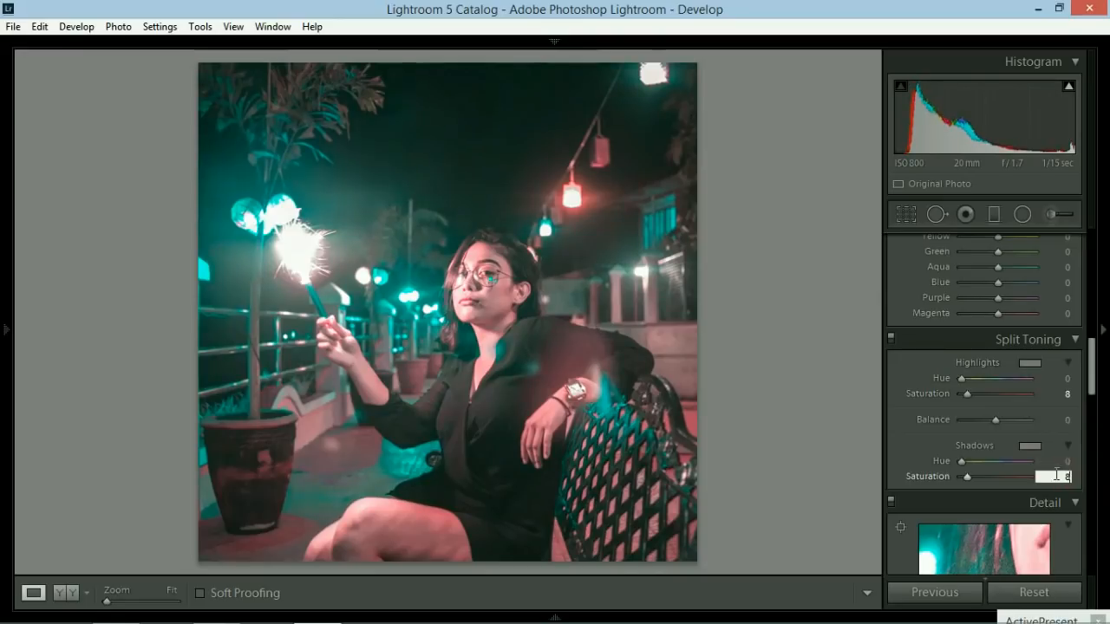
left_click_drag(966, 461, 1011, 462)
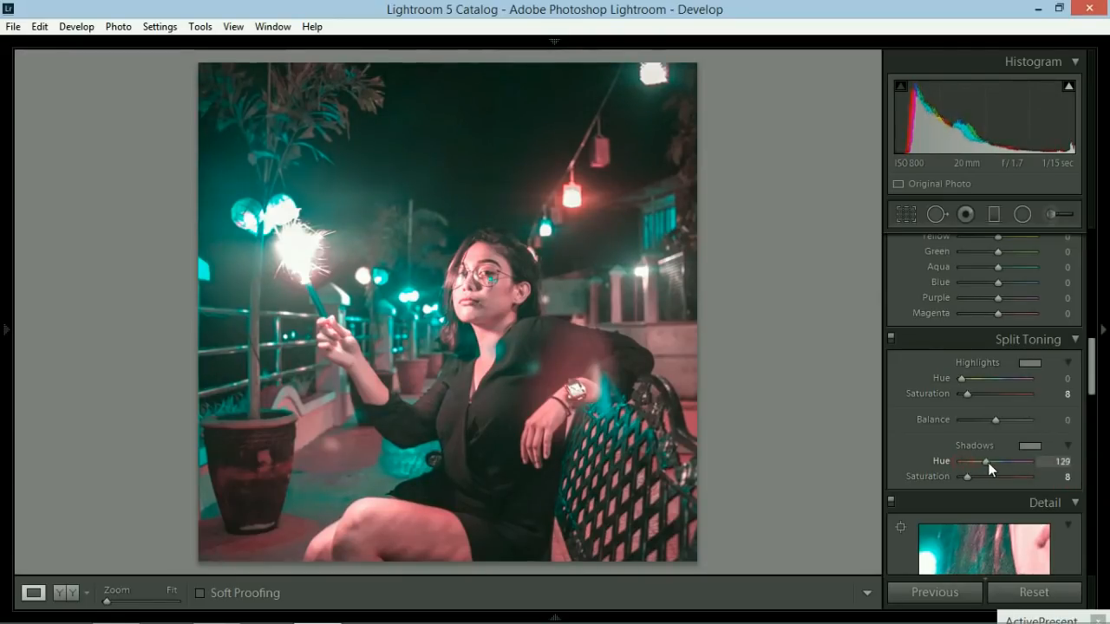
left_click_drag(984, 461, 995, 461)
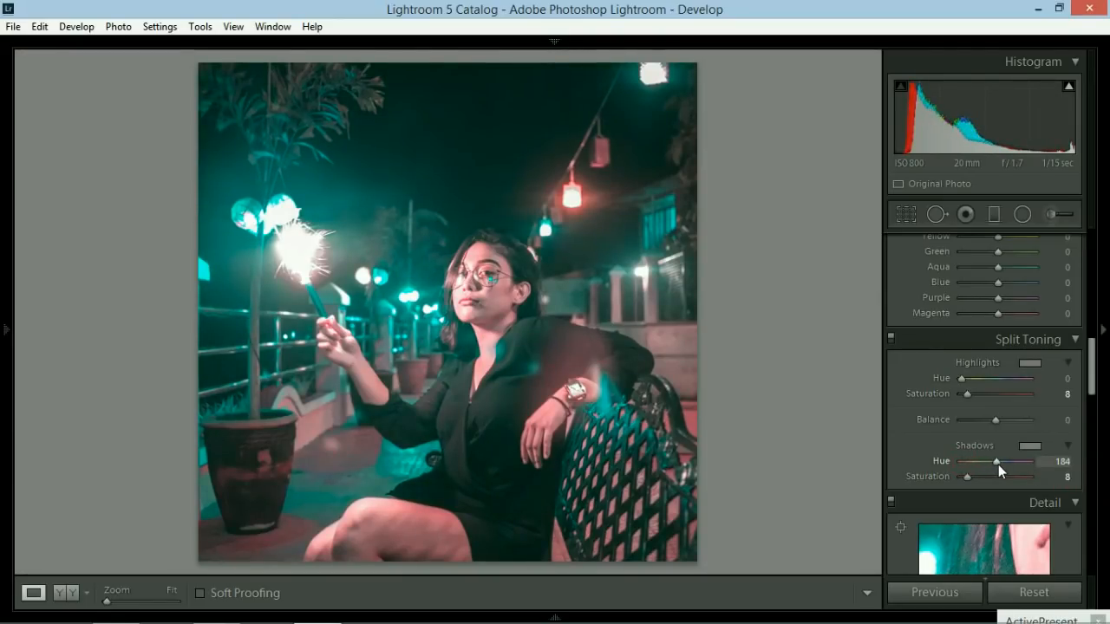
left_click_drag(995, 462, 1000, 462)
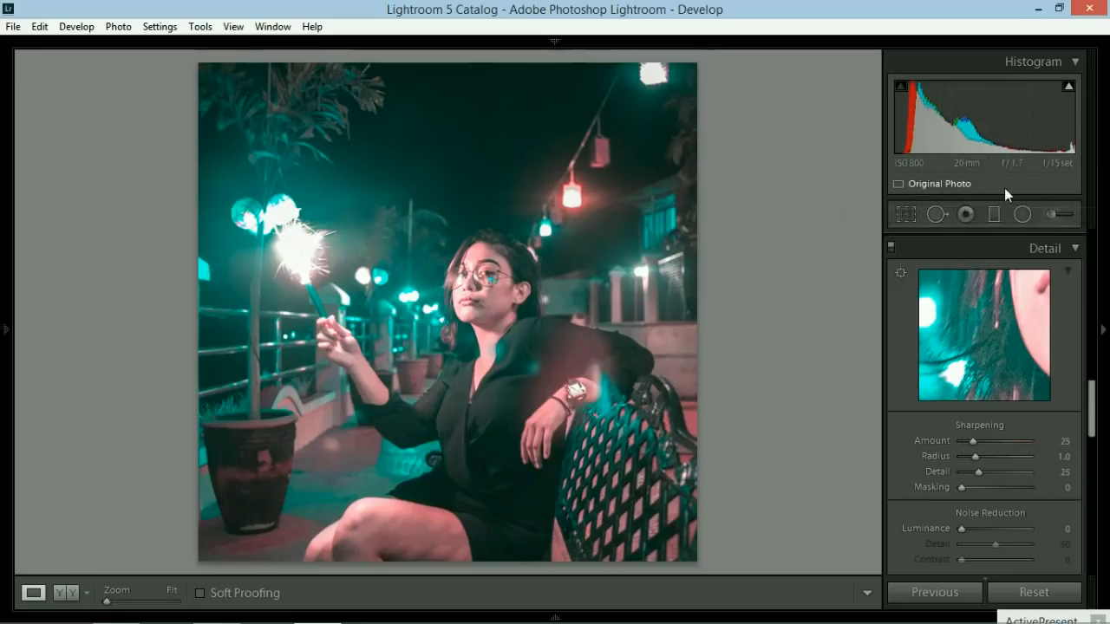
mouse_move(822, 349)
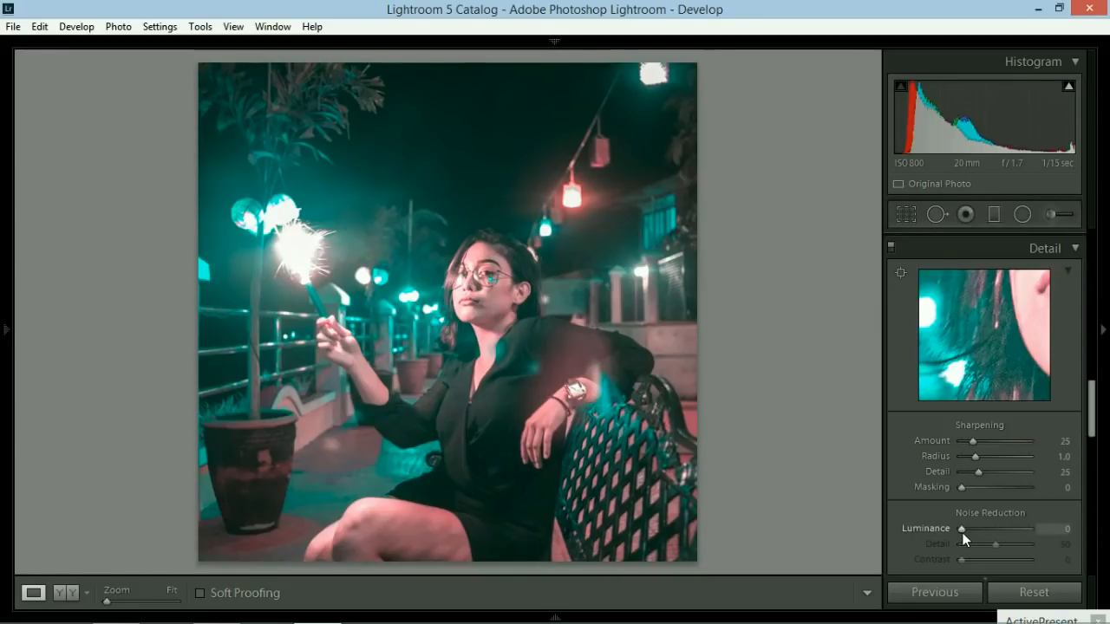
Step: Set Noise Reduction Luminance to 50 and Color to 50
scroll("down", 3)
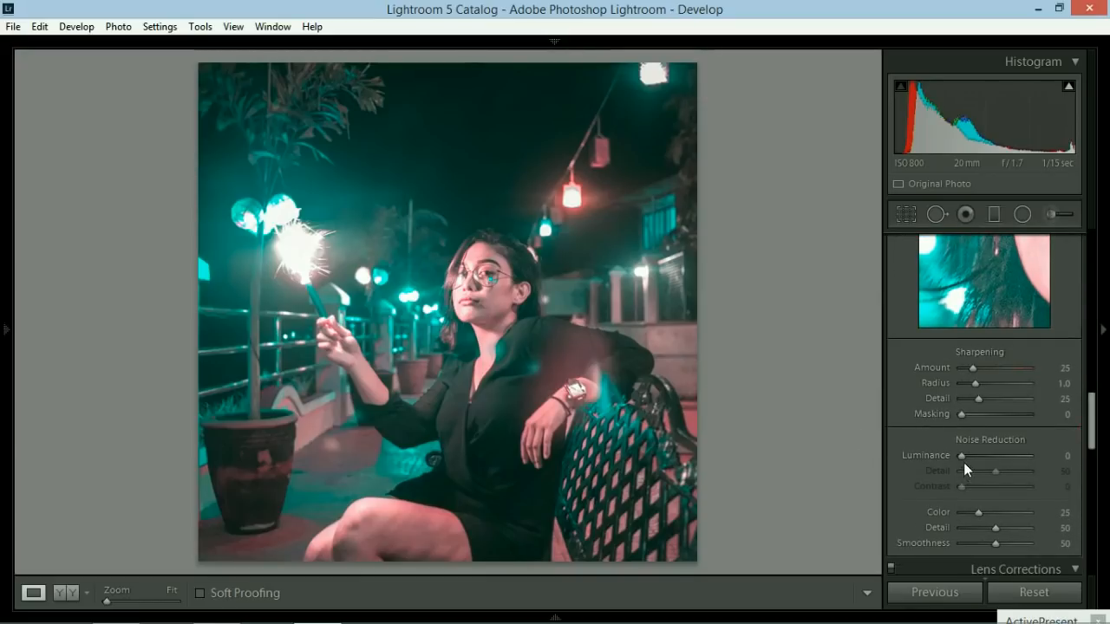
left_click_drag(961, 456, 995, 456)
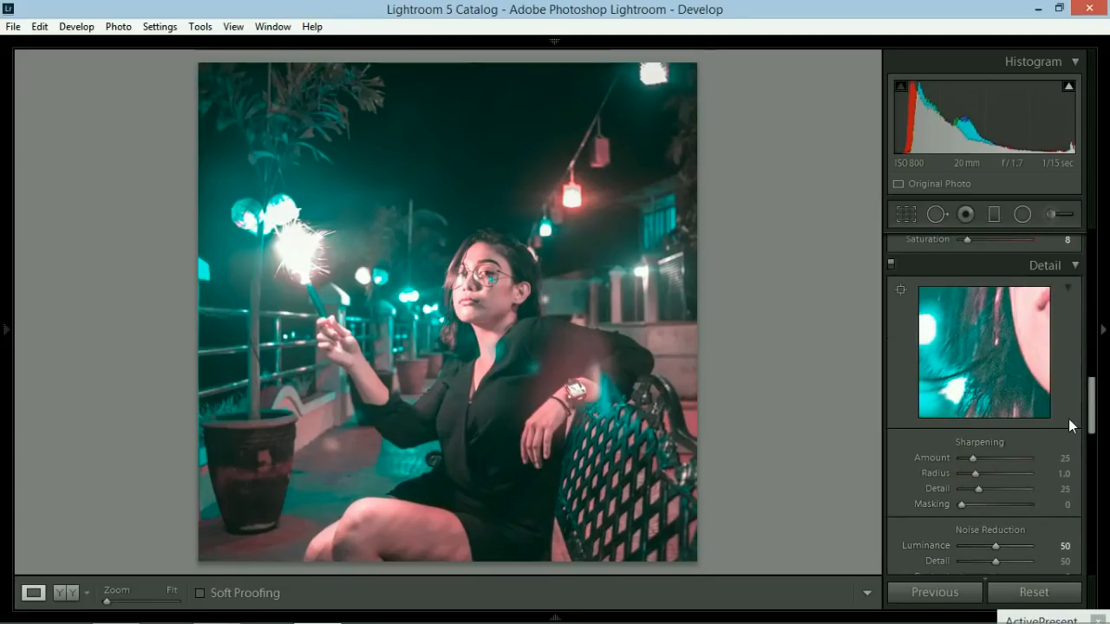
scroll("down", 3)
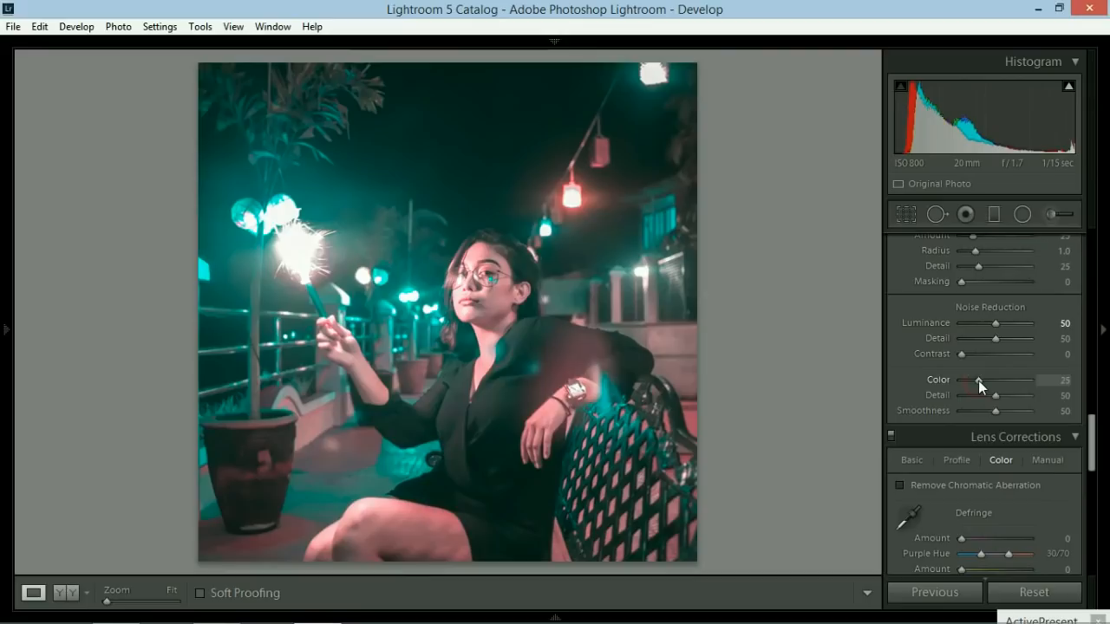
left_click_drag(978, 380, 995, 380)
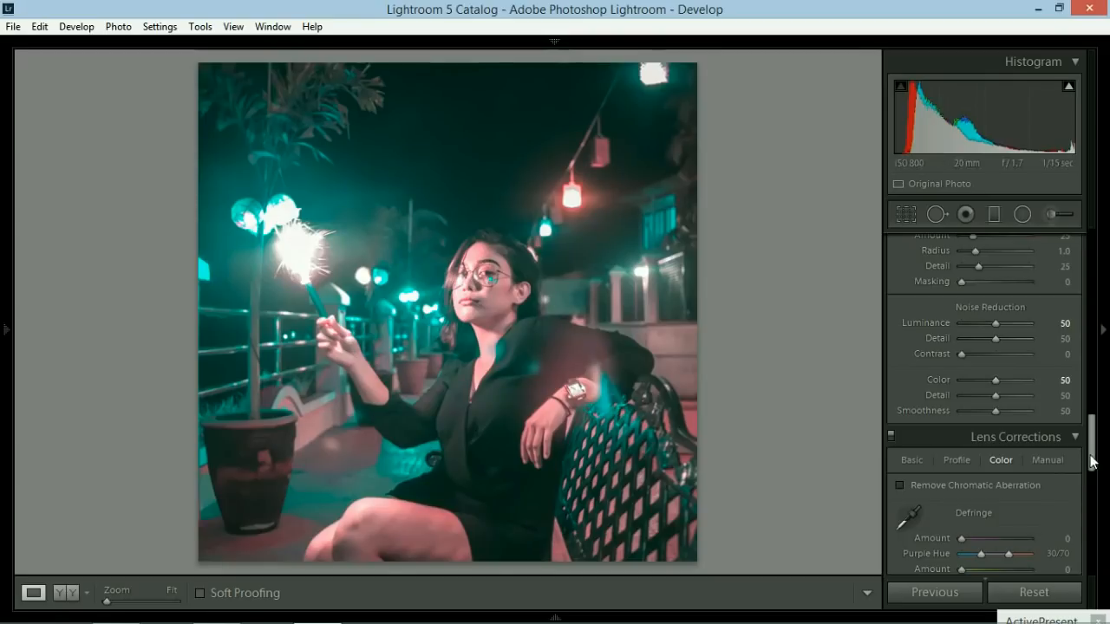
scroll("down", 3)
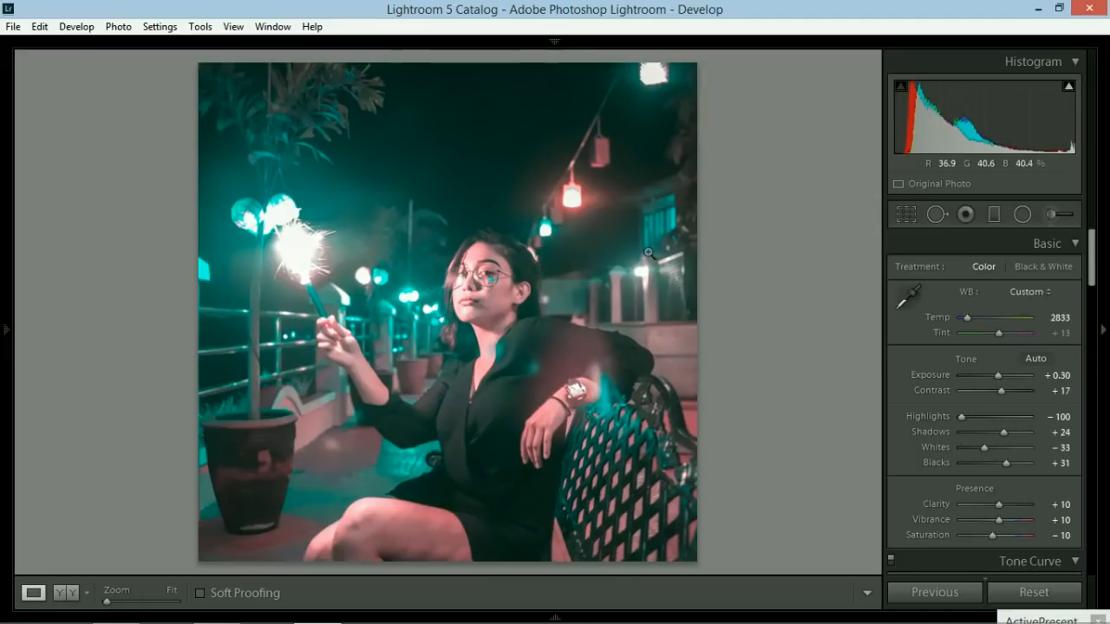
mouse_move(1021, 214)
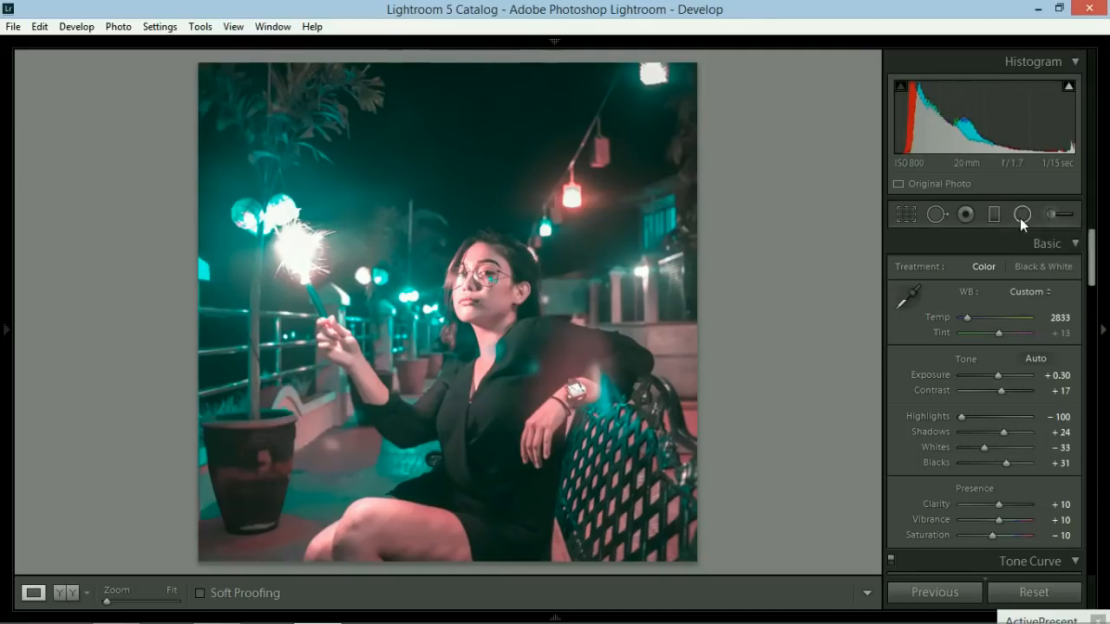
mouse_move(1022, 214)
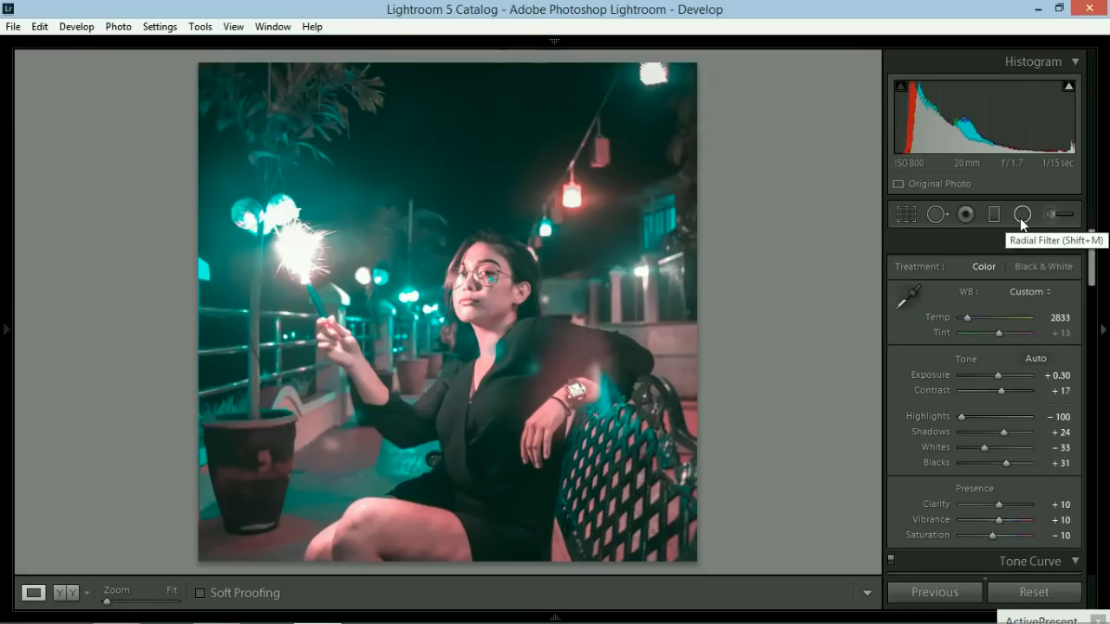
Step: Start a radial filter with exposure +0.30, contrast 31, and slightly lifted highlights and shadows
left_click(1021, 214)
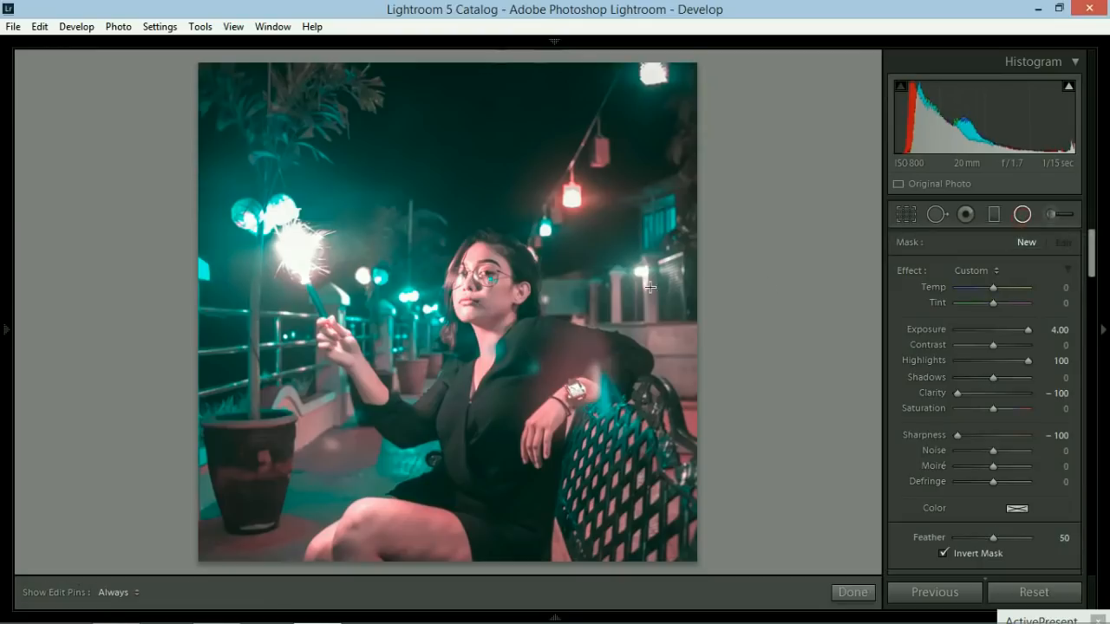
mouse_move(501, 295)
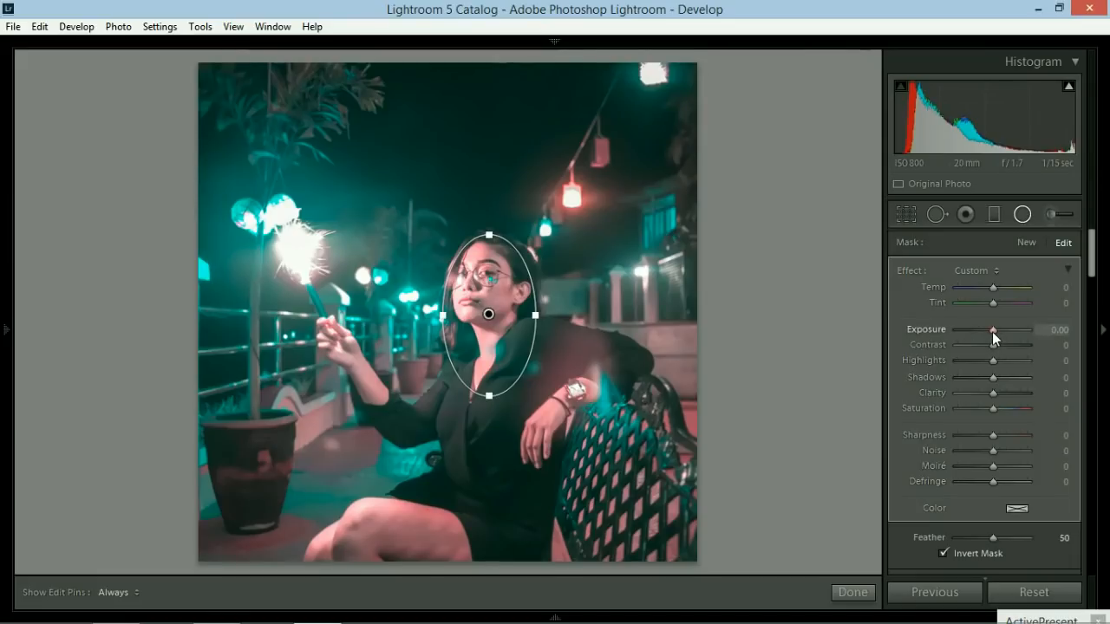
left_click_drag(993, 330, 996, 331)
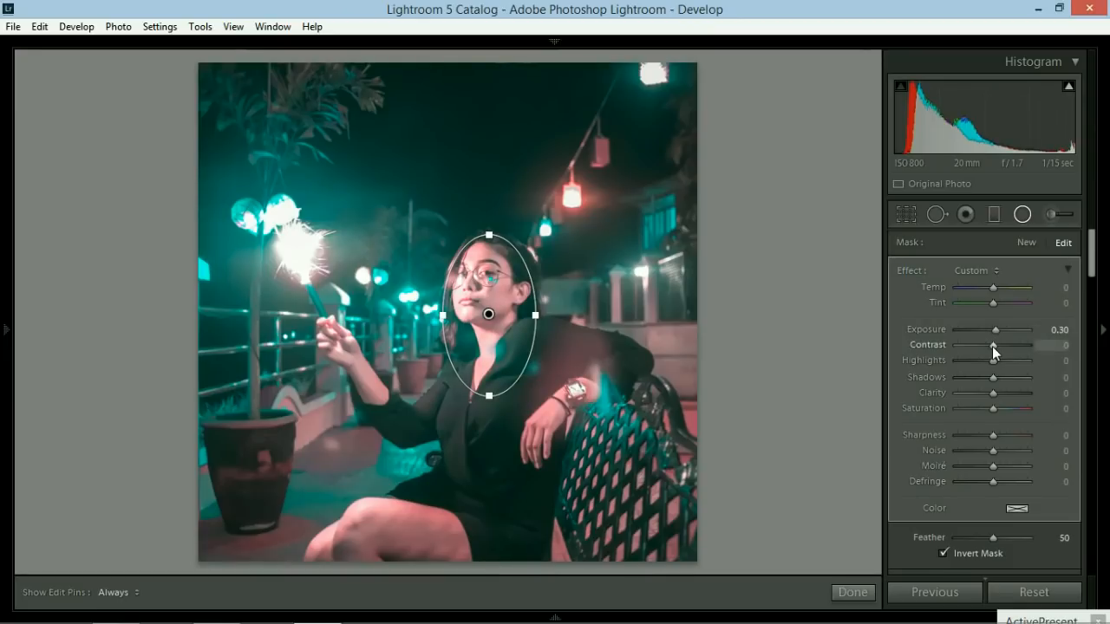
left_click_drag(992, 345, 1004, 345)
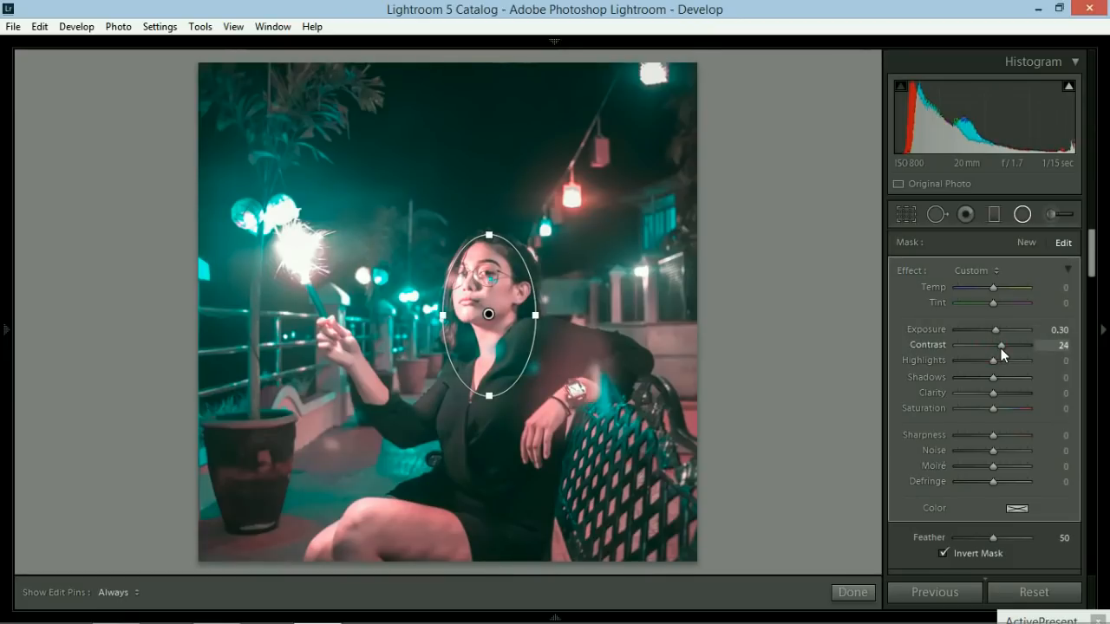
left_click_drag(1001, 346, 1007, 345)
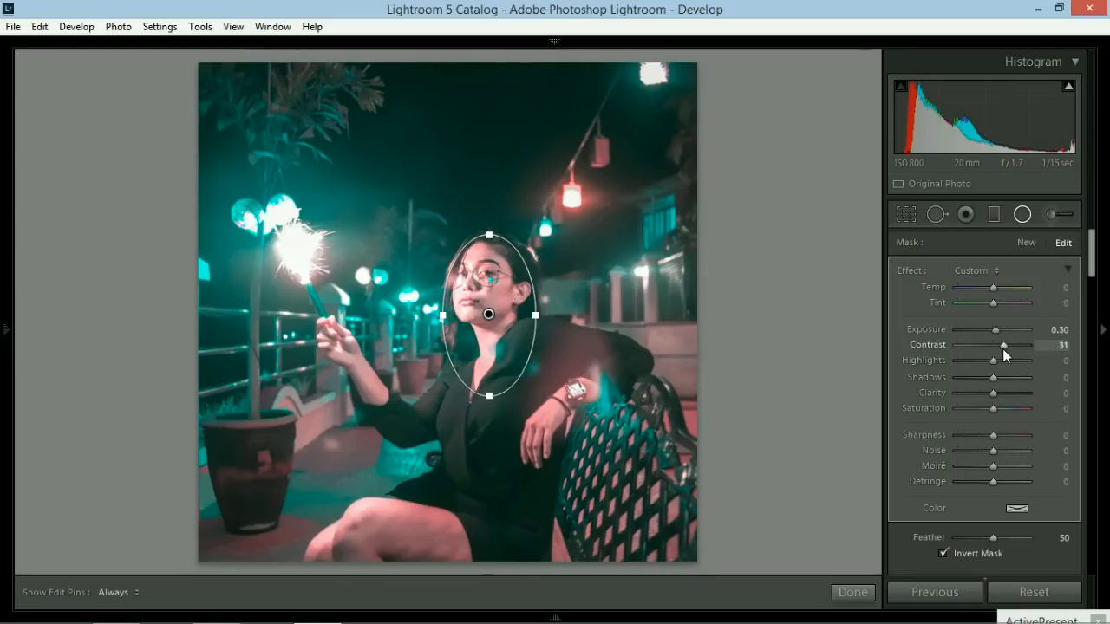
left_click_drag(992, 360, 996, 360)
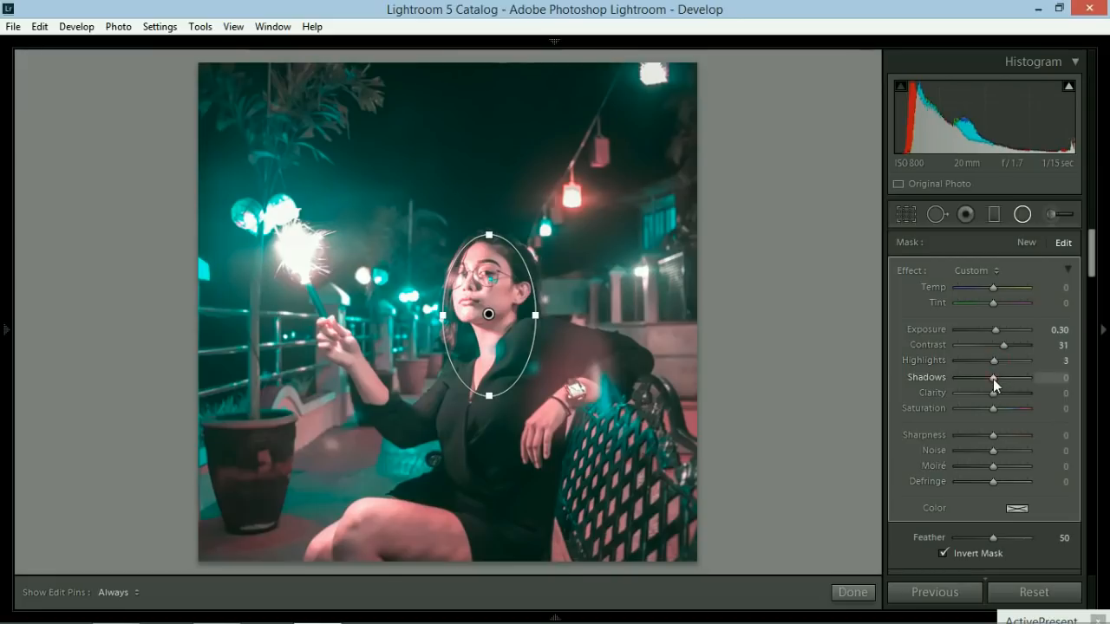
left_click_drag(991, 378, 995, 379)
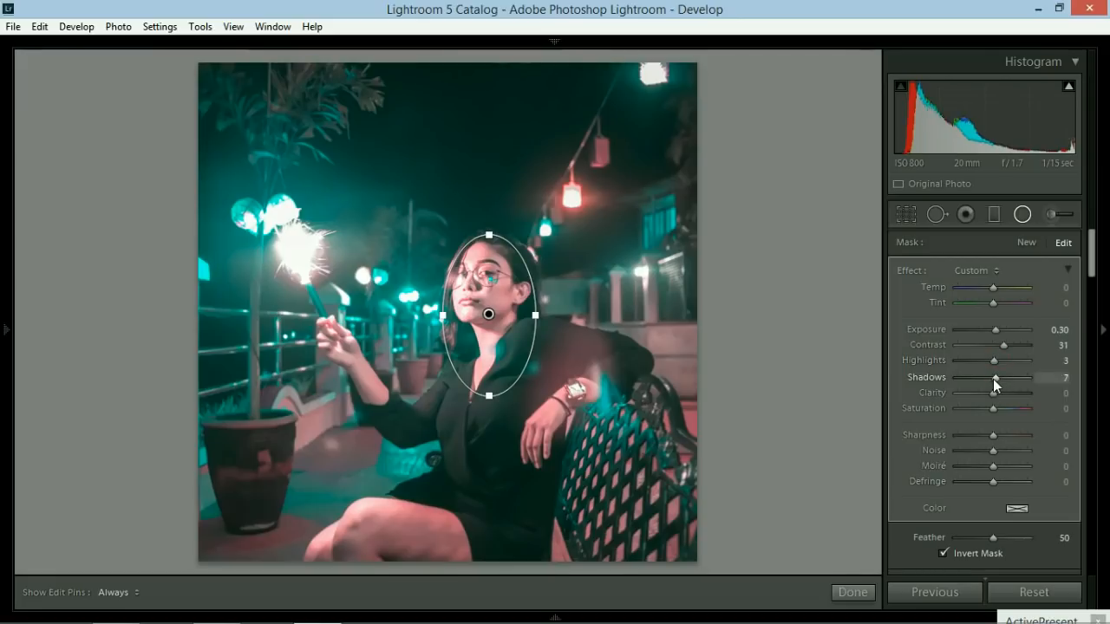
left_click_drag(993, 377, 997, 377)
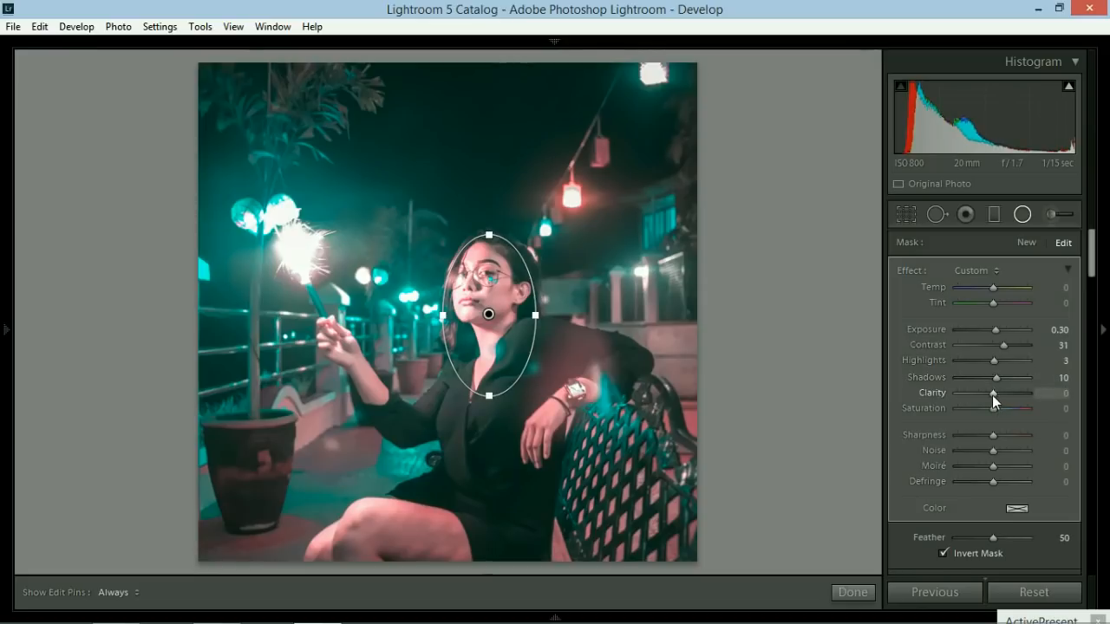
Step: Set the filter's Clarity 13, Saturation −10, Sharpness 15 and Noise −43
left_click_drag(992, 393, 1006, 393)
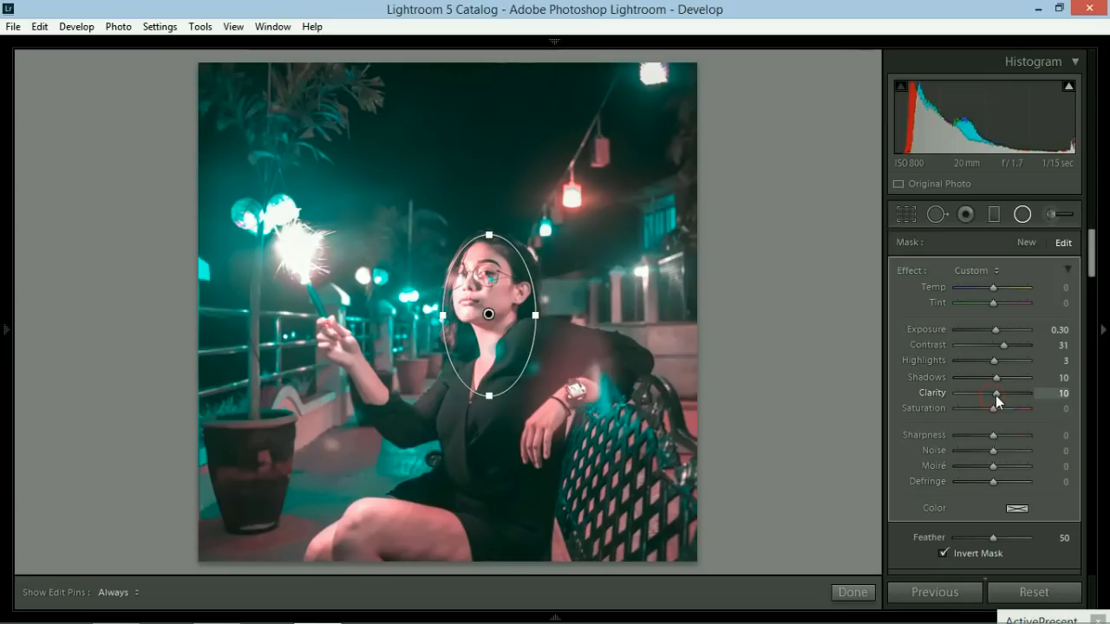
left_click_drag(1019, 394, 998, 395)
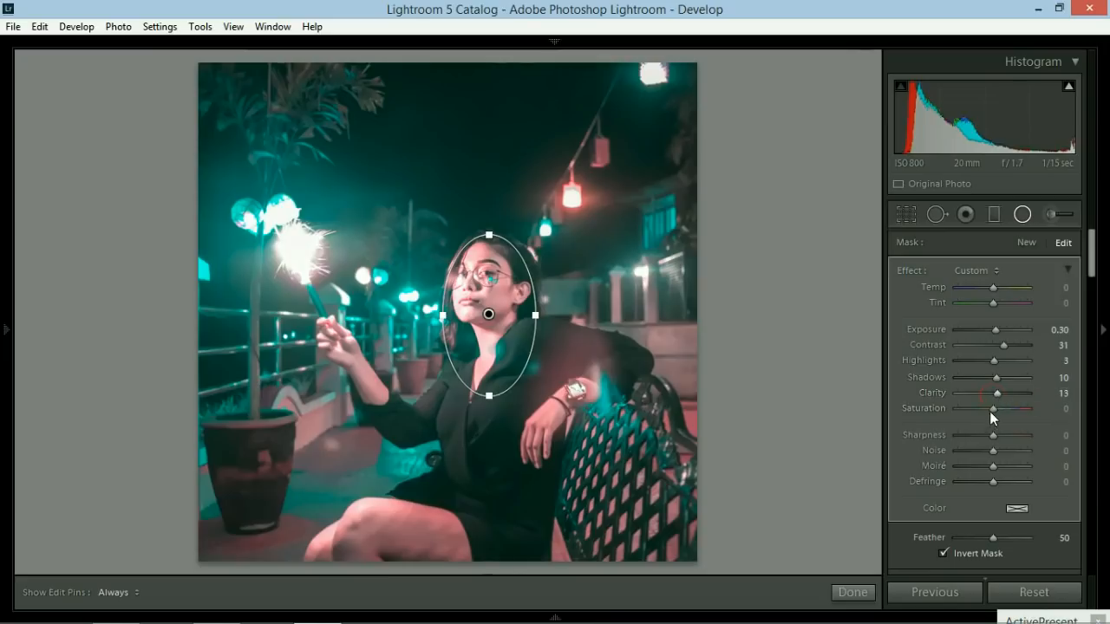
left_click_drag(994, 408, 993, 408)
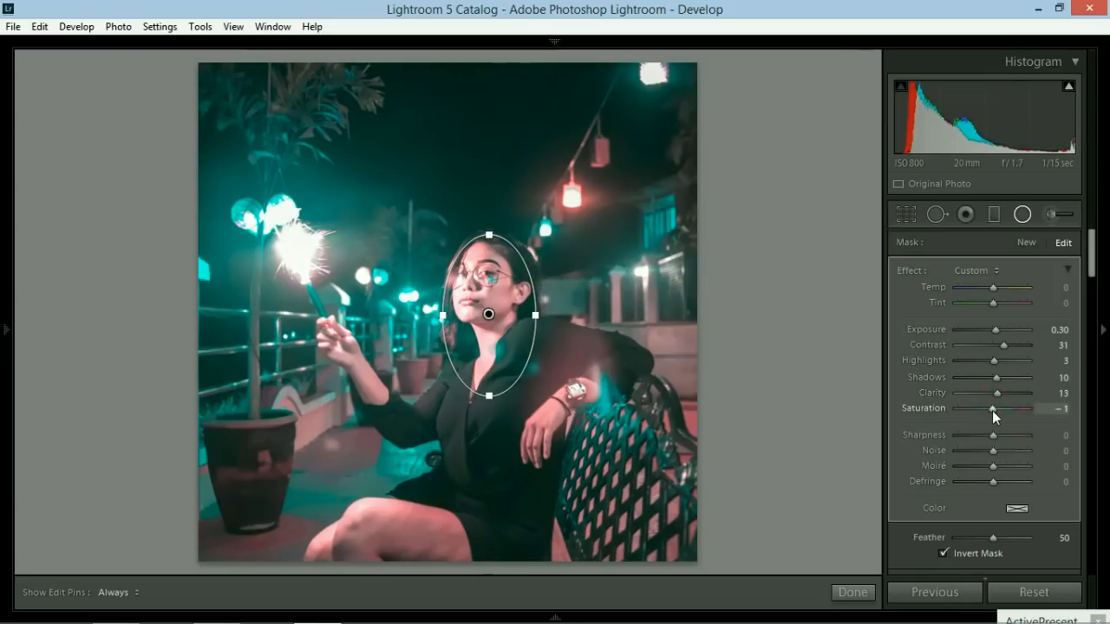
left_click_drag(995, 408, 989, 408)
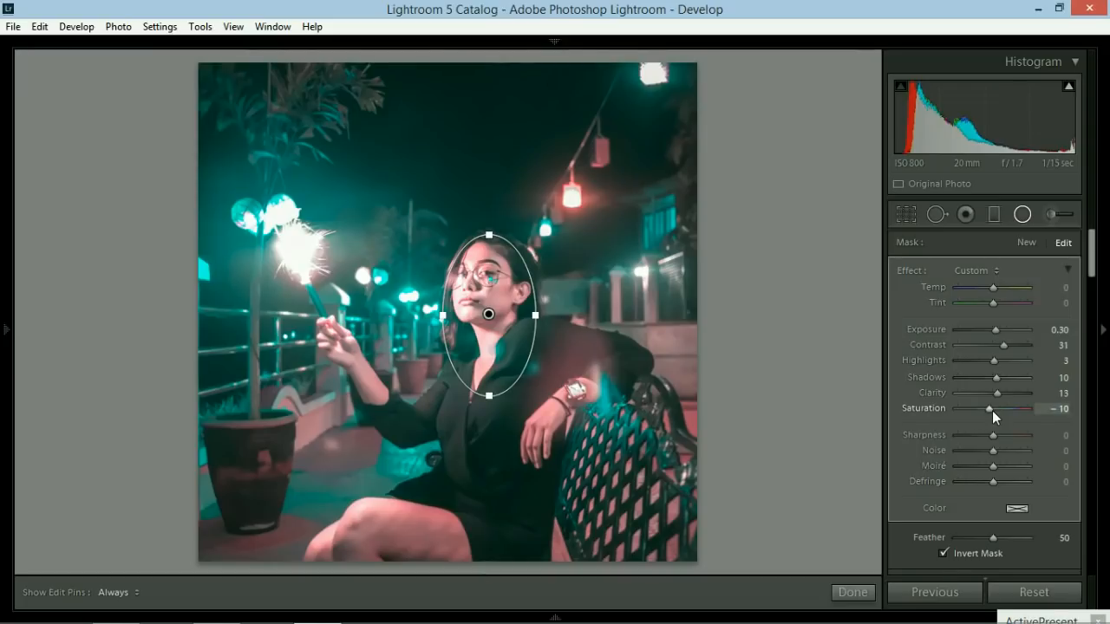
mouse_move(994, 442)
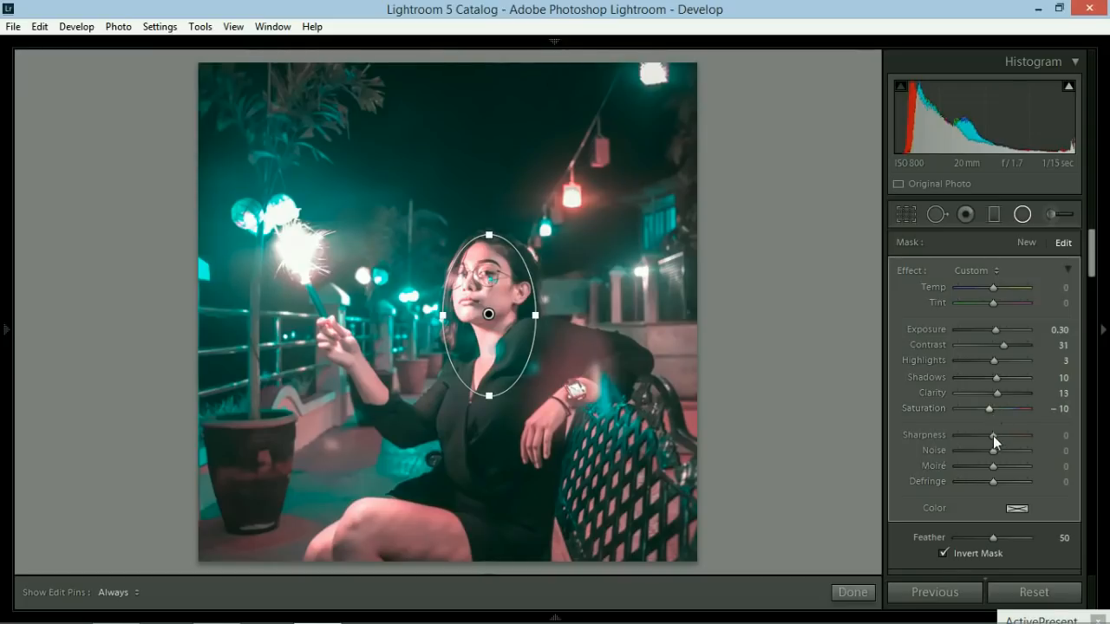
left_click_drag(987, 437, 997, 437)
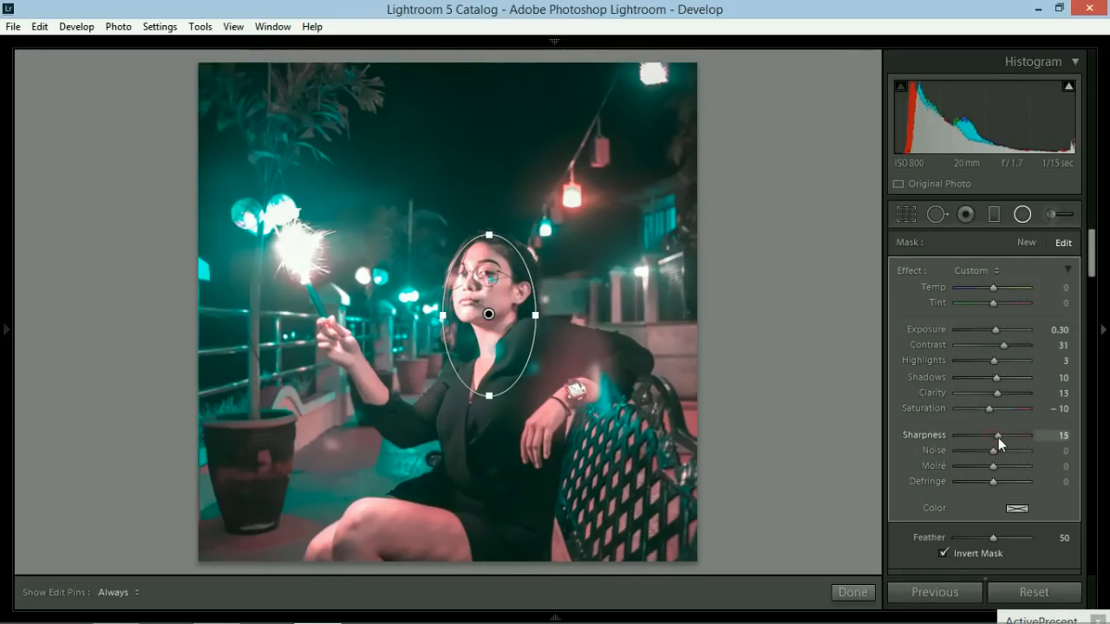
left_click_drag(996, 451, 992, 451)
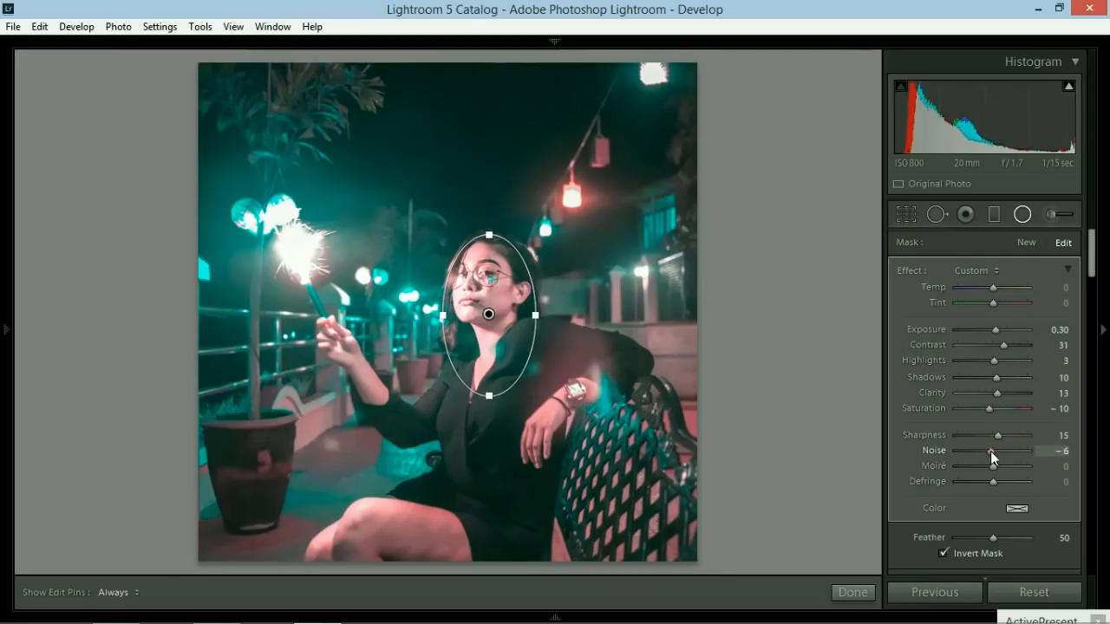
left_click_drag(993, 451, 978, 451)
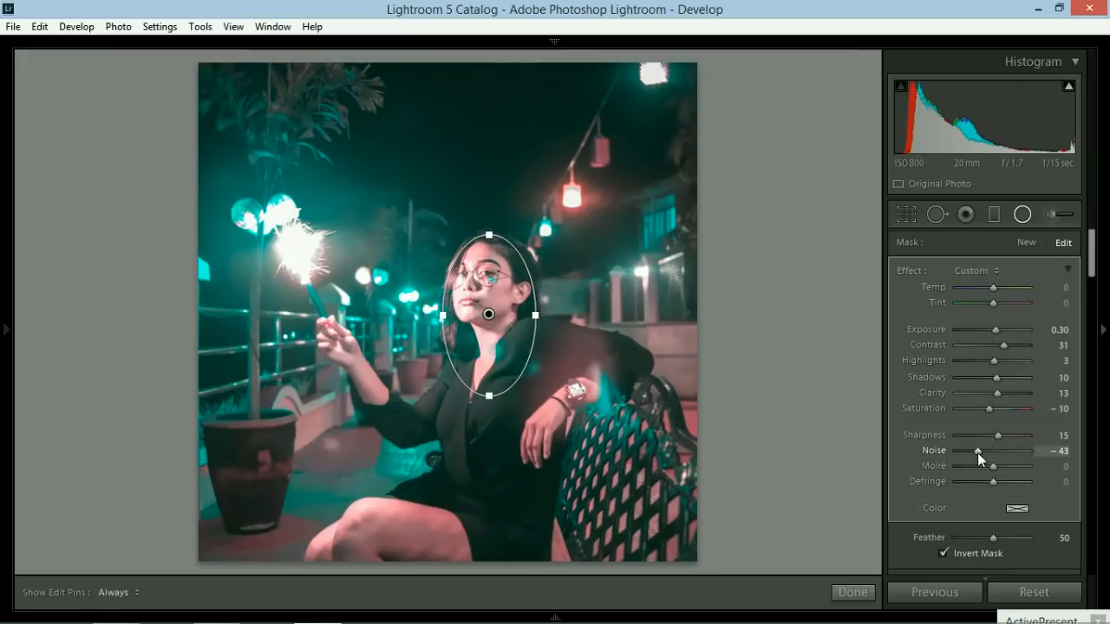
mouse_move(48, 355)
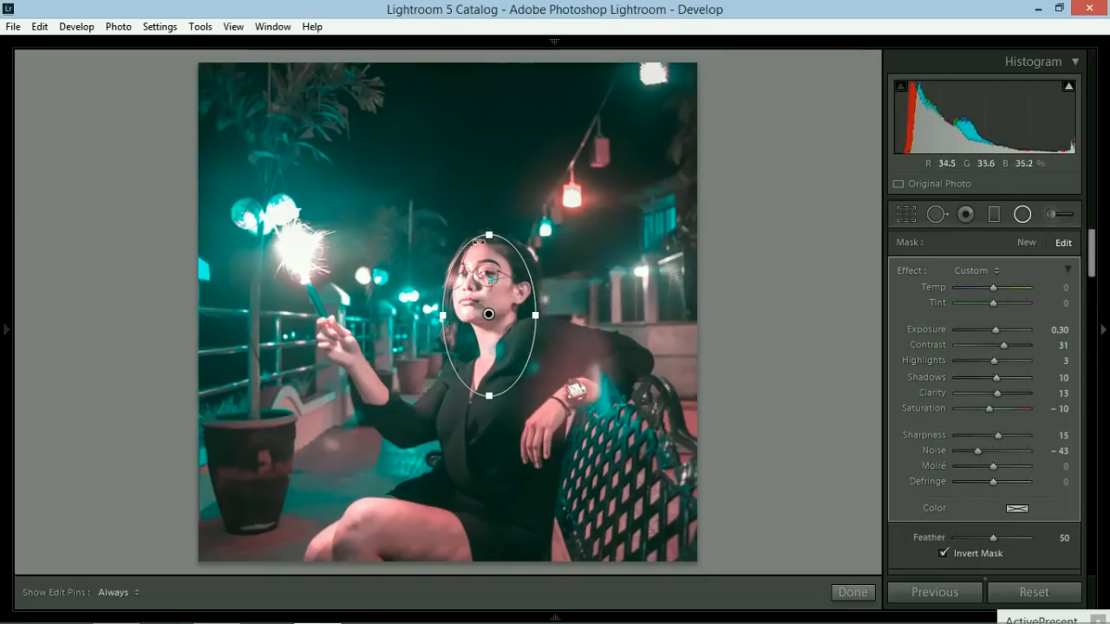
mouse_move(511, 105)
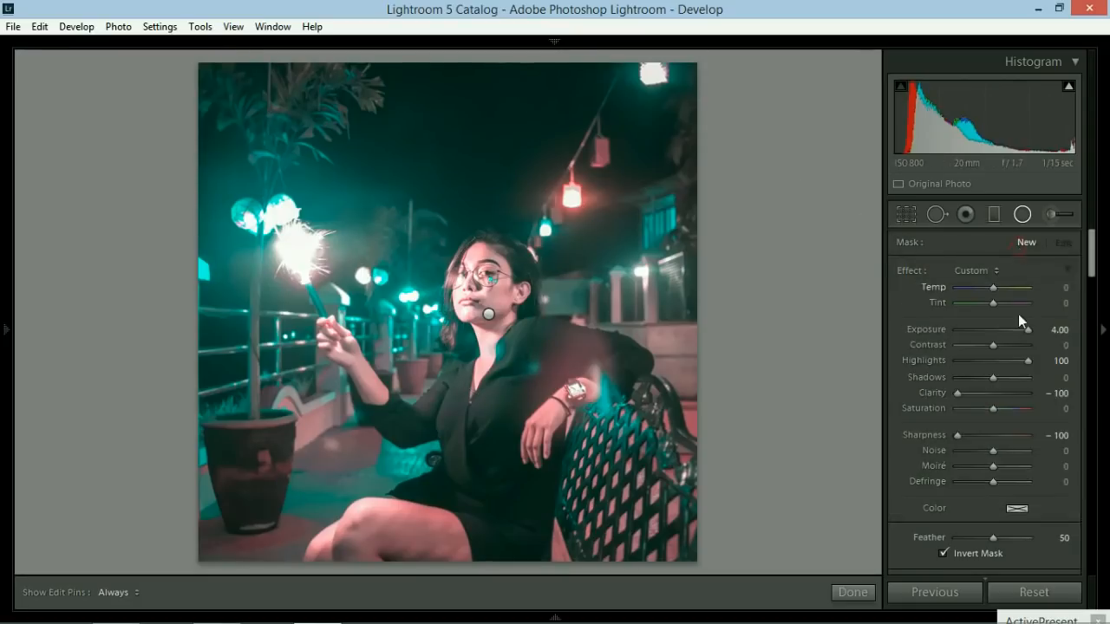
Step: Add a non-inverted face radial filter: exposure −0.20, contrast −10, highlights −20, clarity −38, sharpness −31, noise −22
left_click(486, 314)
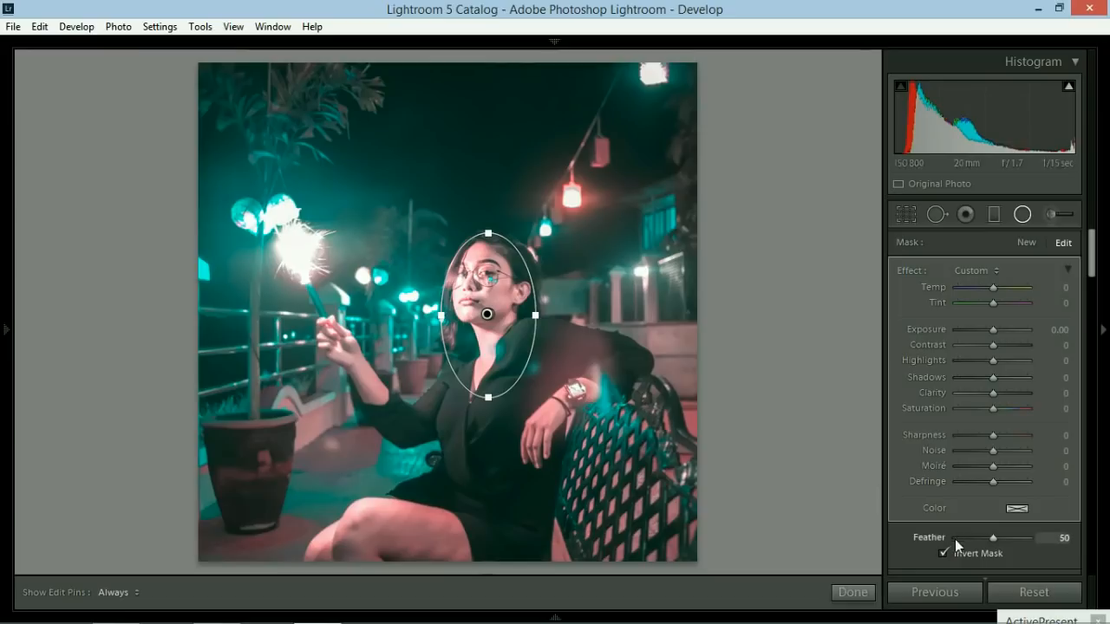
left_click(945, 554)
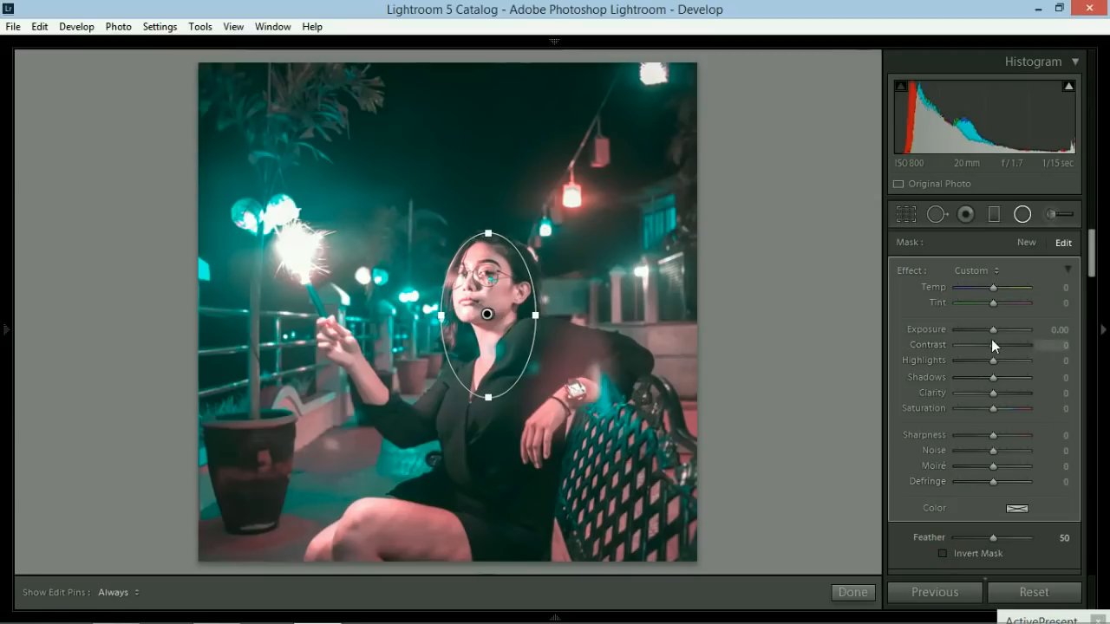
mouse_move(994, 337)
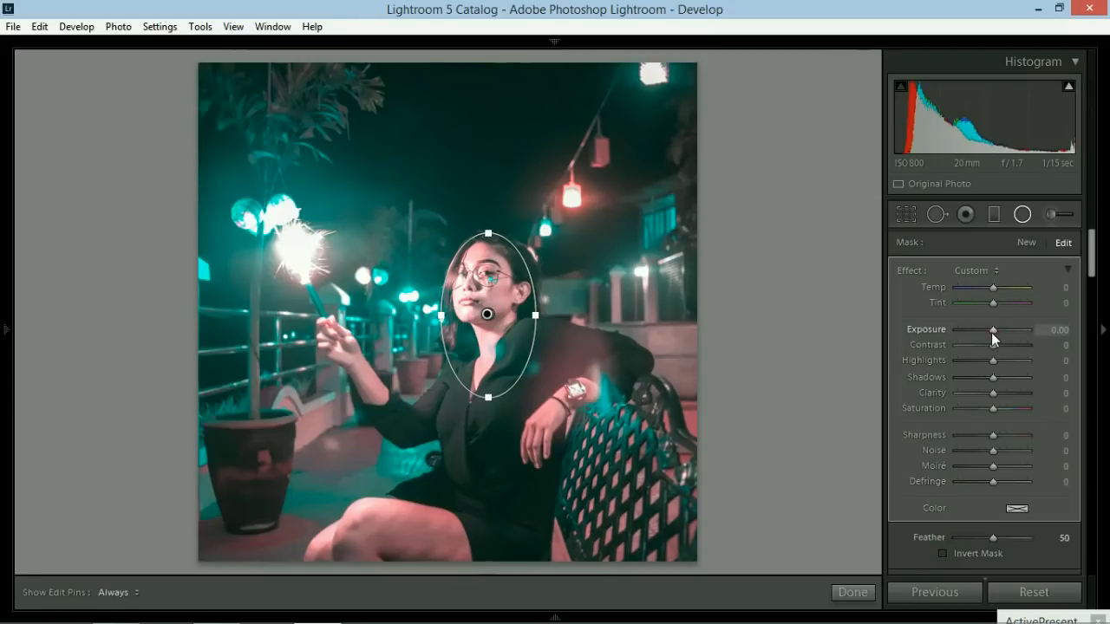
left_click_drag(997, 329, 991, 330)
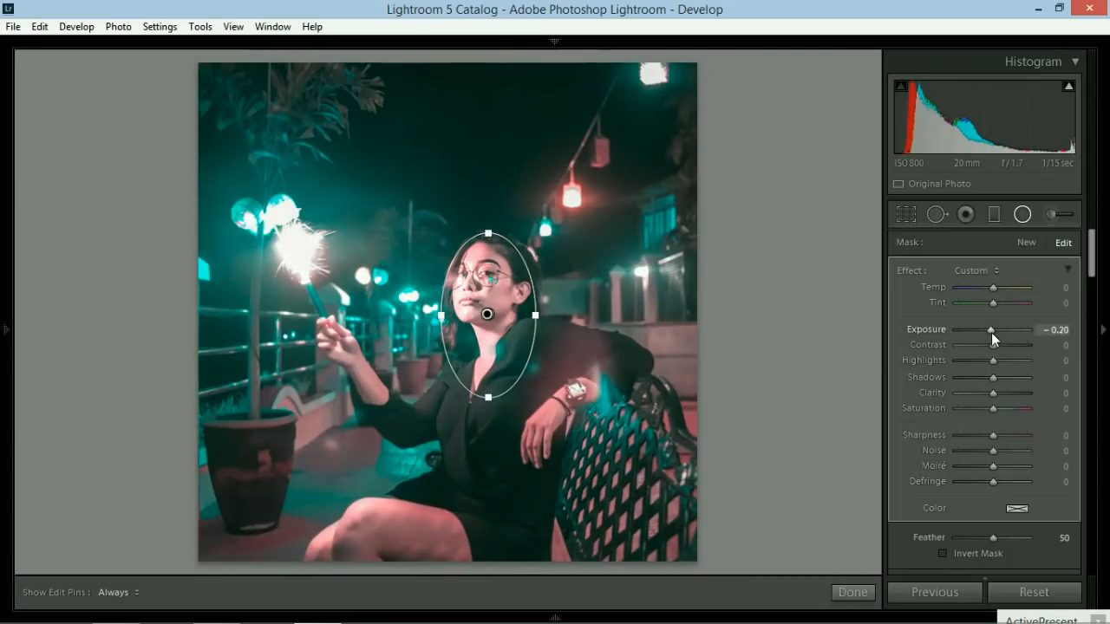
left_click_drag(1006, 360, 980, 360)
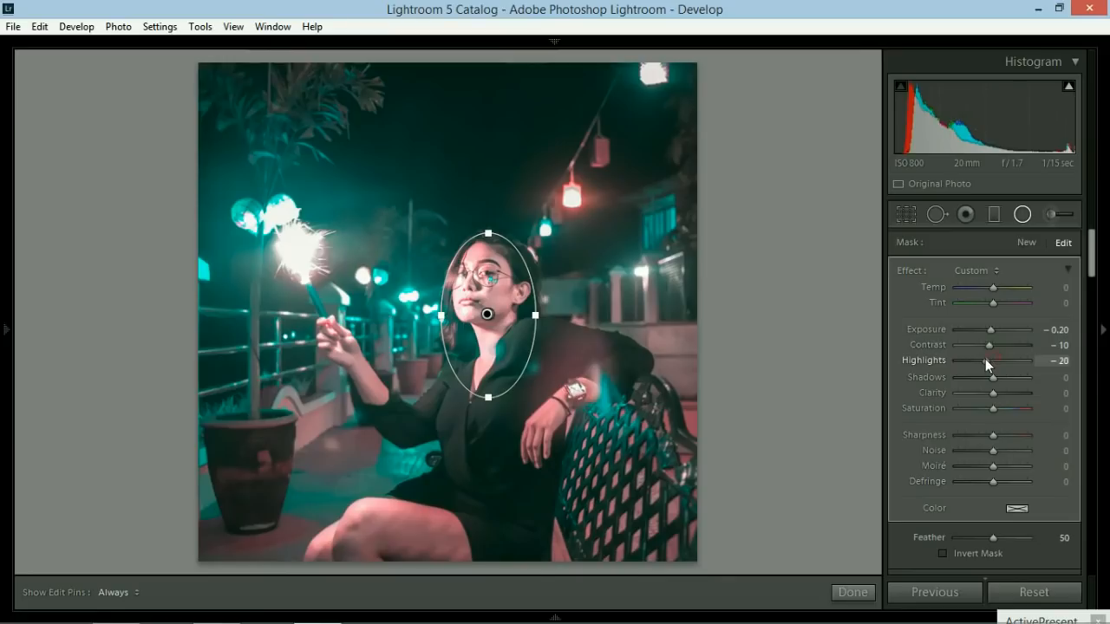
left_click_drag(993, 377, 986, 376)
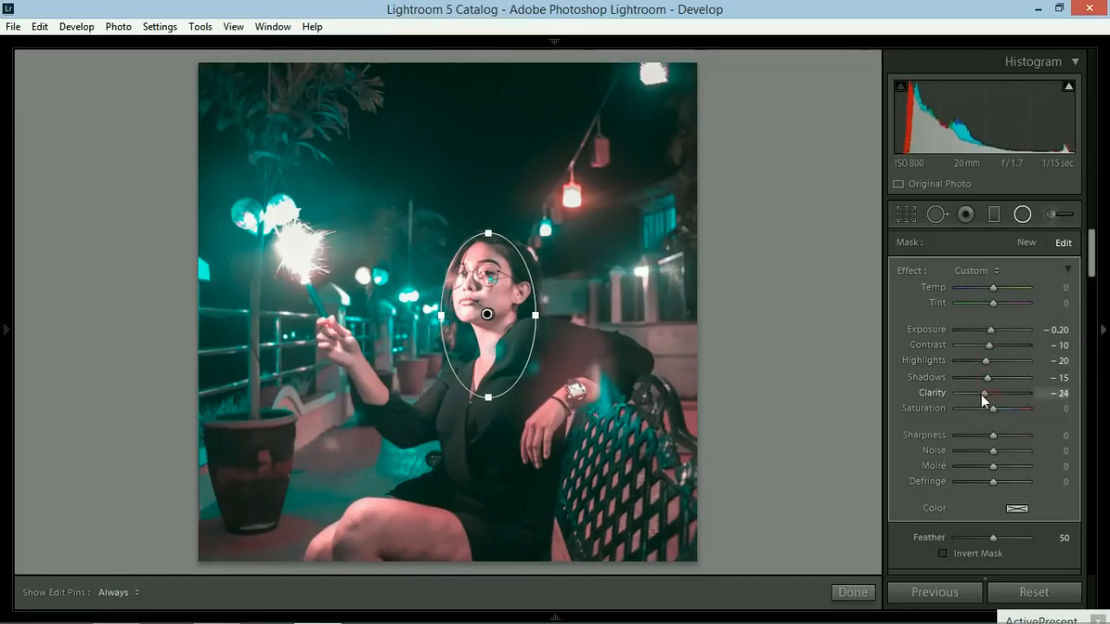
left_click_drag(984, 393, 963, 393)
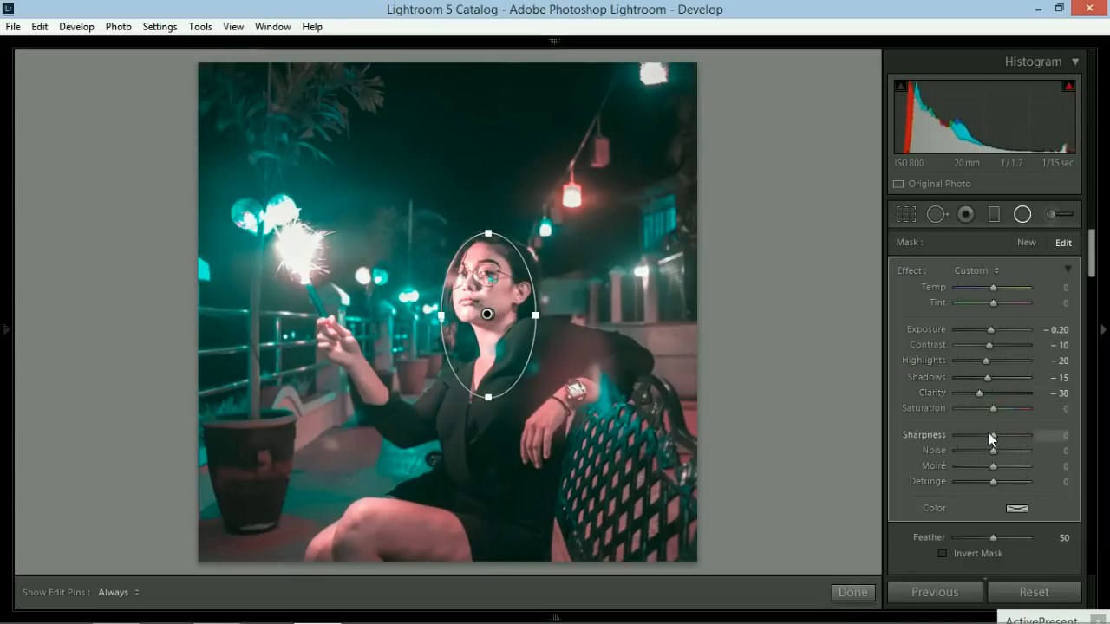
left_click_drag(993, 436, 983, 436)
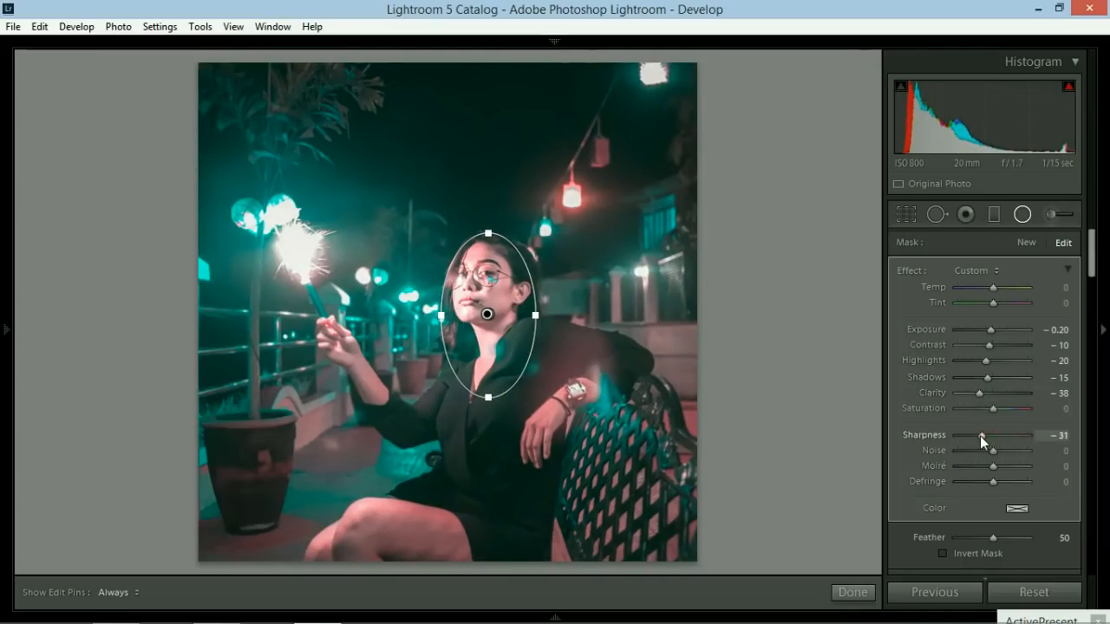
left_click_drag(993, 450, 966, 450)
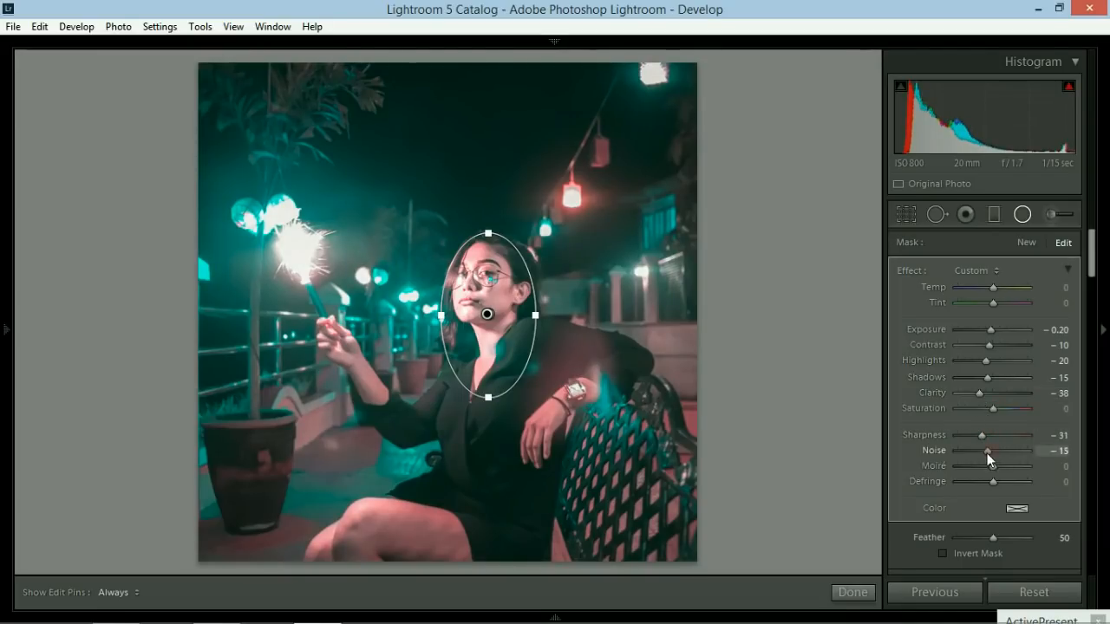
left_click_drag(986, 450, 973, 450)
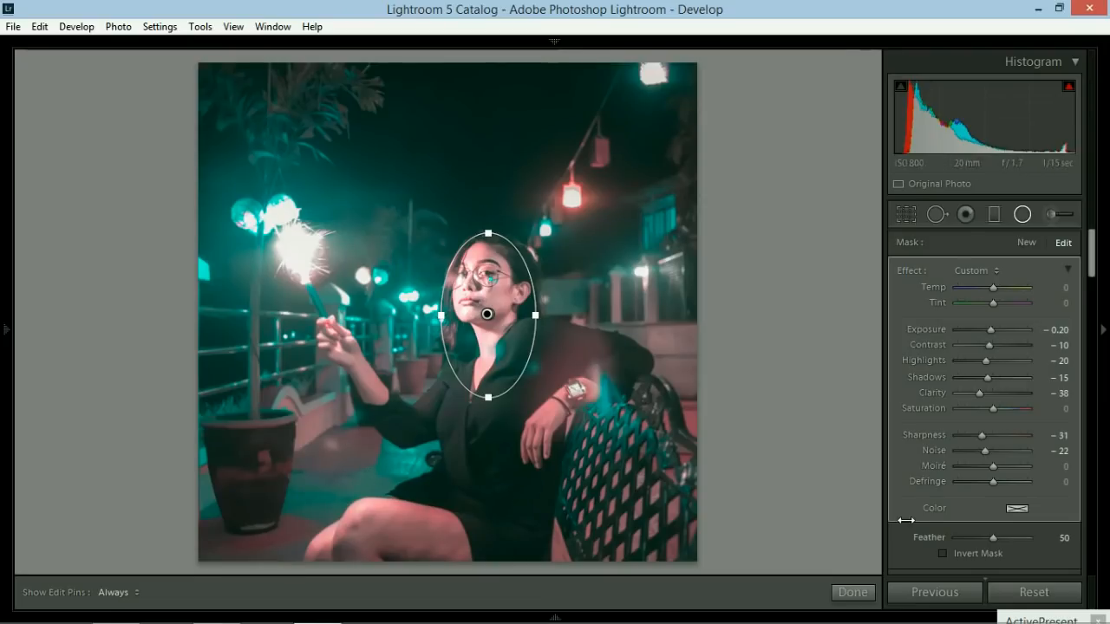
mouse_move(1018, 512)
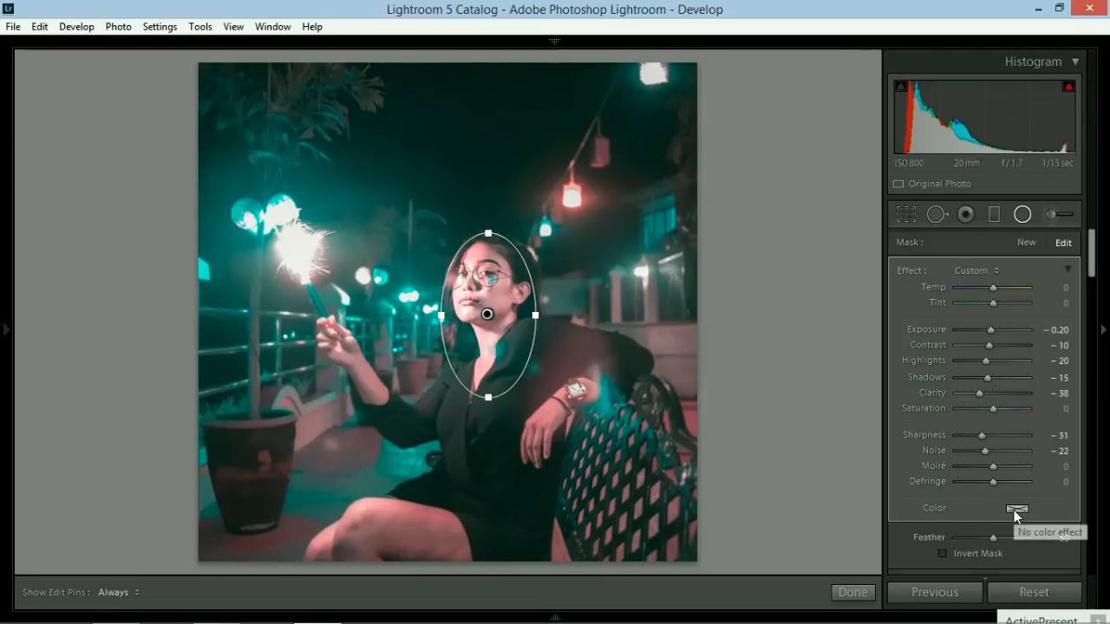
Step: Give the face radial filter a faint pink tint: hue 300, saturation about 11%
left_click(1016, 509)
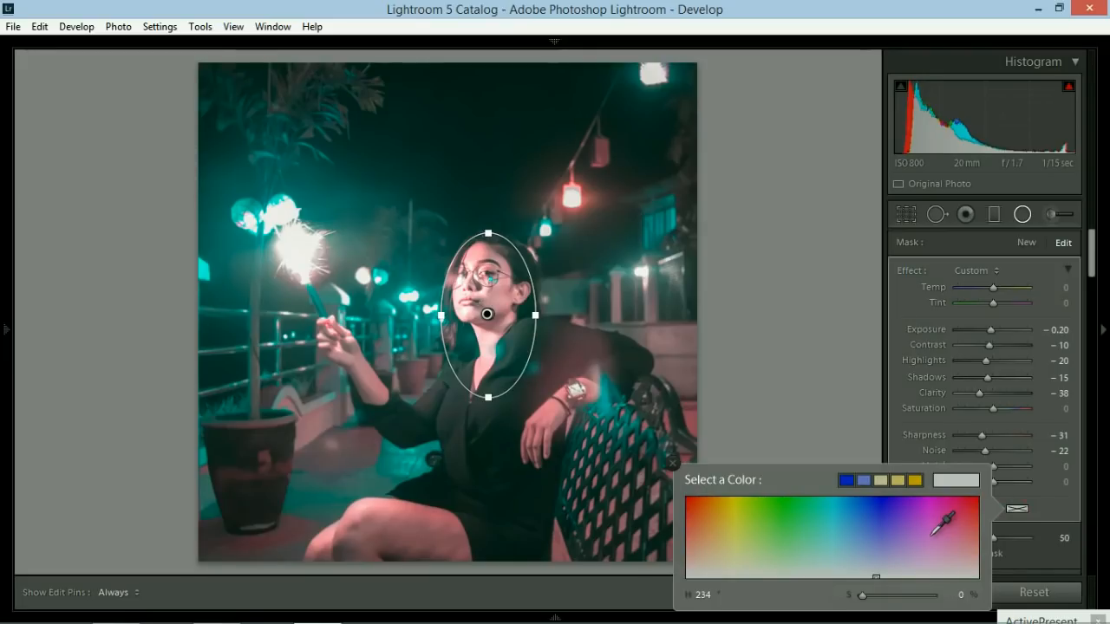
mouse_move(859, 503)
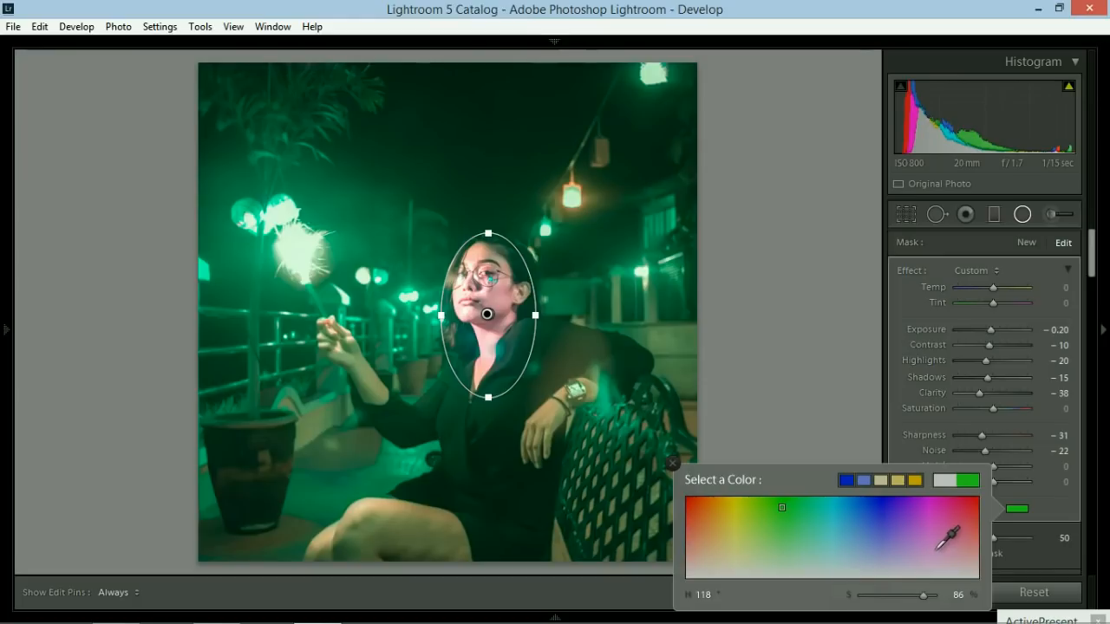
left_click_drag(781, 508, 950, 529)
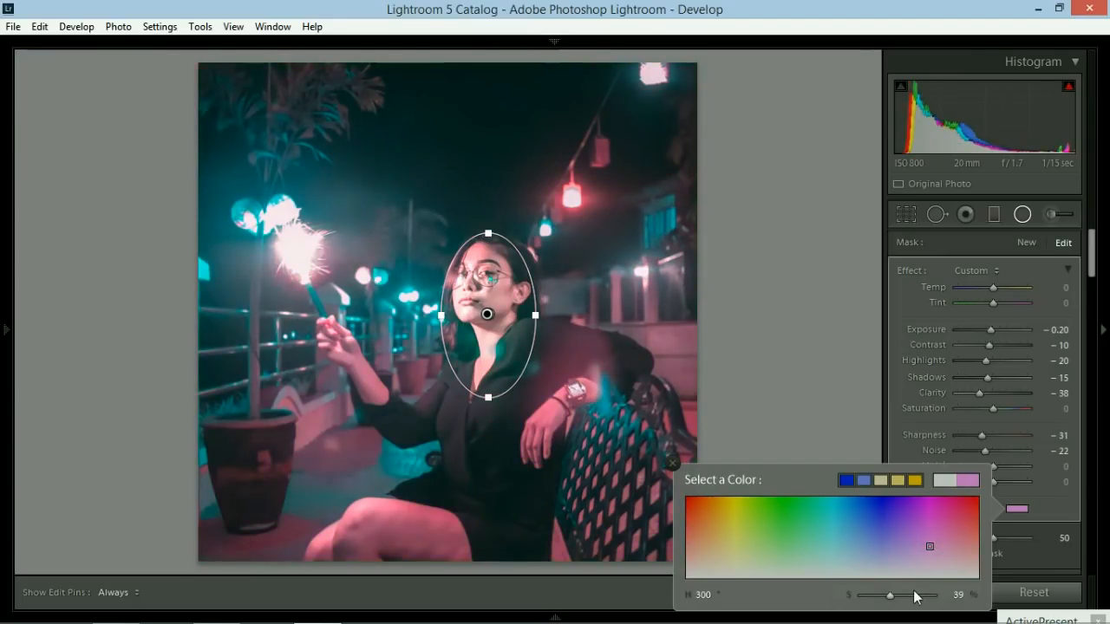
left_click_drag(917, 595, 880, 596)
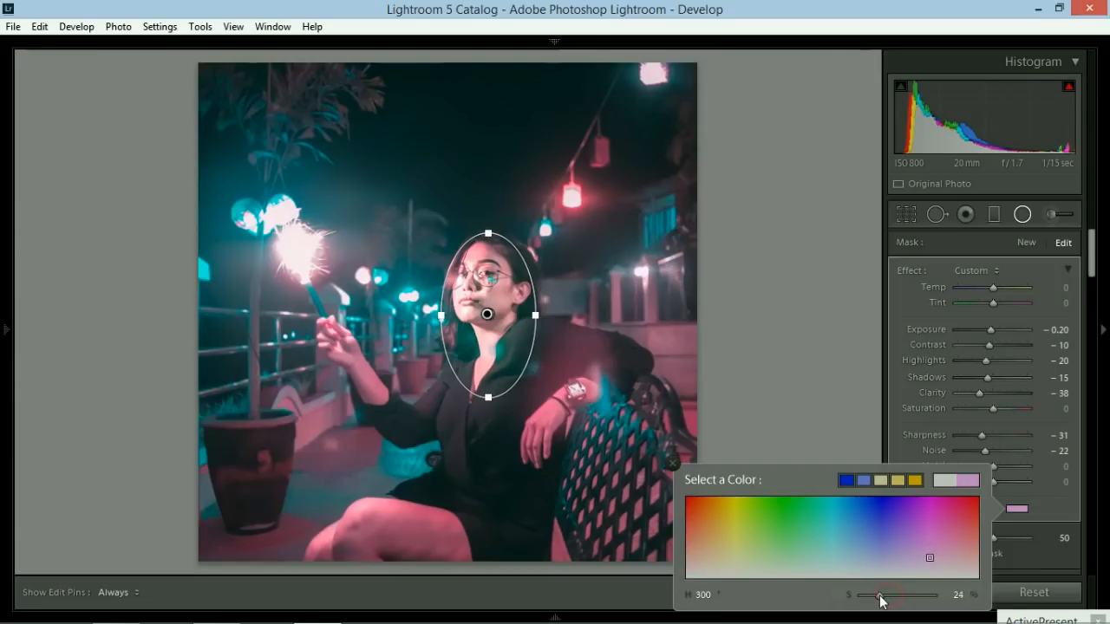
left_click_drag(881, 596, 870, 595)
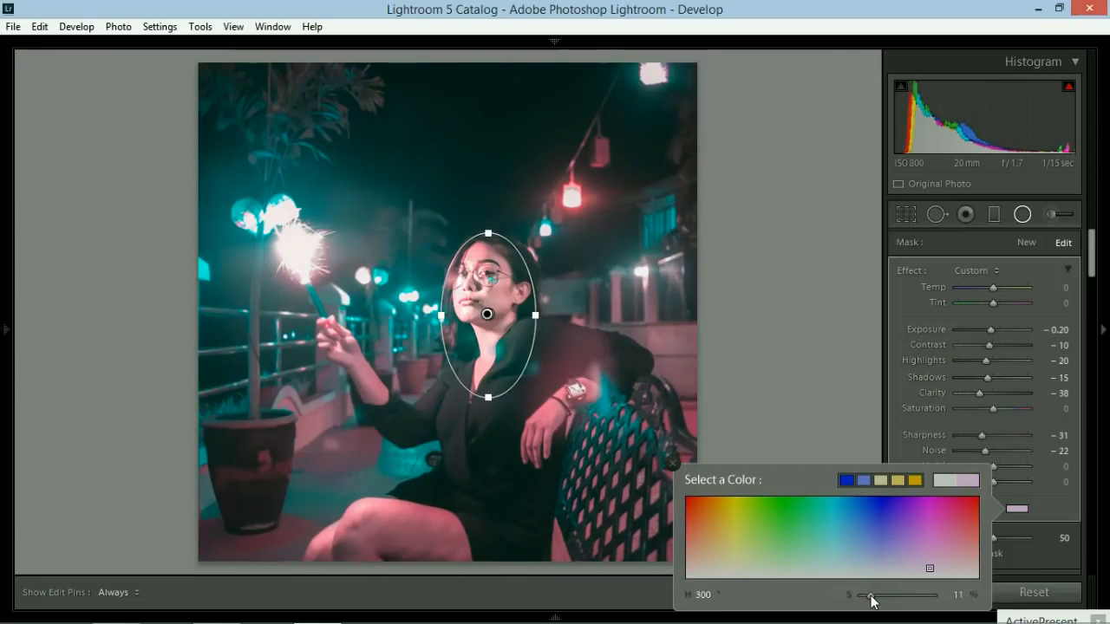
left_click_drag(869, 595, 875, 596)
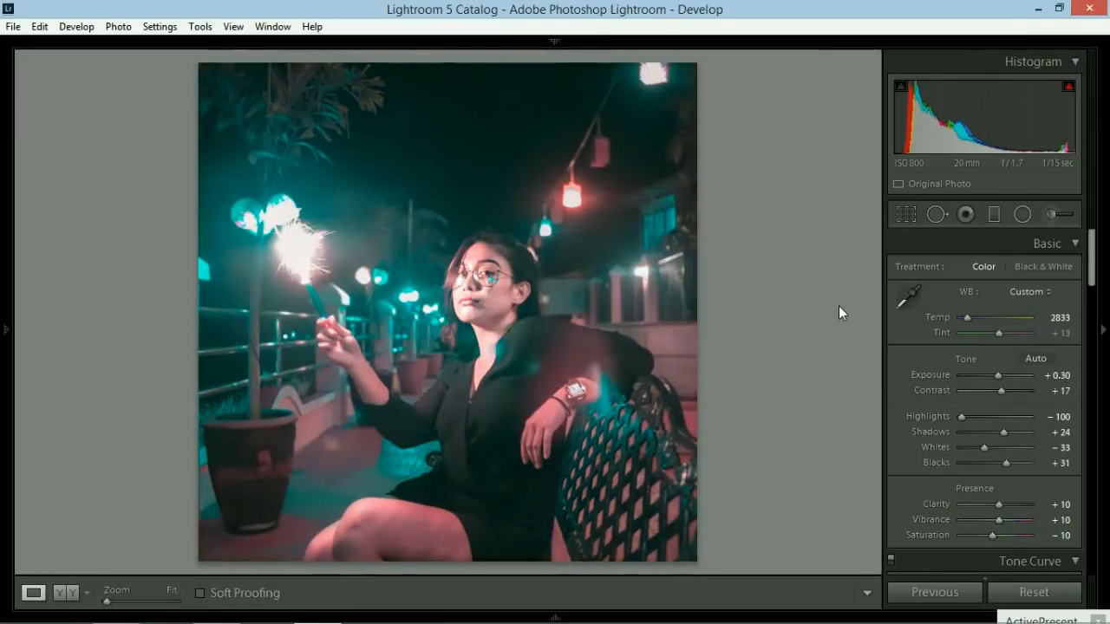
mouse_move(972, 265)
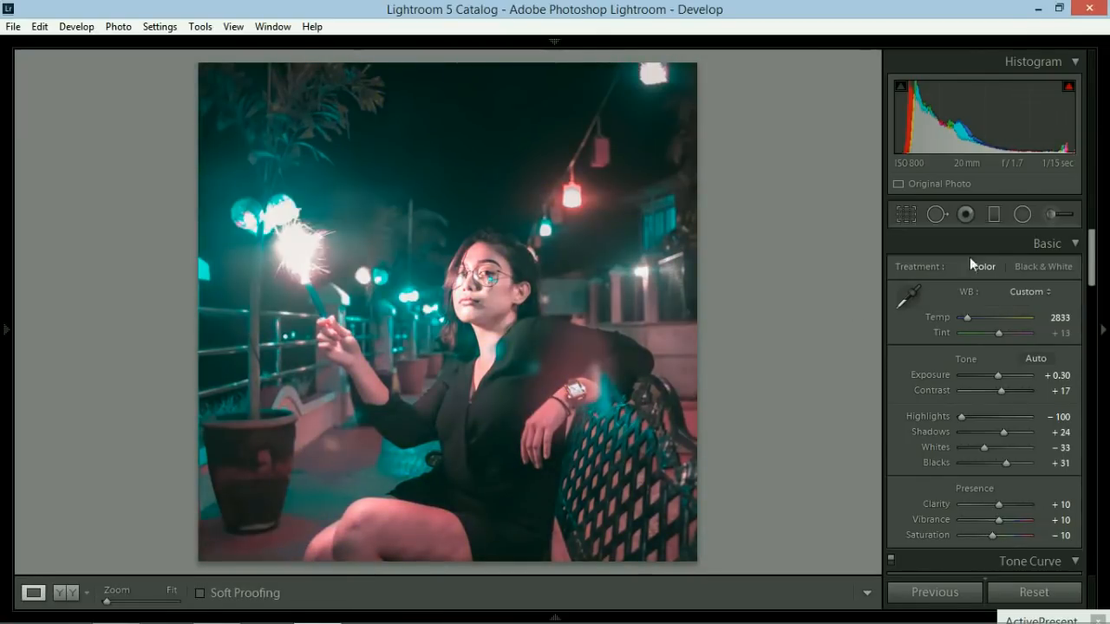
mouse_move(1052, 214)
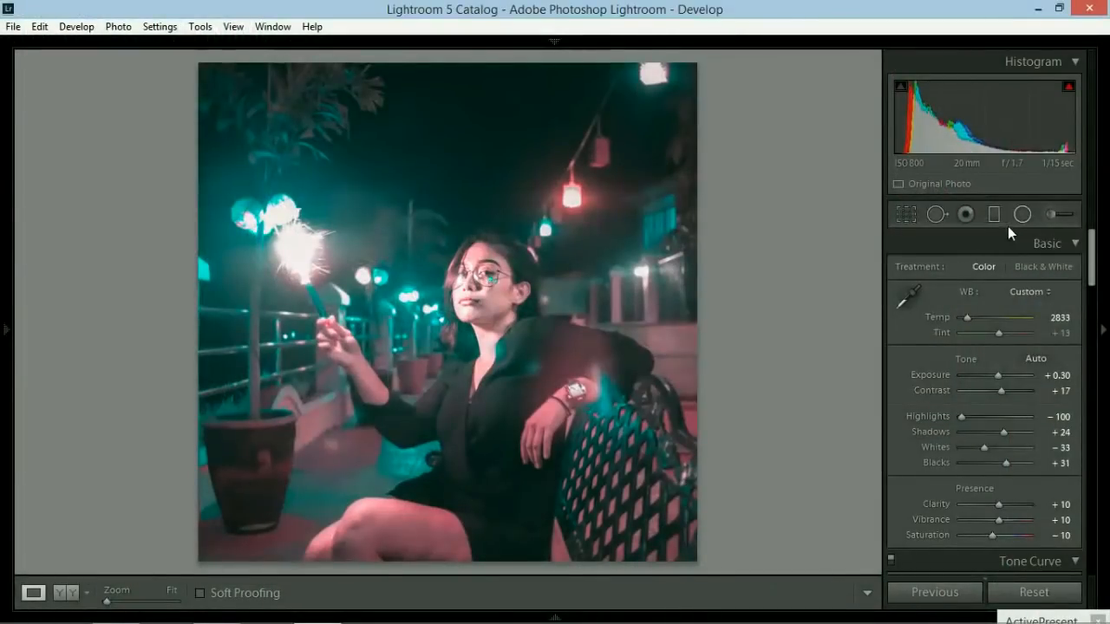
mouse_move(1022, 214)
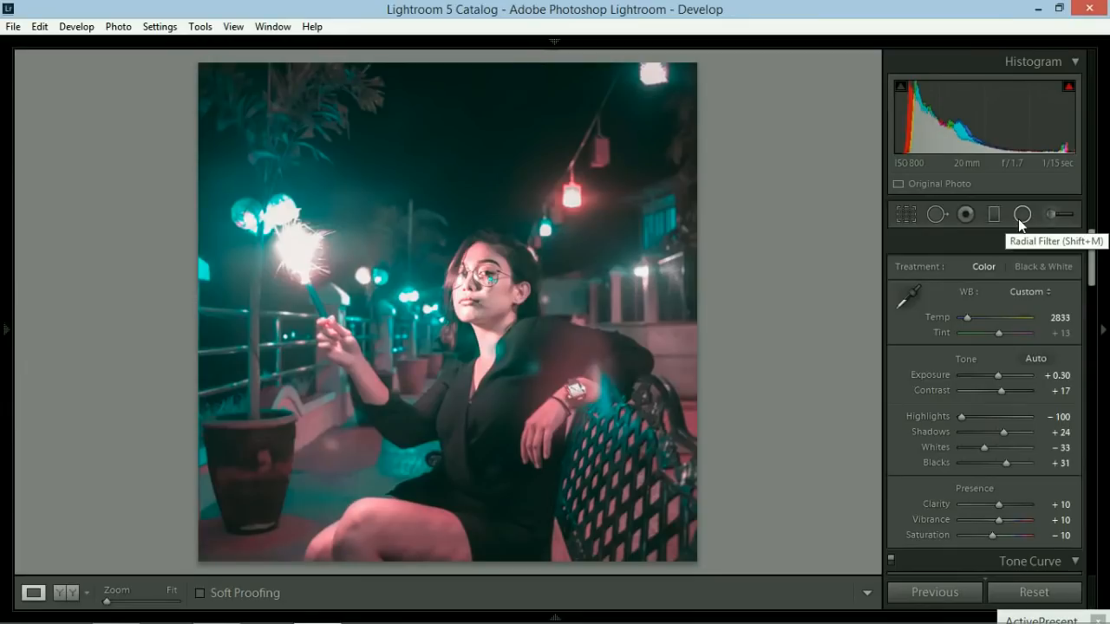
mouse_move(1050, 213)
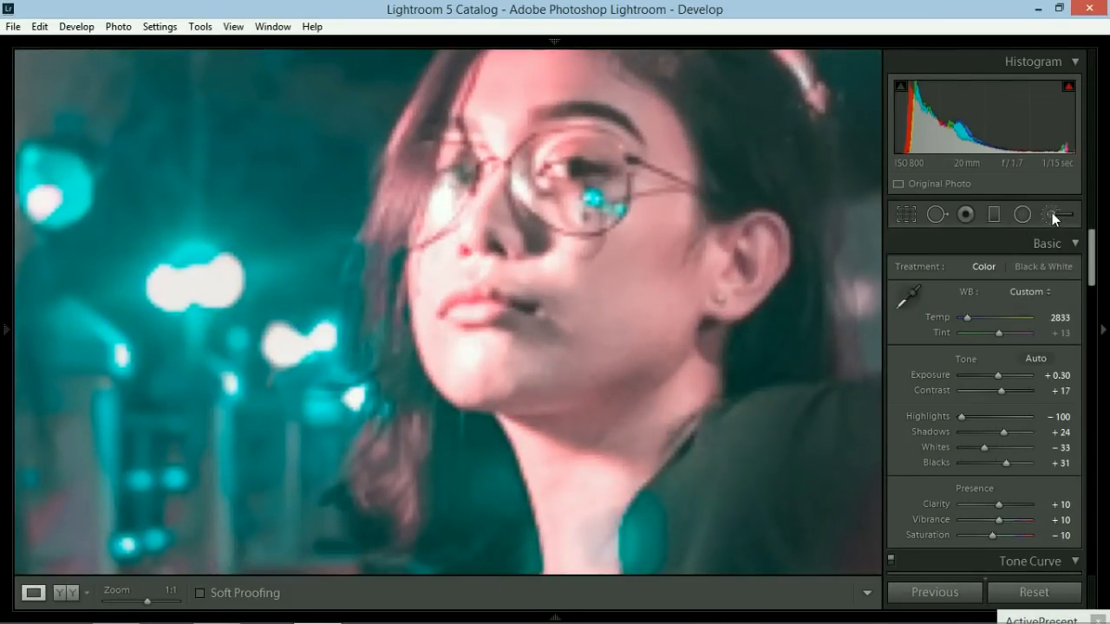
mouse_move(1053, 214)
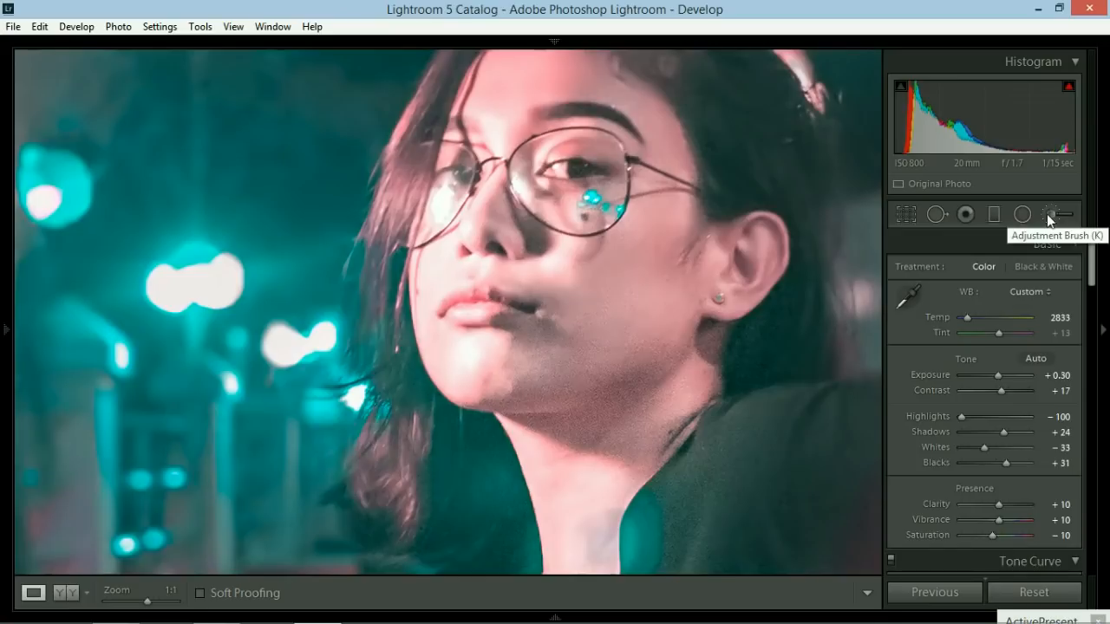
Step: Switch to the Adjustment Brush tool to paint local edits on the face
left_click(1055, 214)
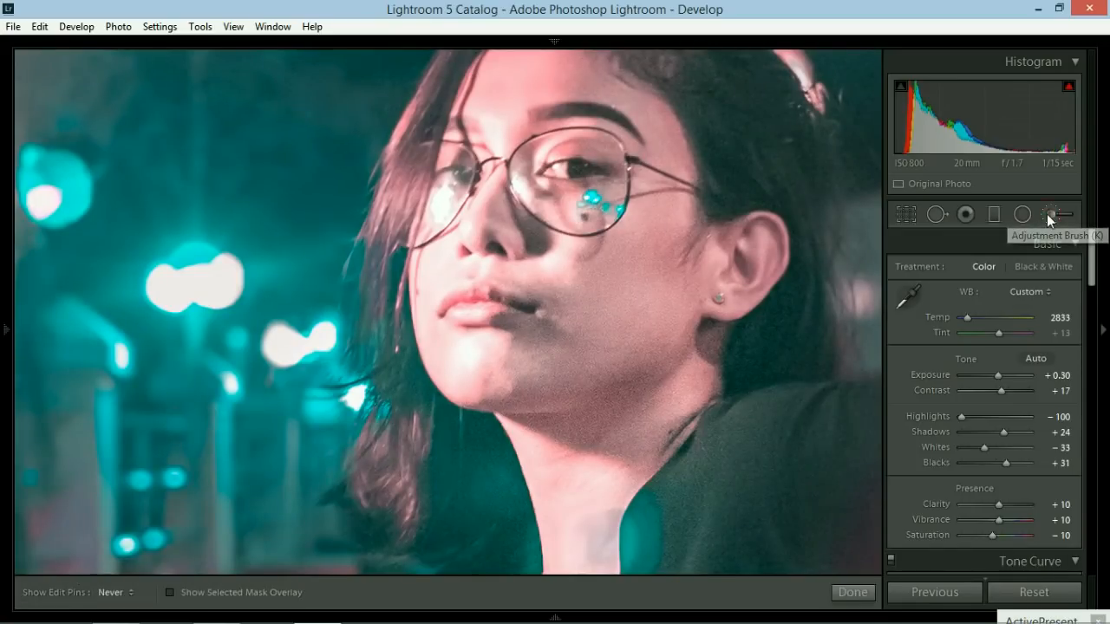
Step: Paint a size 2.1 brush mask over the lips and check the mask overlay coverage
left_click(1051, 214)
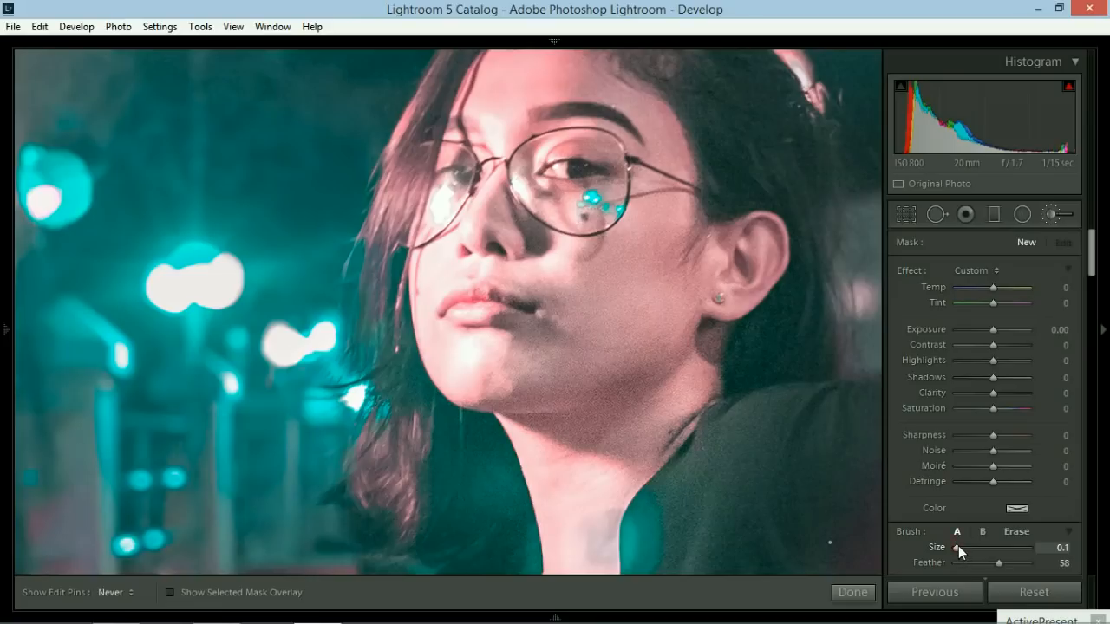
left_click_drag(960, 551, 997, 551)
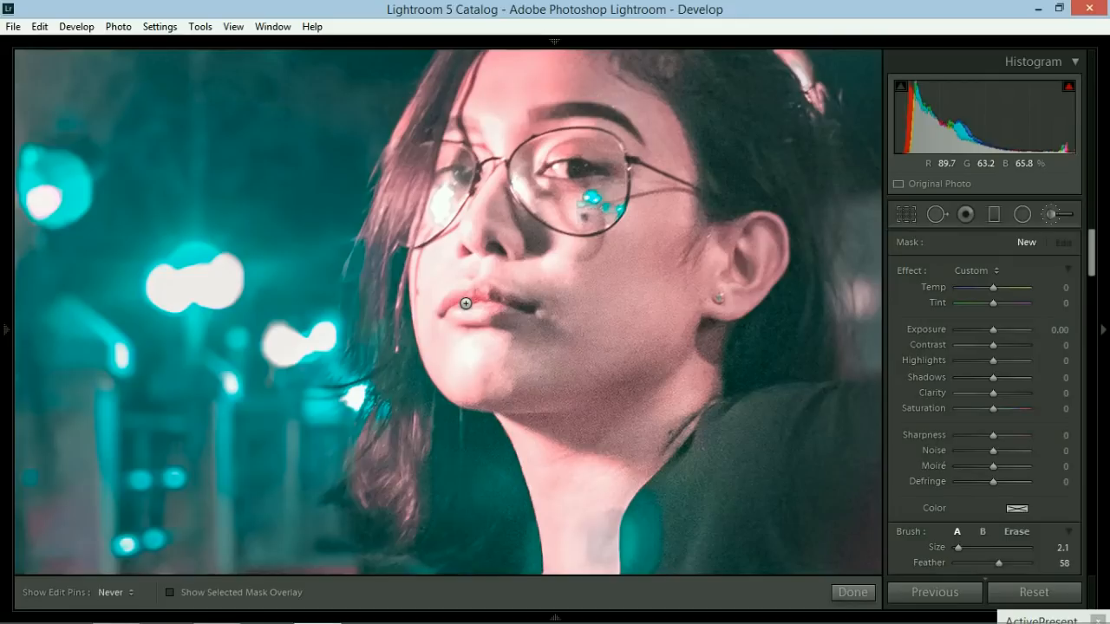
left_click(170, 592)
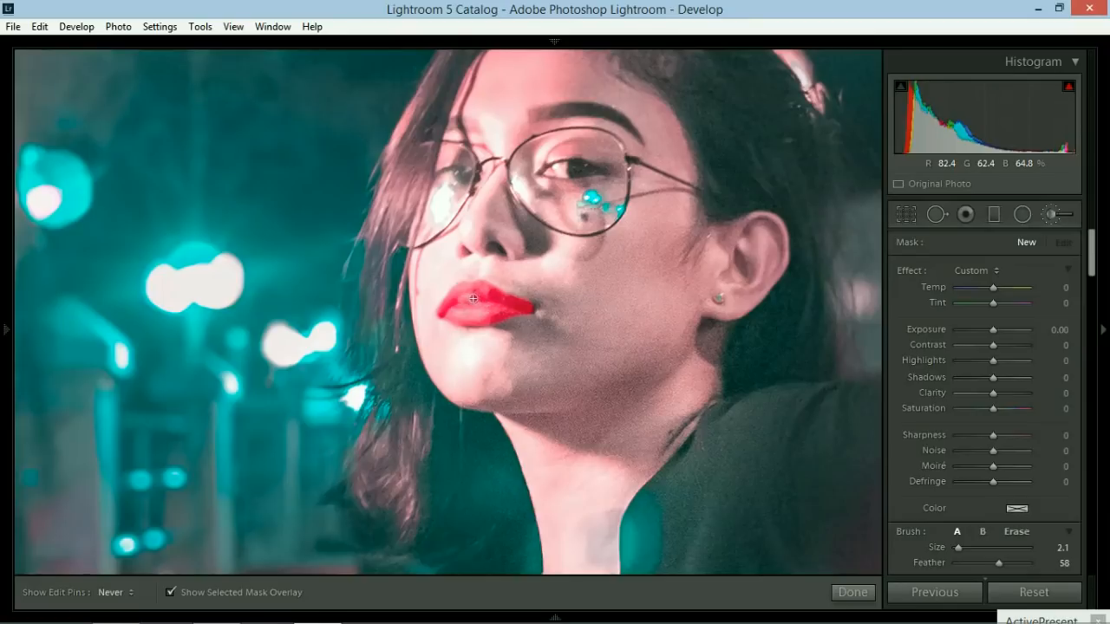
mouse_move(484, 297)
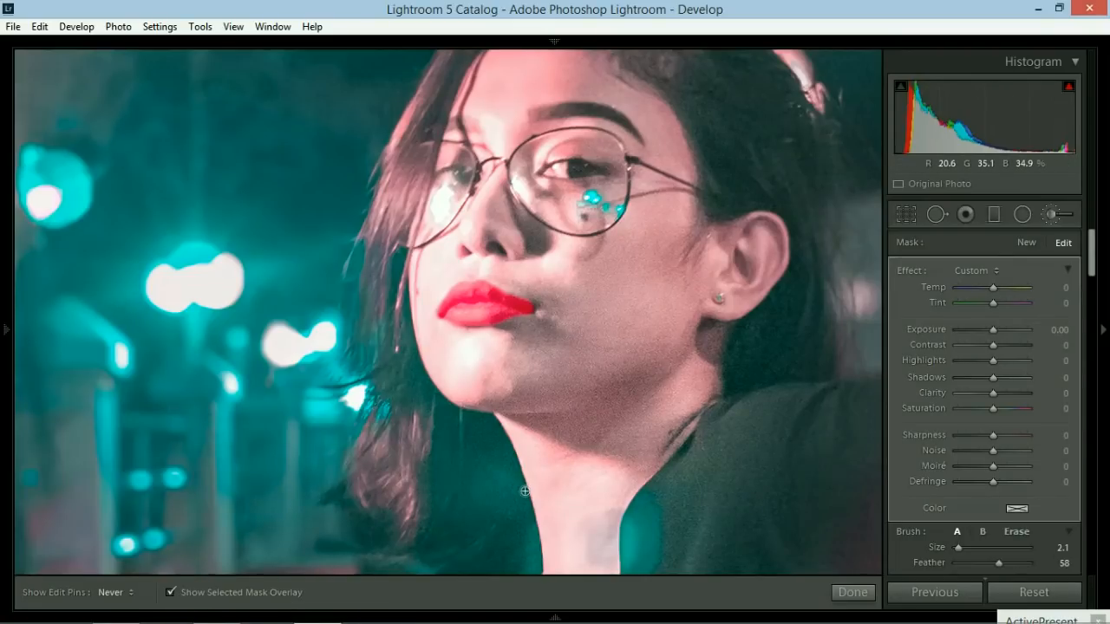
left_click(171, 592)
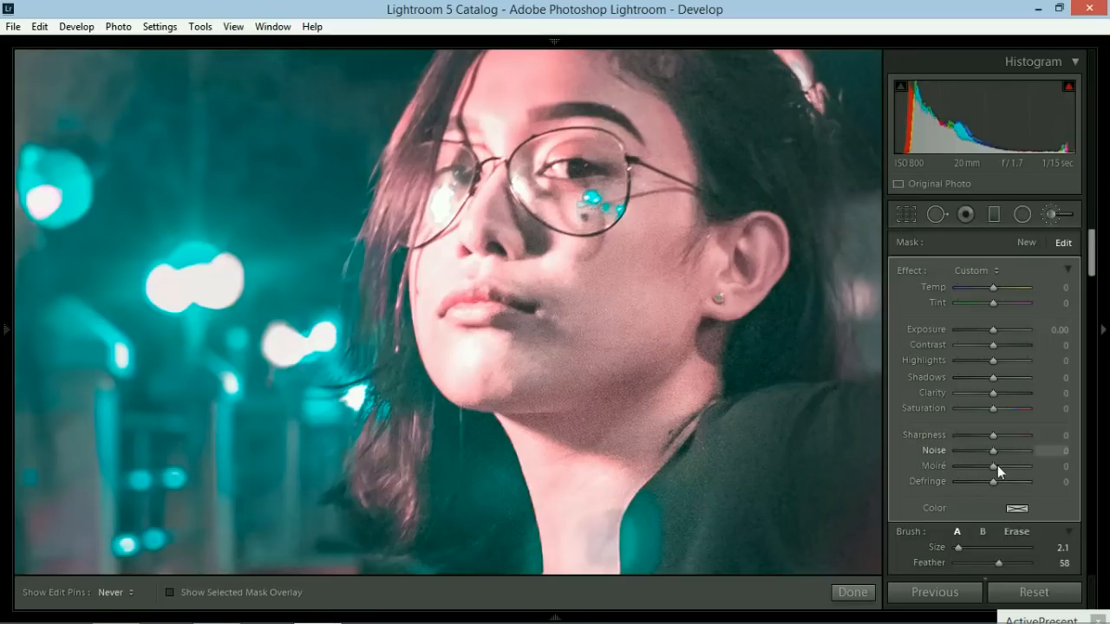
Step: Tint the lip brush pink (hue 306, saturation 47) and set its exposure to -0.35
left_click(1016, 508)
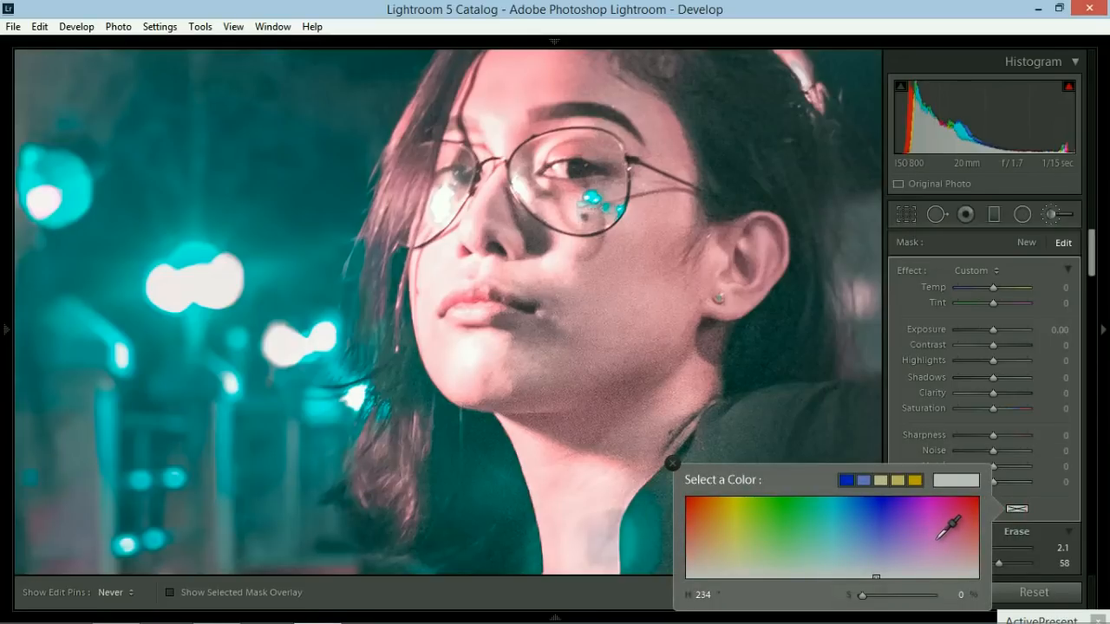
left_click(934, 538)
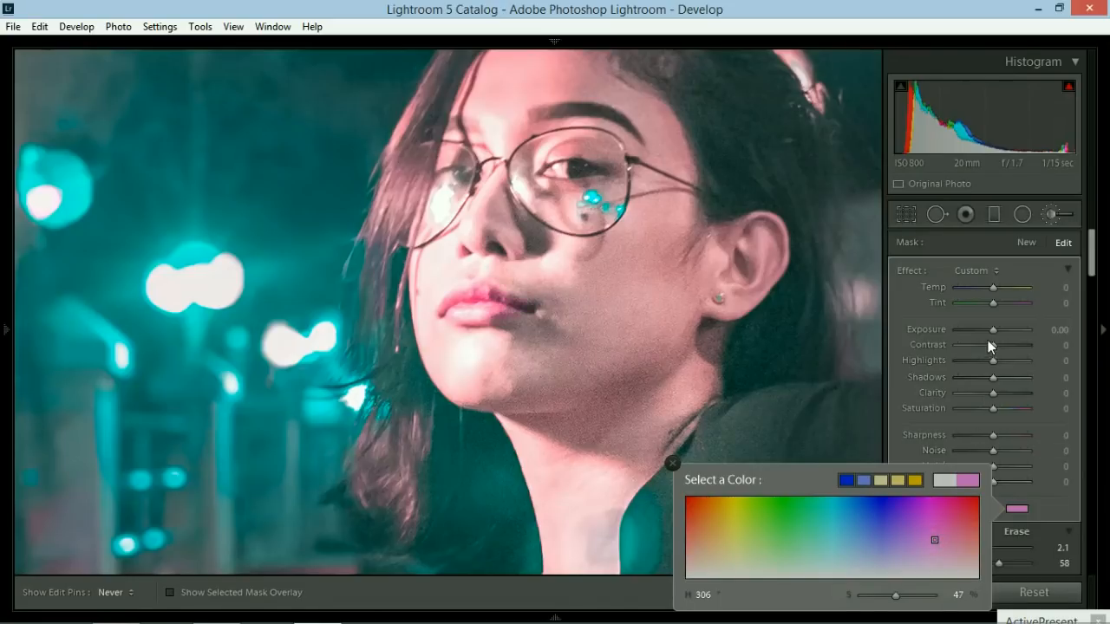
left_click_drag(993, 330, 996, 329)
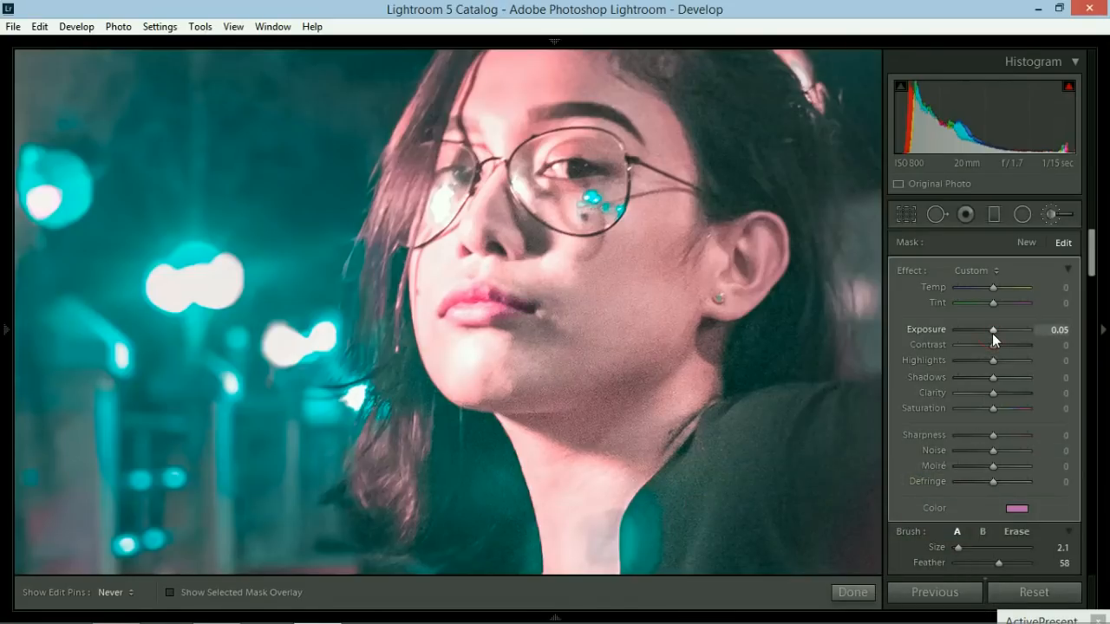
left_click_drag(1011, 336, 993, 336)
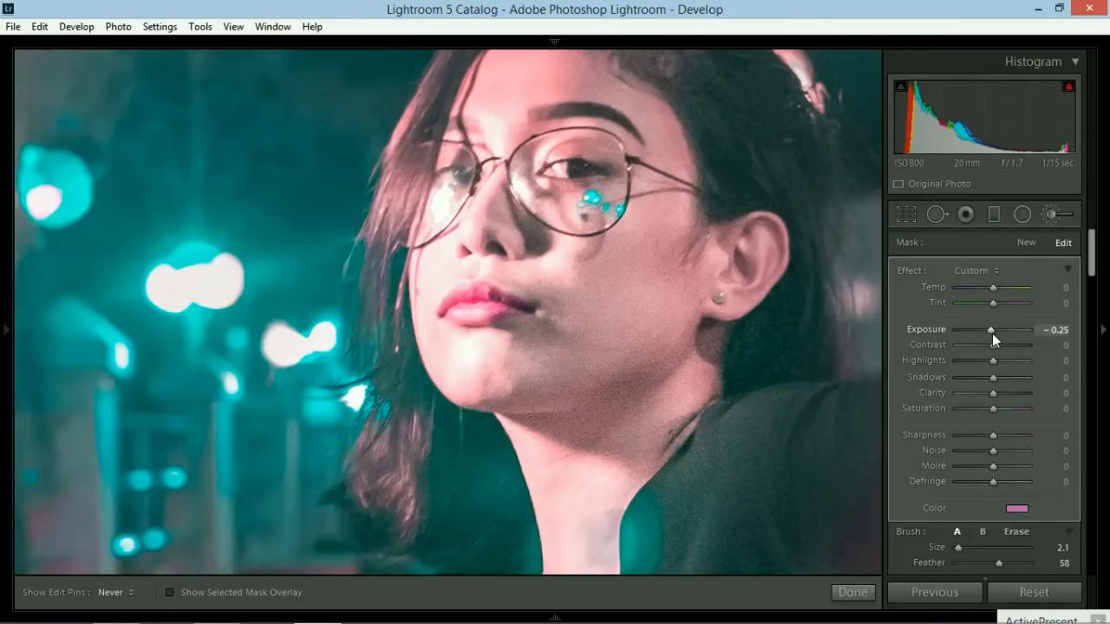
left_click_drag(994, 330, 988, 329)
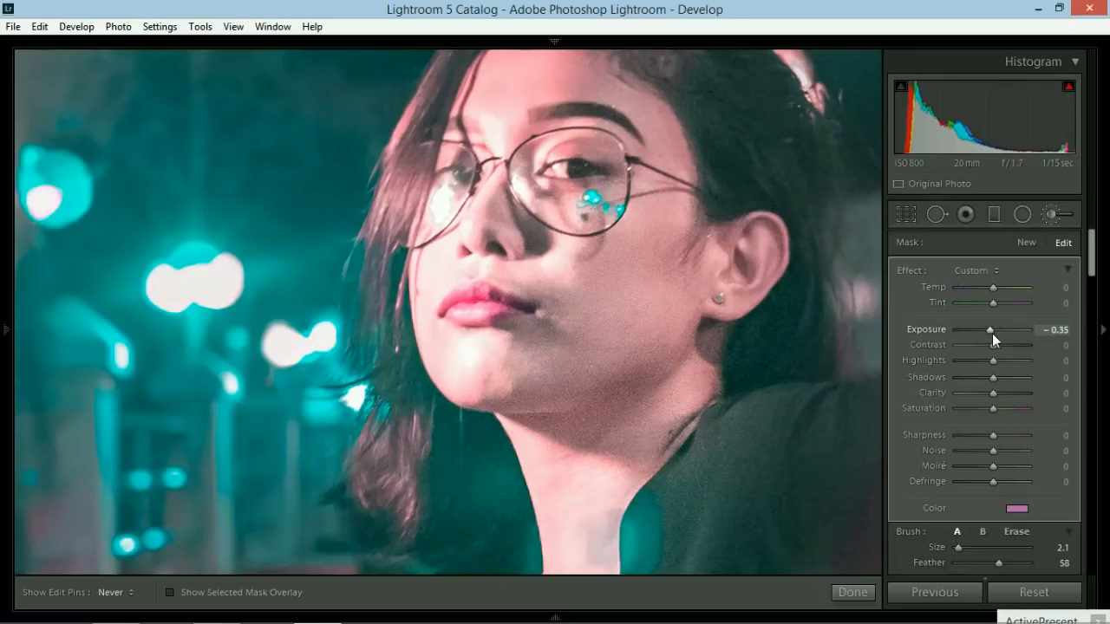
mouse_move(781, 277)
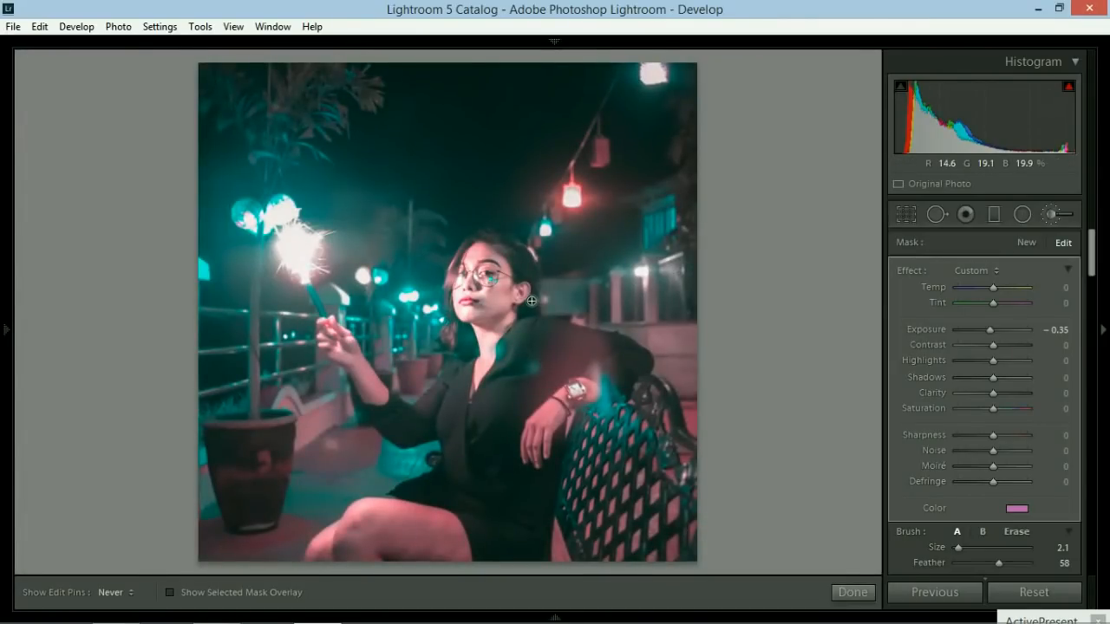
mouse_move(1050, 214)
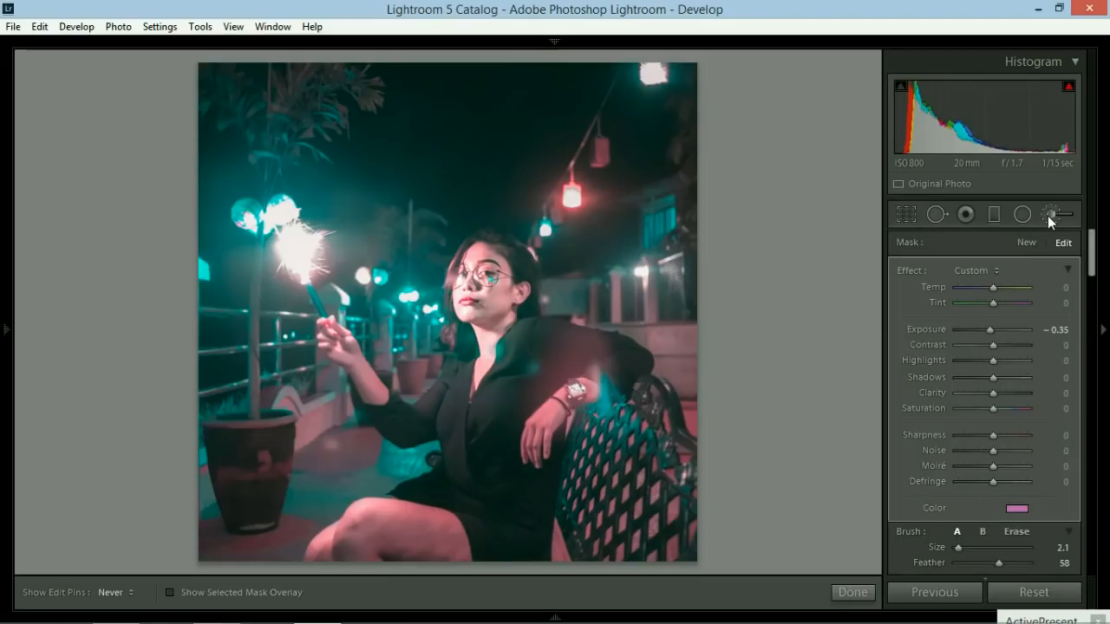
mouse_move(1034, 249)
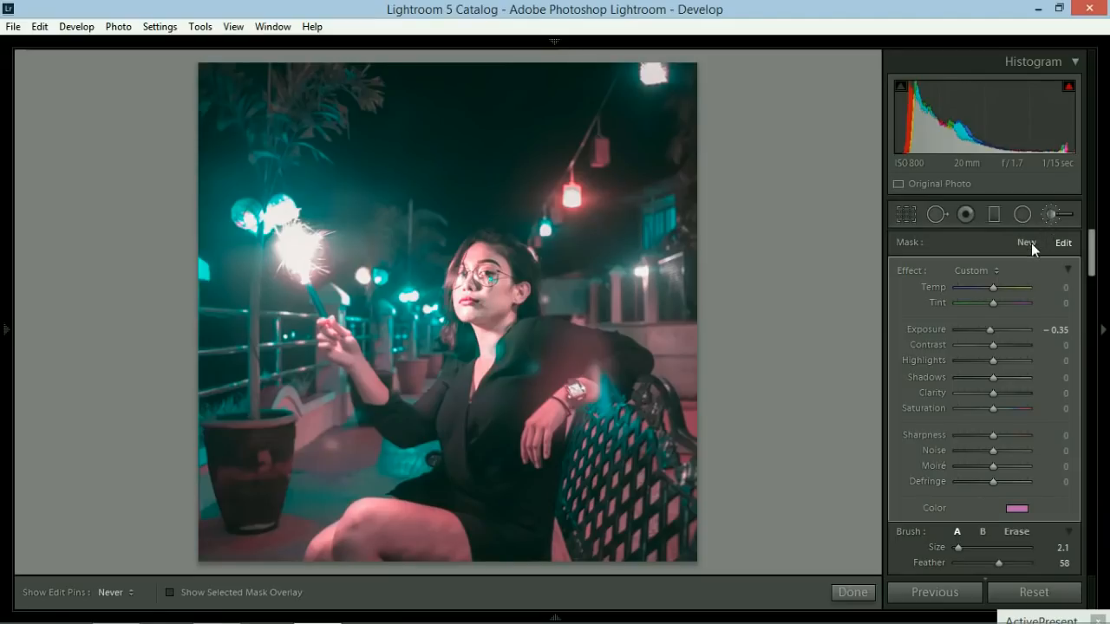
Step: Create a new brush with exposure +4.00, highlights 100 and size 0.1 for star dots
left_click(1027, 242)
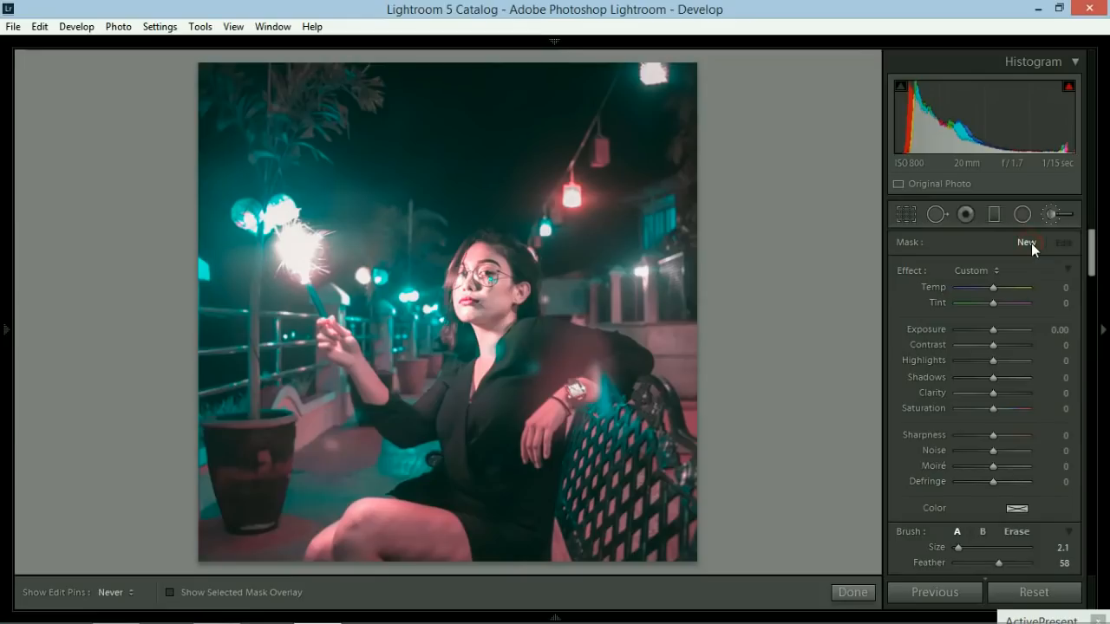
mouse_move(1051, 214)
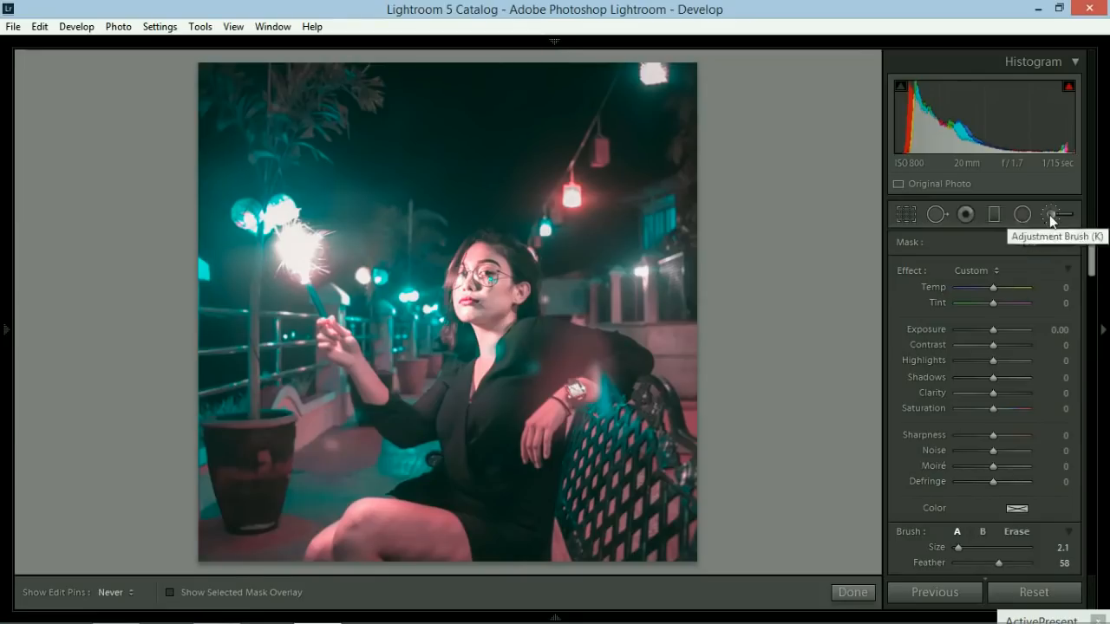
left_click(1050, 214)
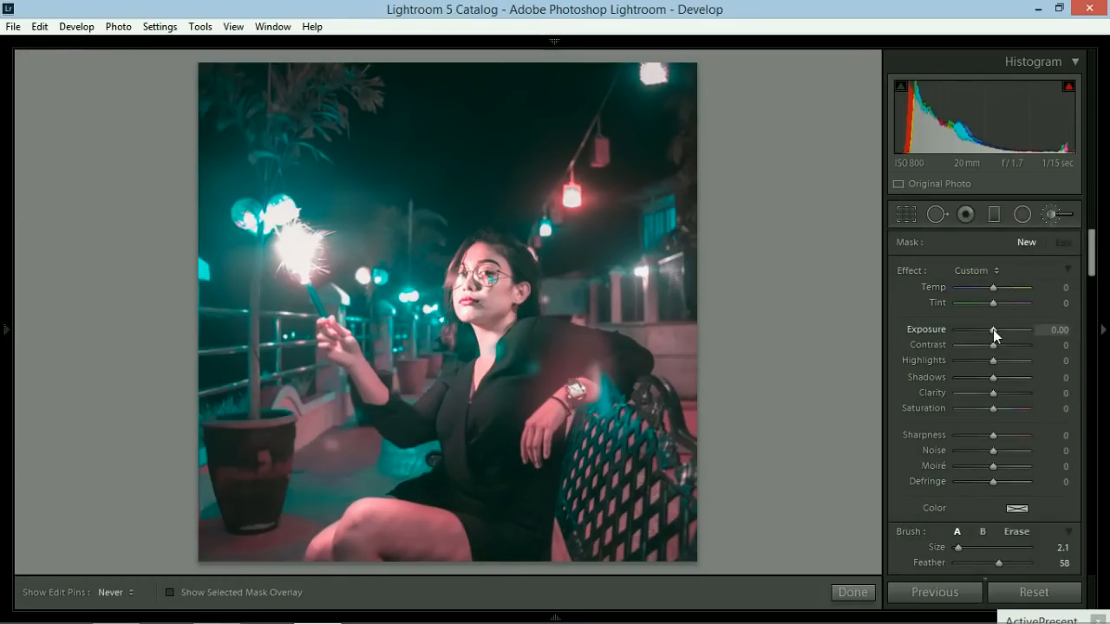
left_click_drag(995, 330, 1027, 330)
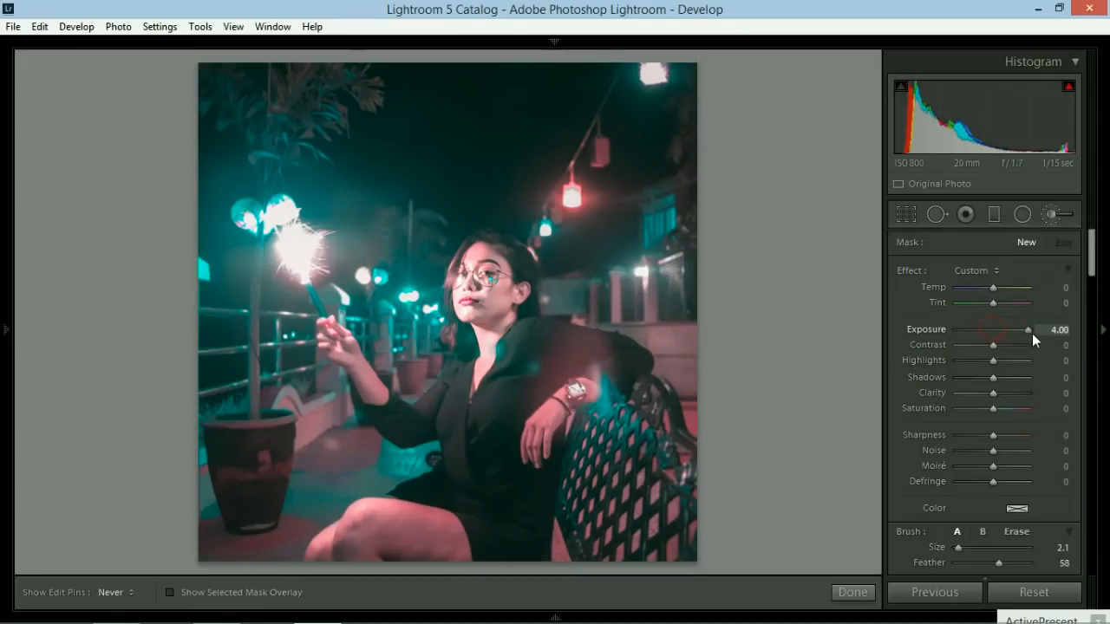
mouse_move(1040, 340)
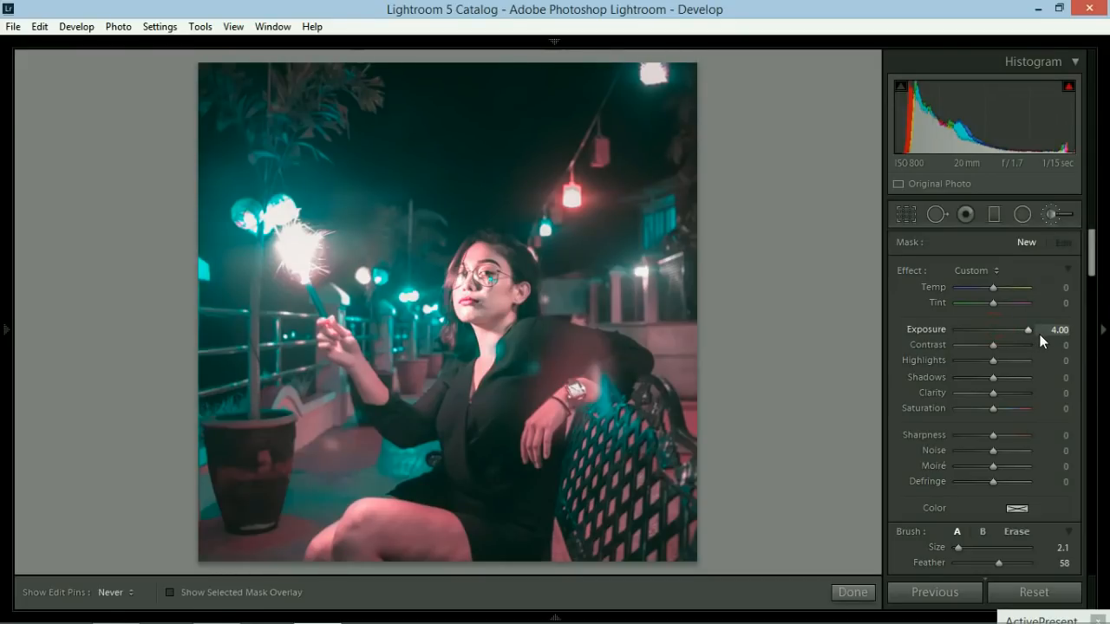
left_click_drag(993, 360, 1013, 360)
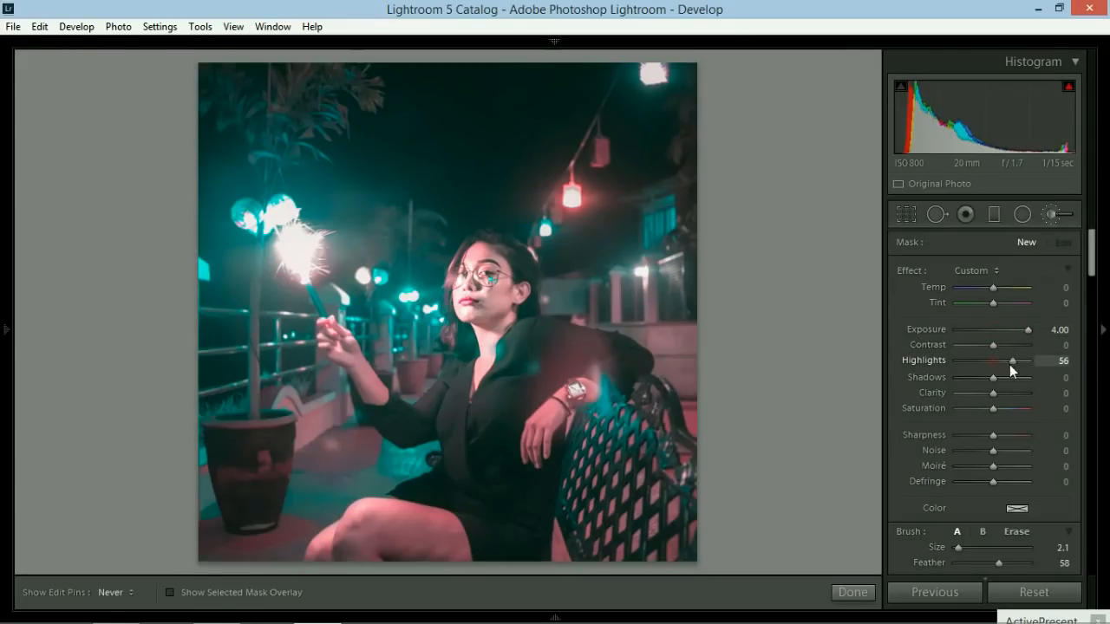
left_click_drag(1013, 360, 1037, 360)
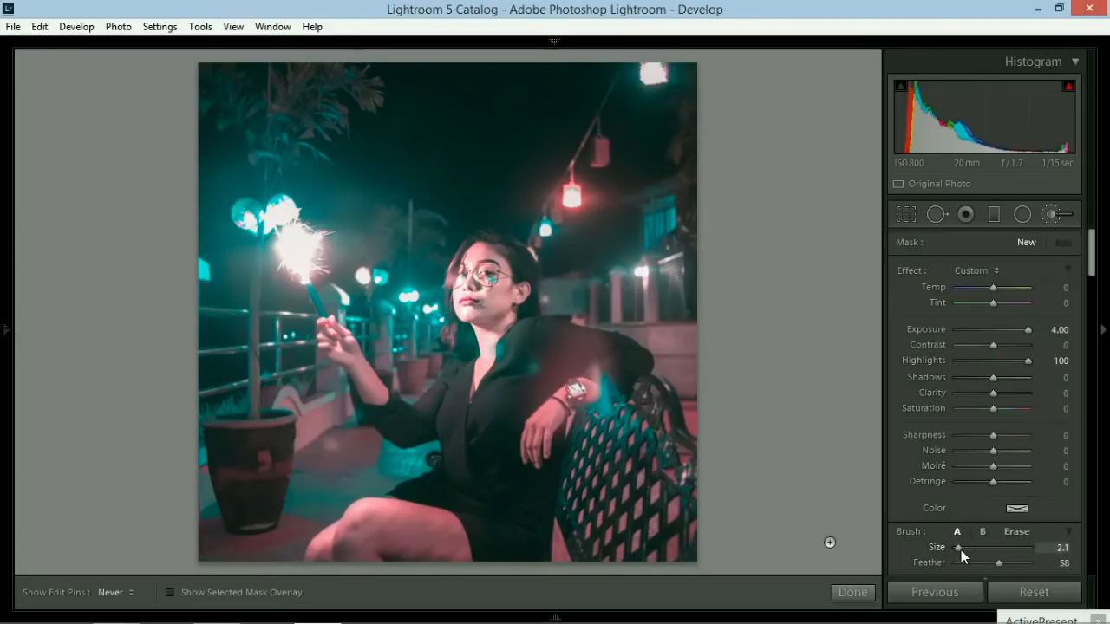
left_click_drag(960, 547, 958, 548)
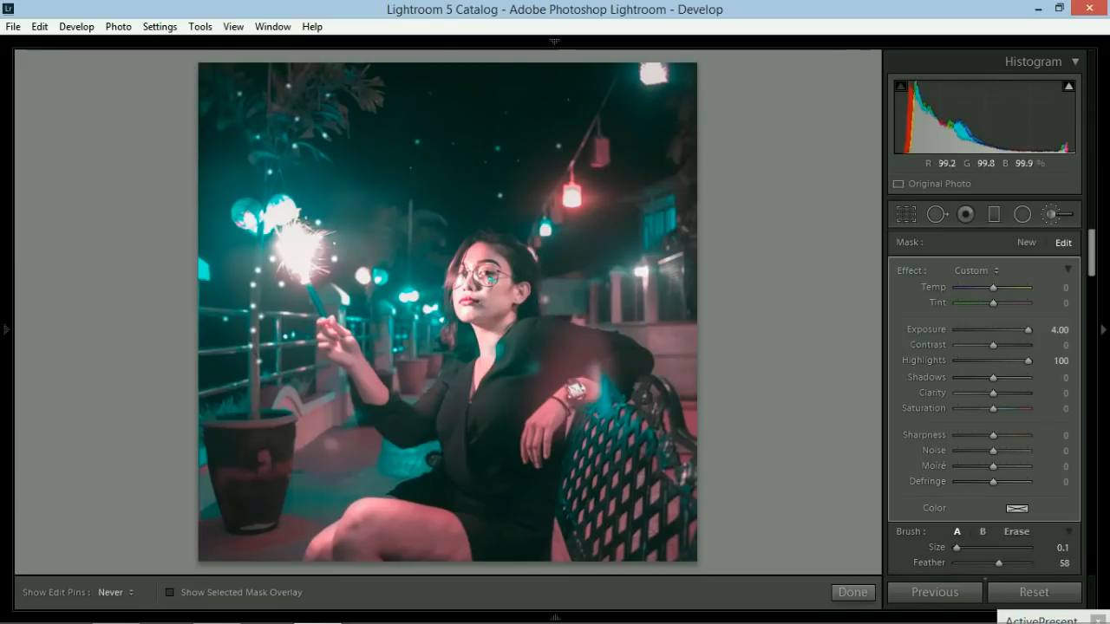
mouse_move(772, 402)
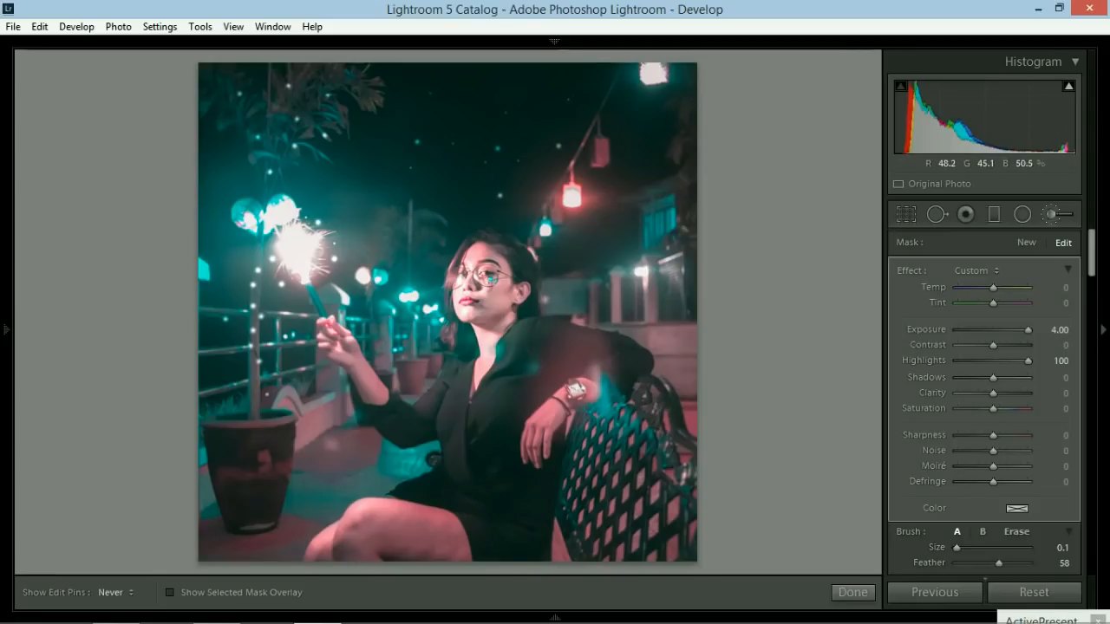
Step: Apply the Vignette 2 preset from Lightroom Effect Presets in the left panel
left_click(7, 339)
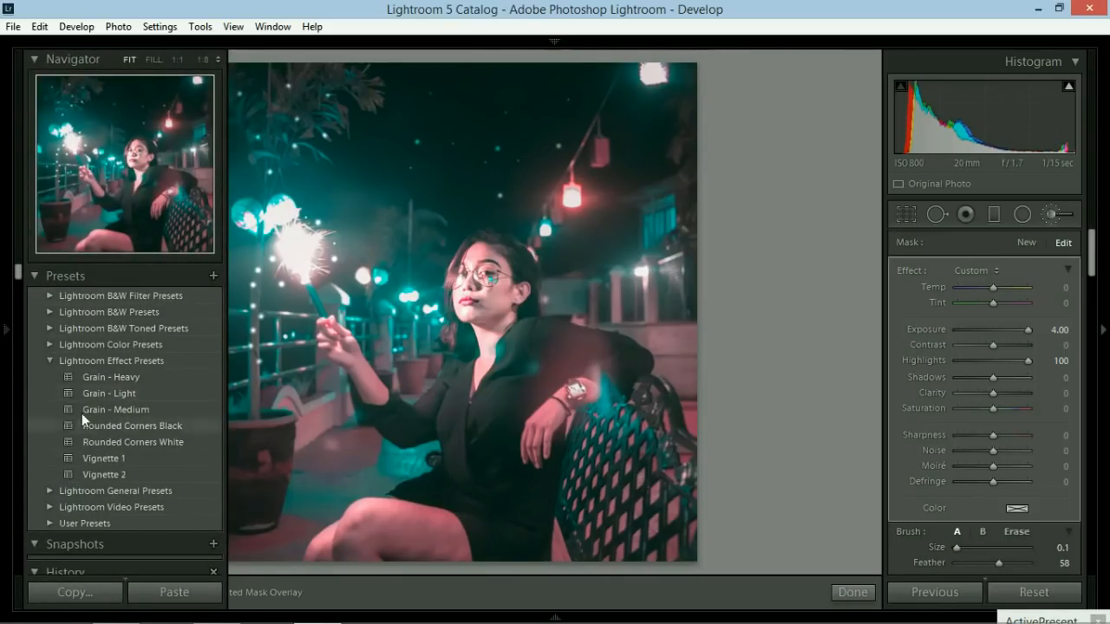
left_click(104, 474)
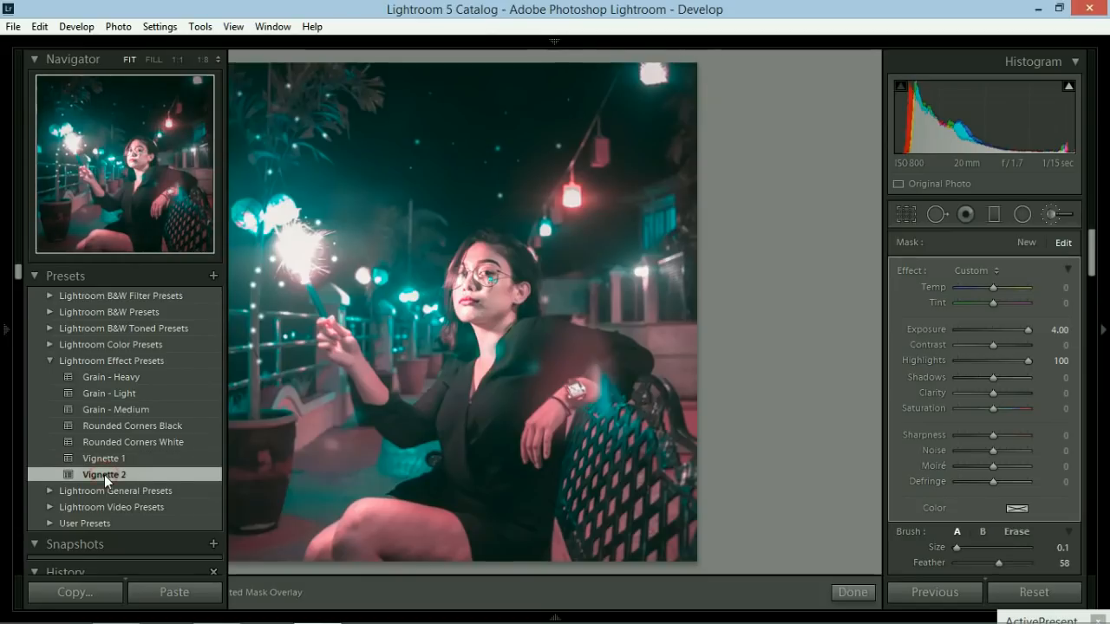